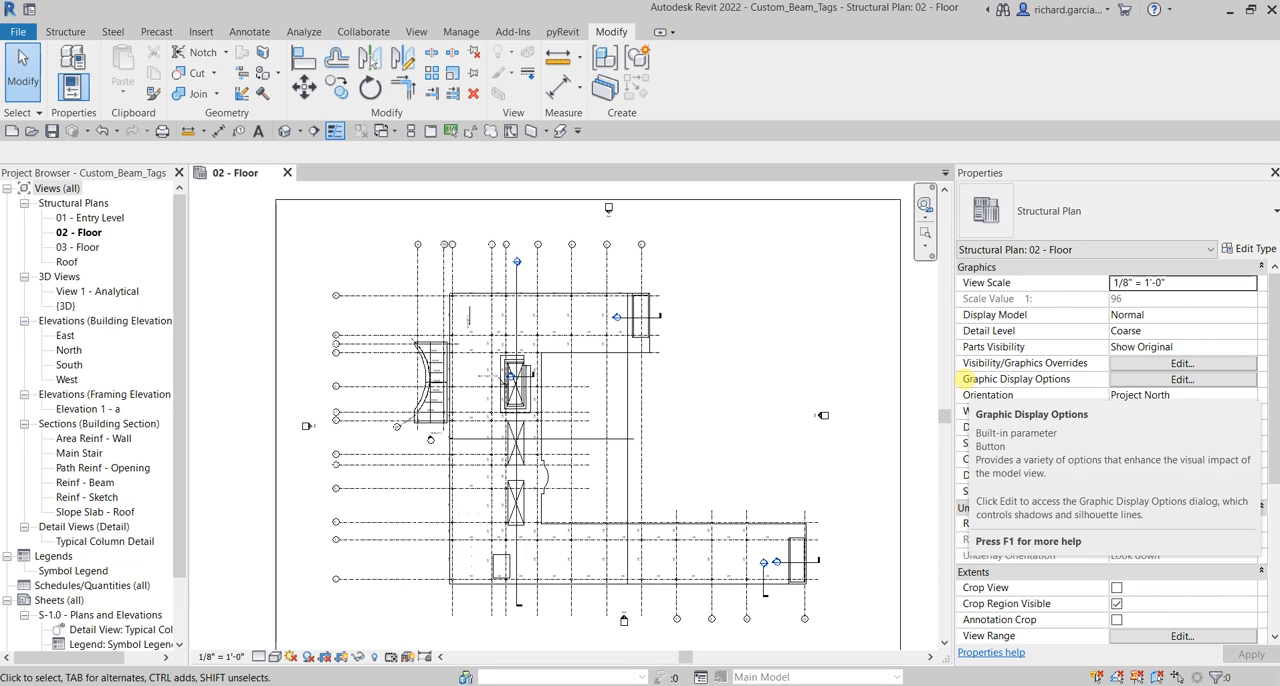
- Zoom into the curved bay on 02 - Floor and select the W12X26 beam system
click(420, 455)
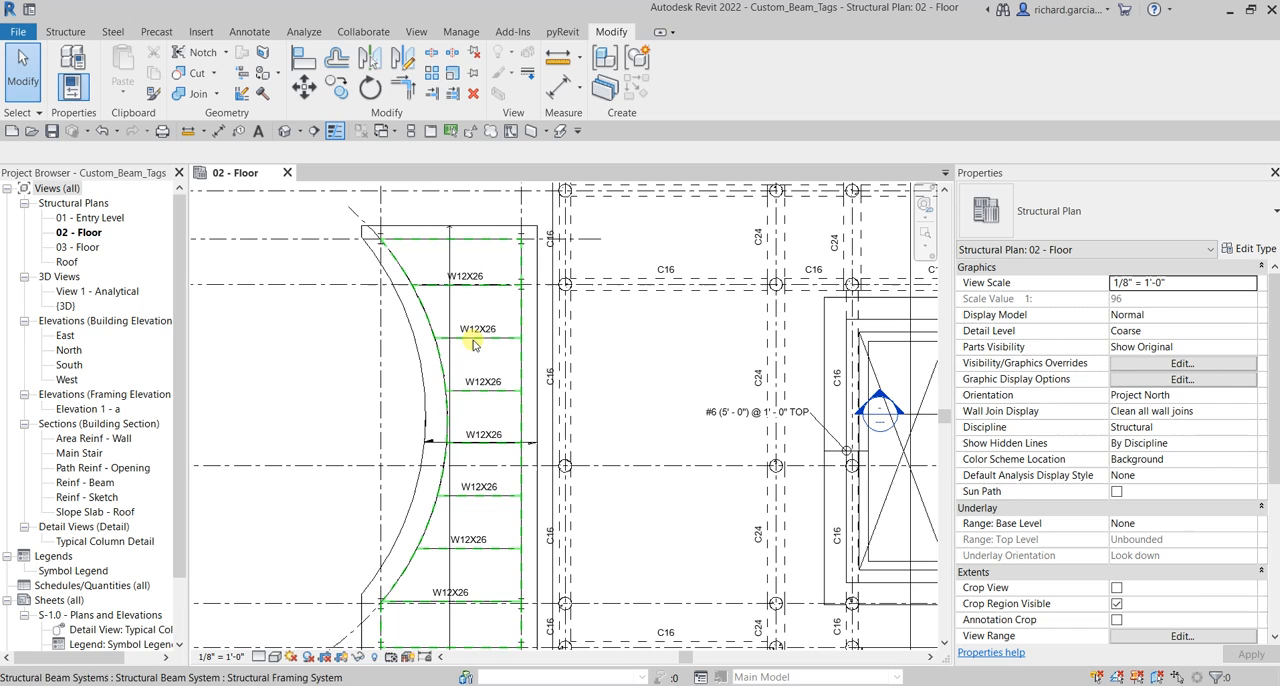
mouse_move(505, 292)
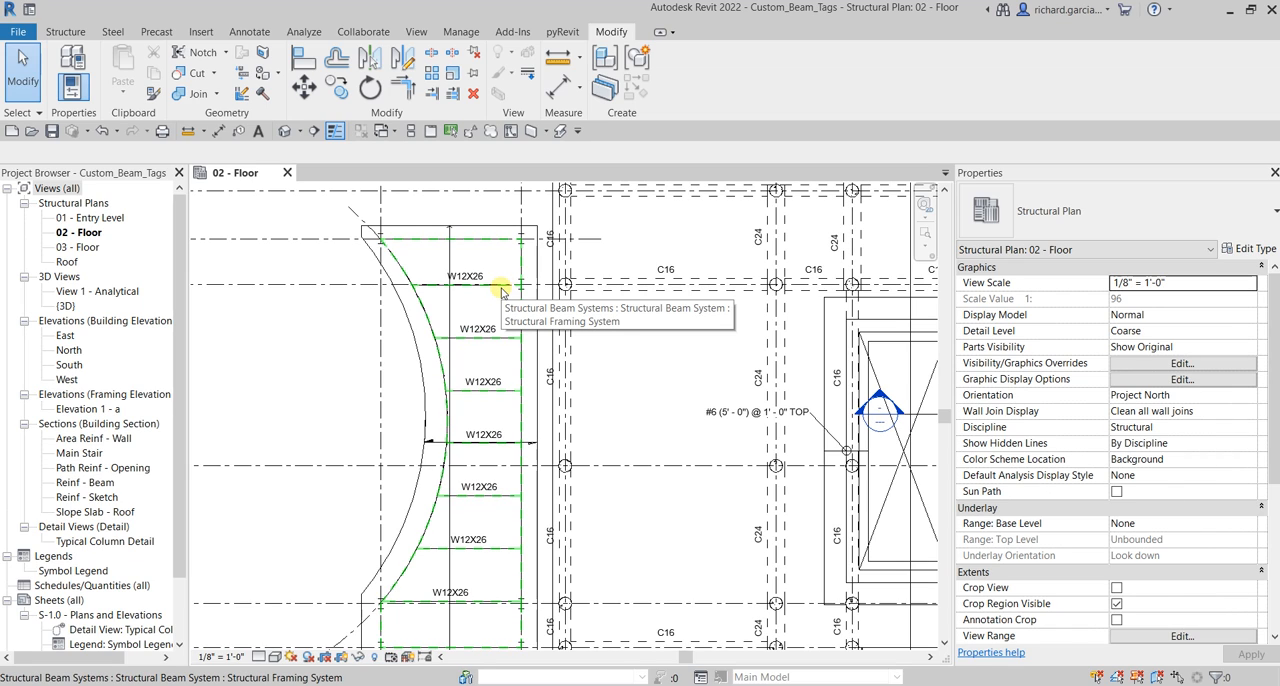
scroll(up, 3)
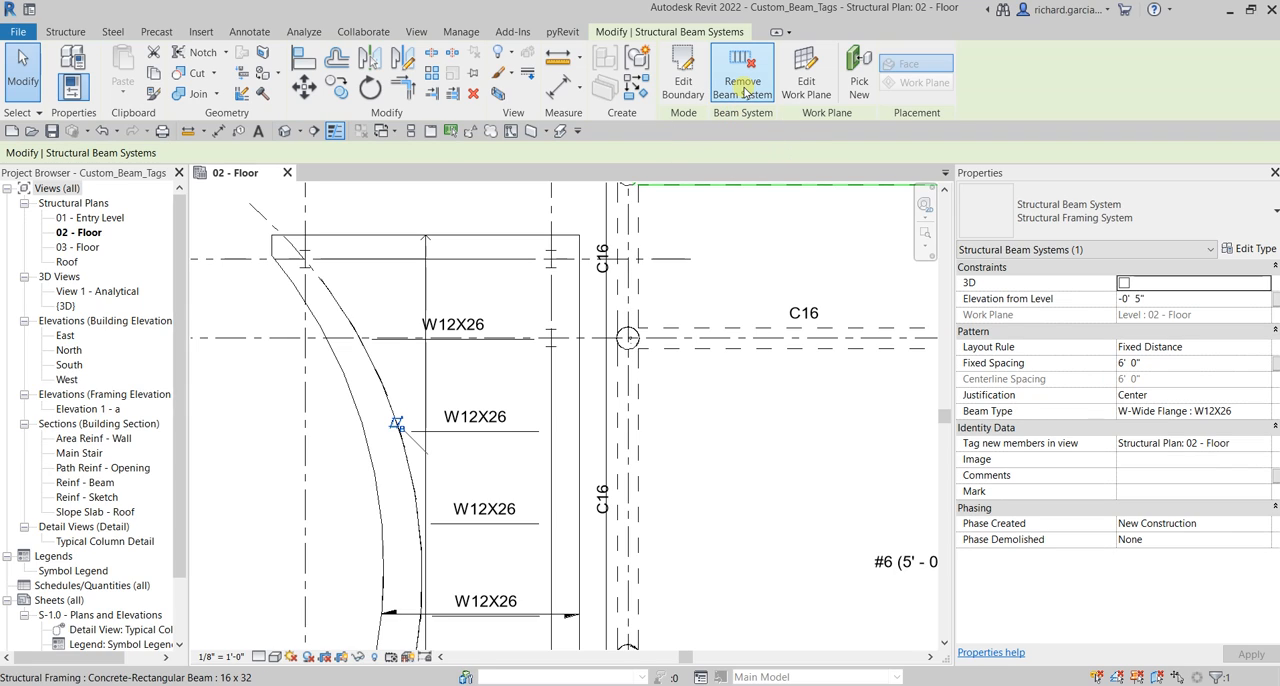
mouse_move(742, 75)
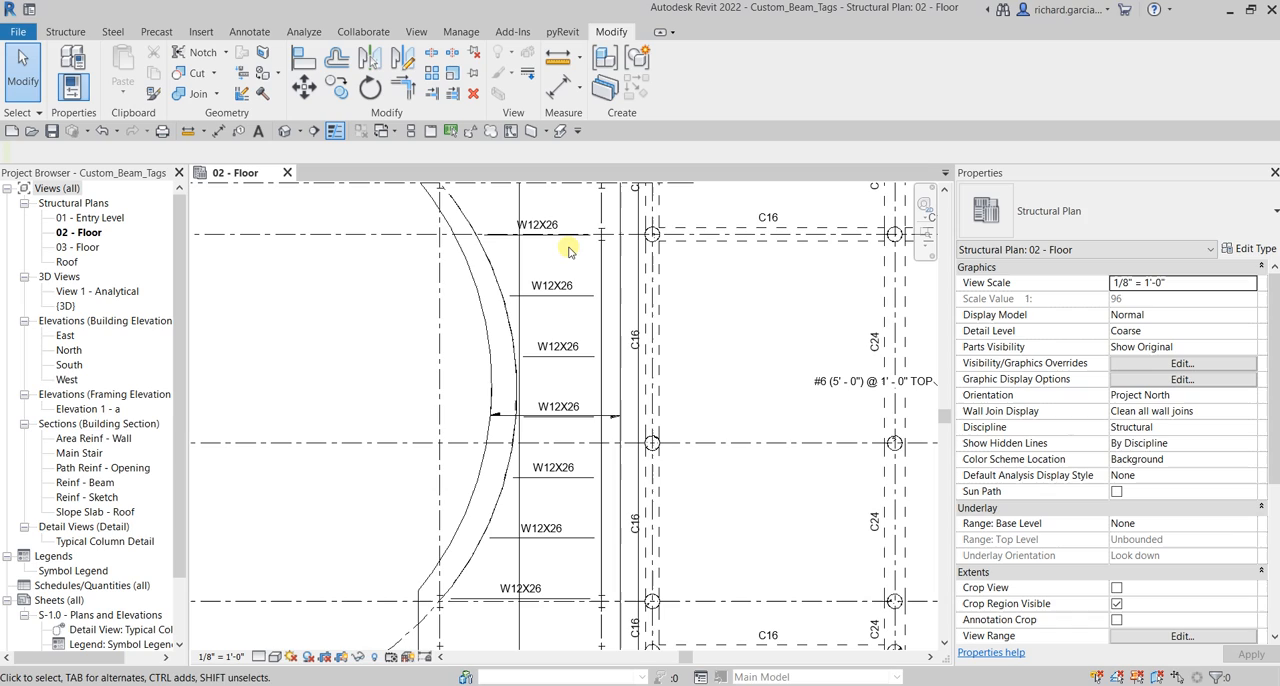
mouse_move(565, 237)
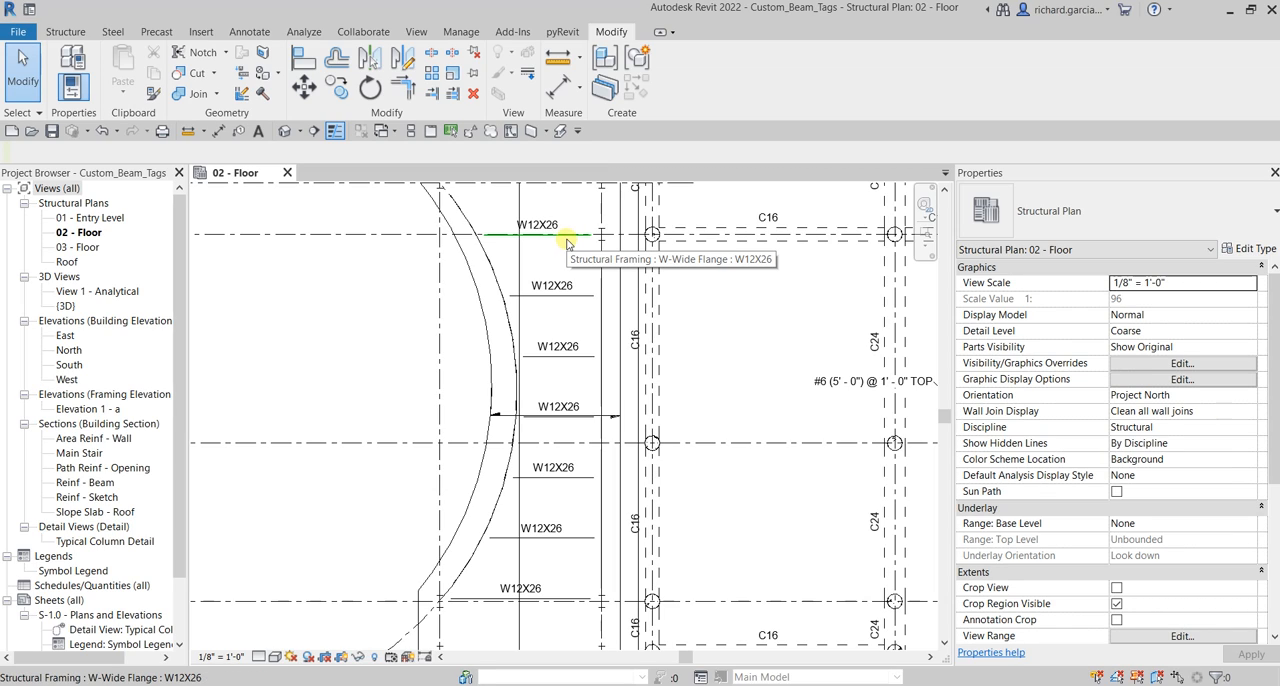
- Clear the tag selection, then select all seven W12X26 beams along the curved edge
click(538, 224)
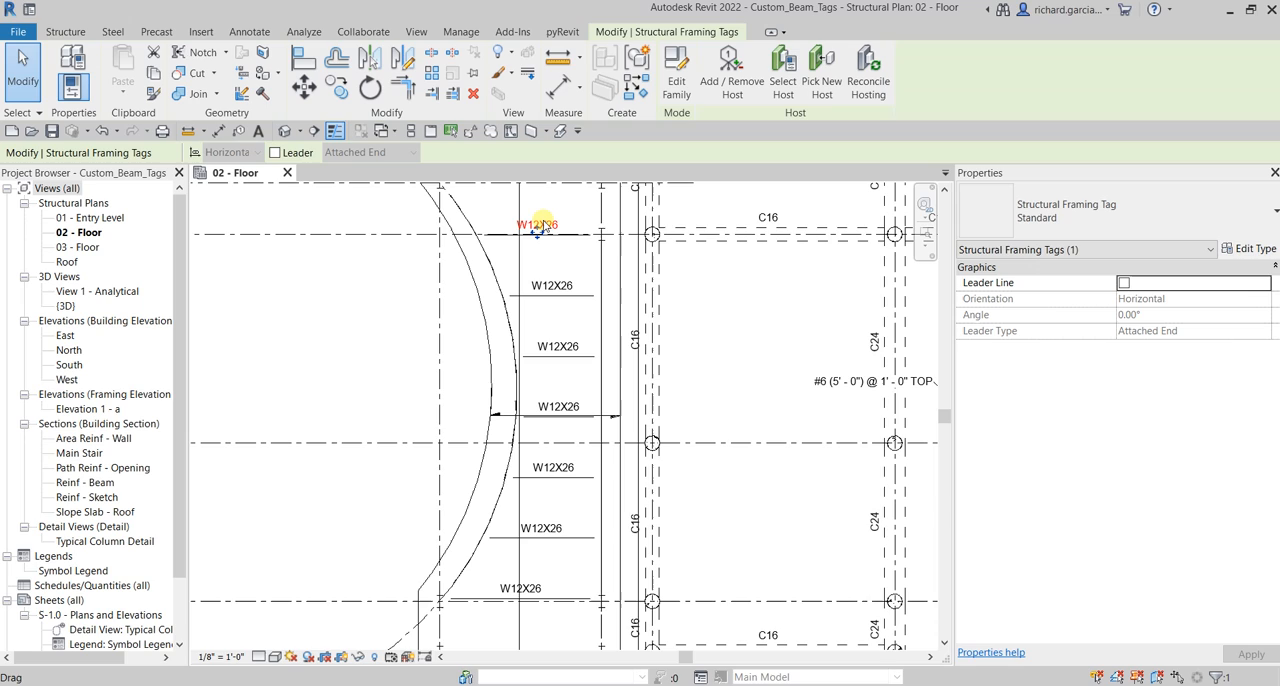
click(590, 258)
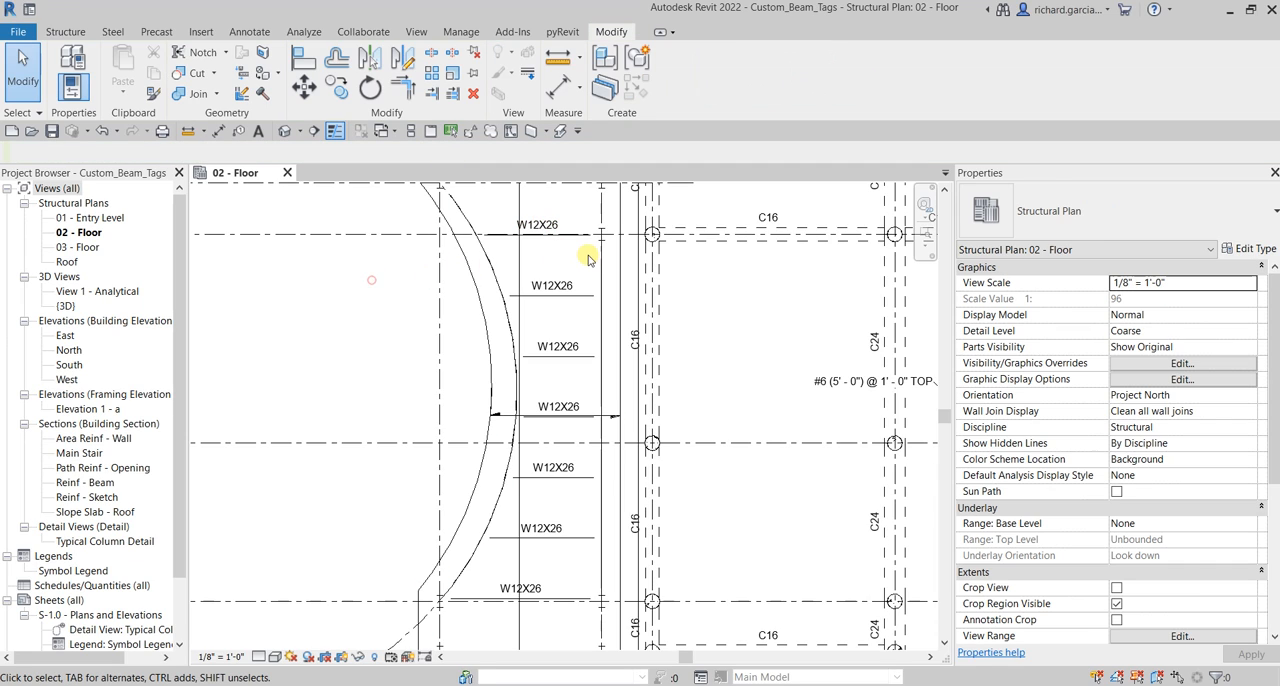
click(557, 345)
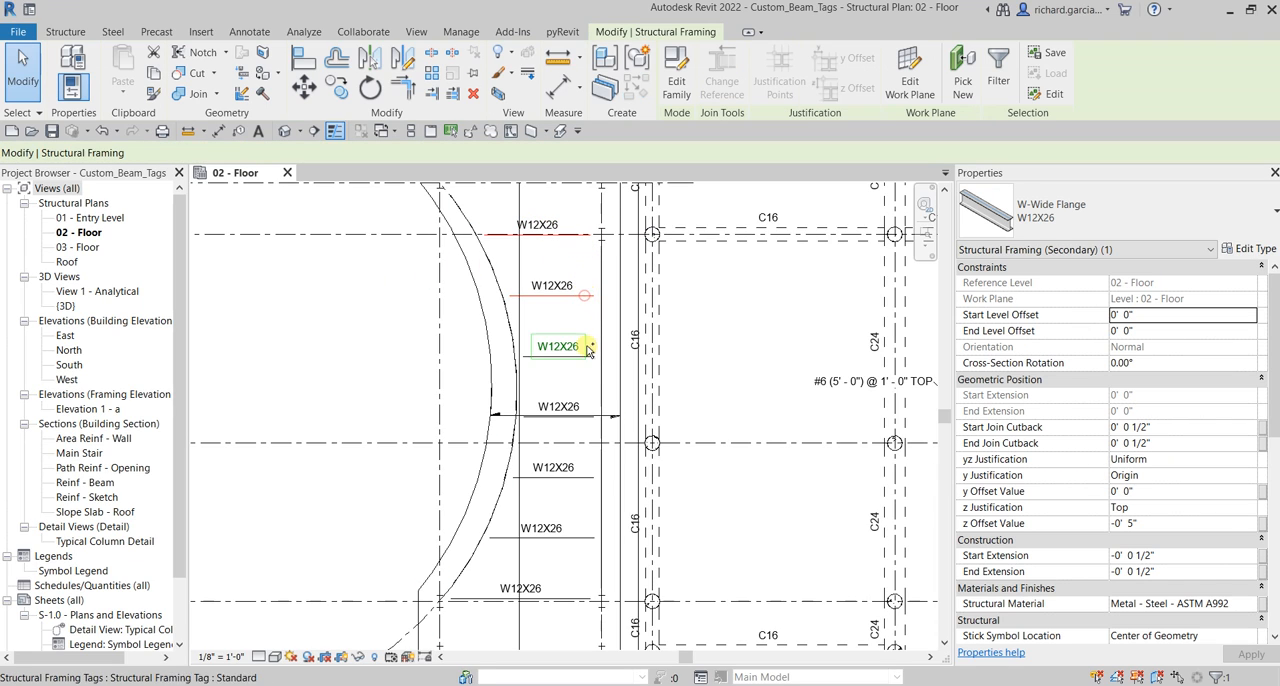
click(553, 467)
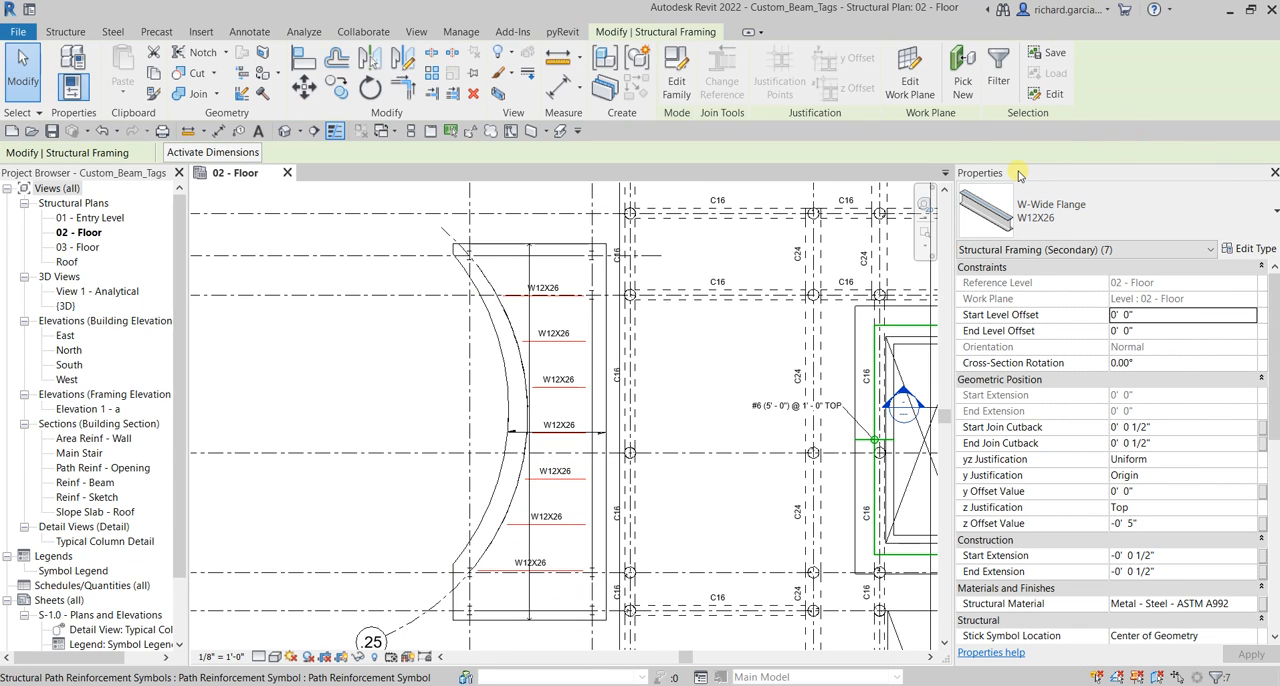
- Give the seven beams Camber Size C=1/2" and Number of studs S1, and apply
scroll(down, 3)
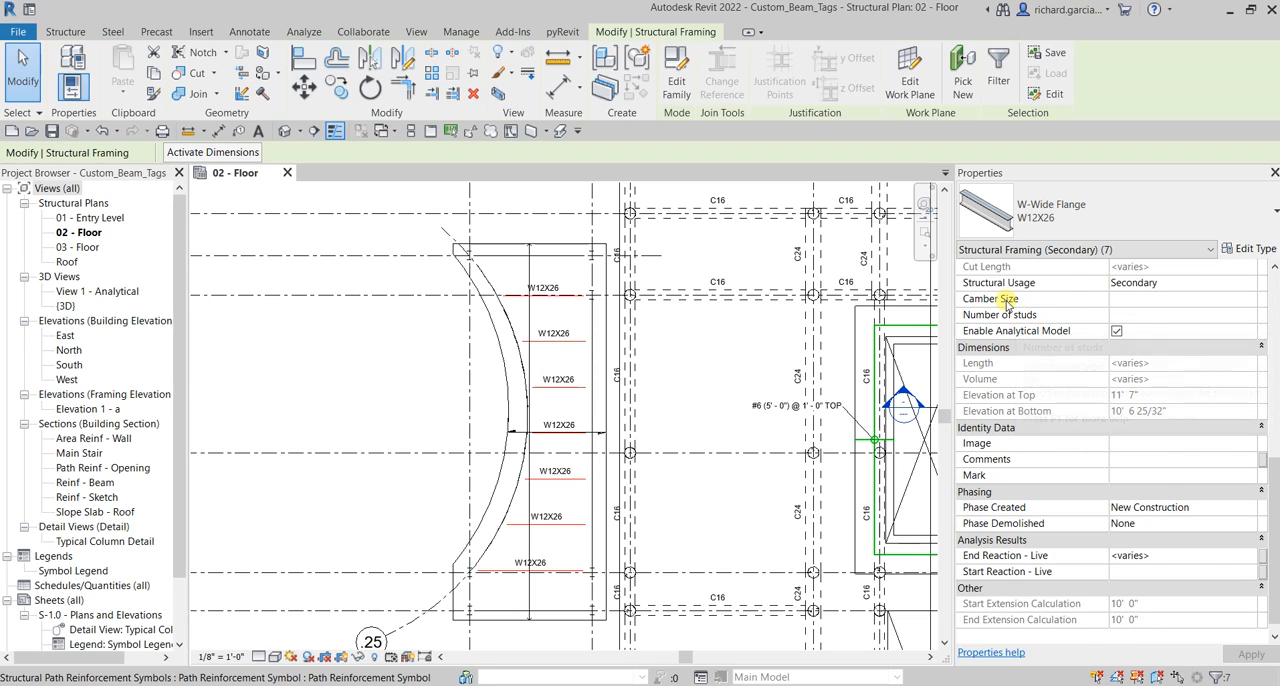
mouse_move(1103, 313)
text(c)
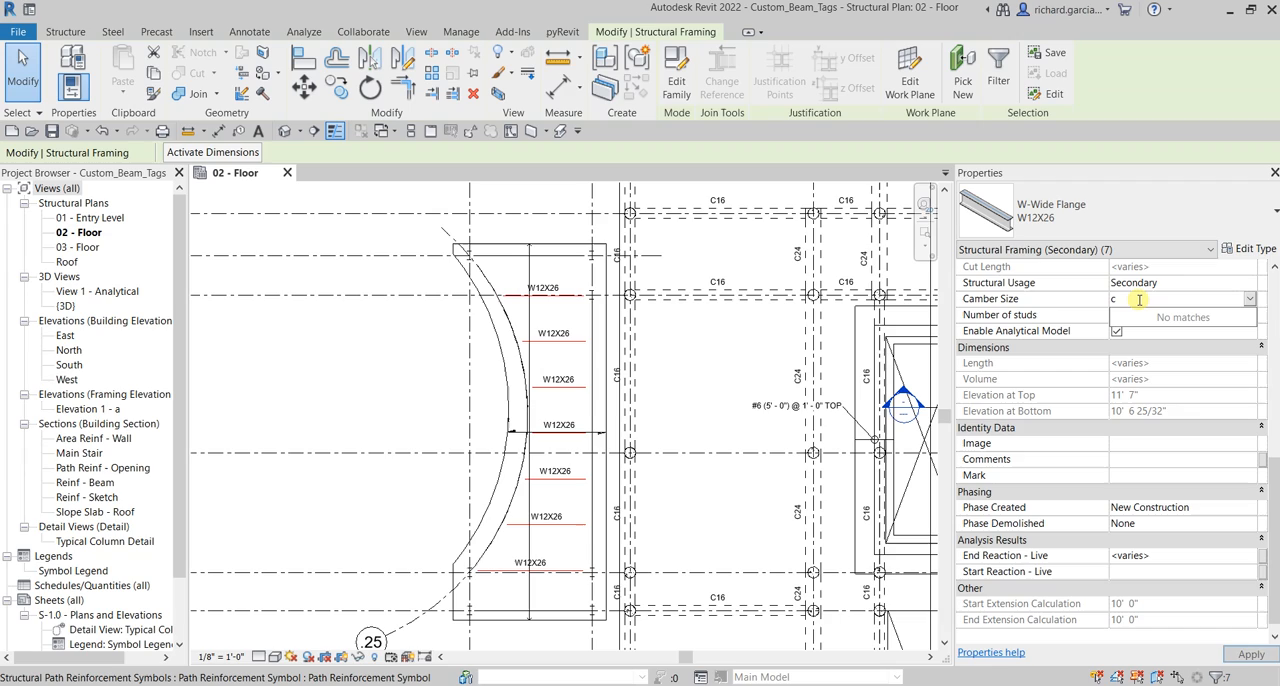
text(=)
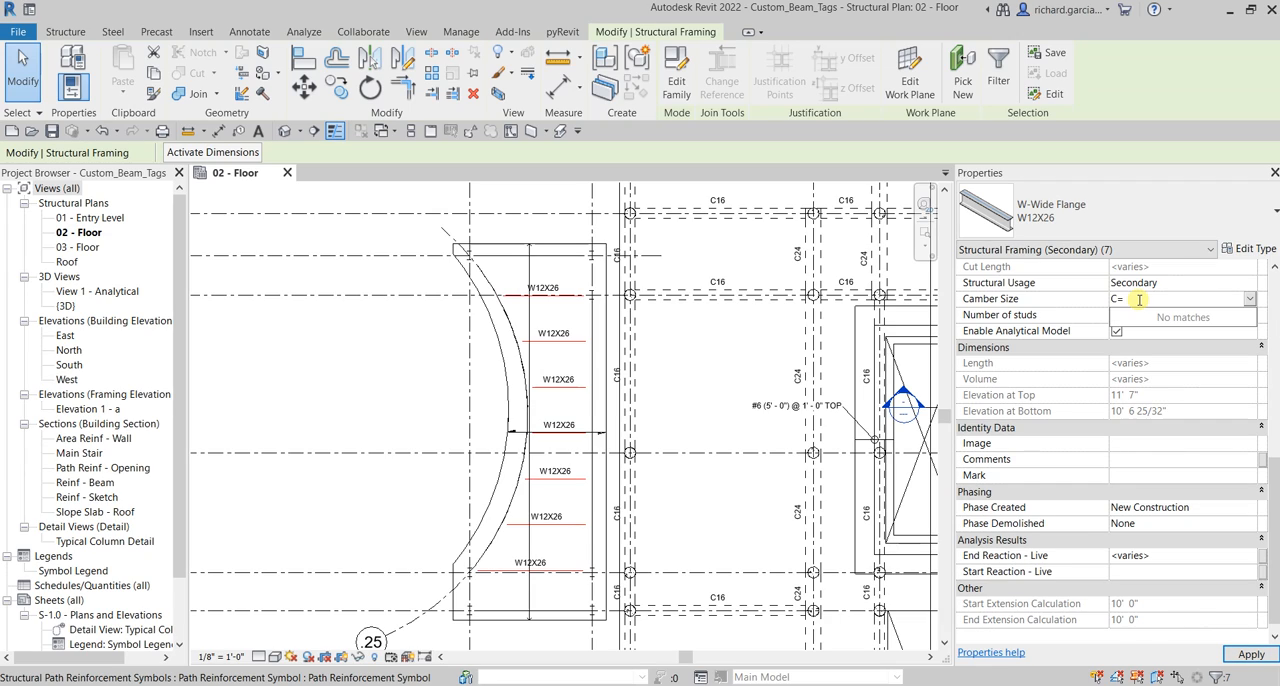
text(1/2")
click(1183, 314)
text(S1)
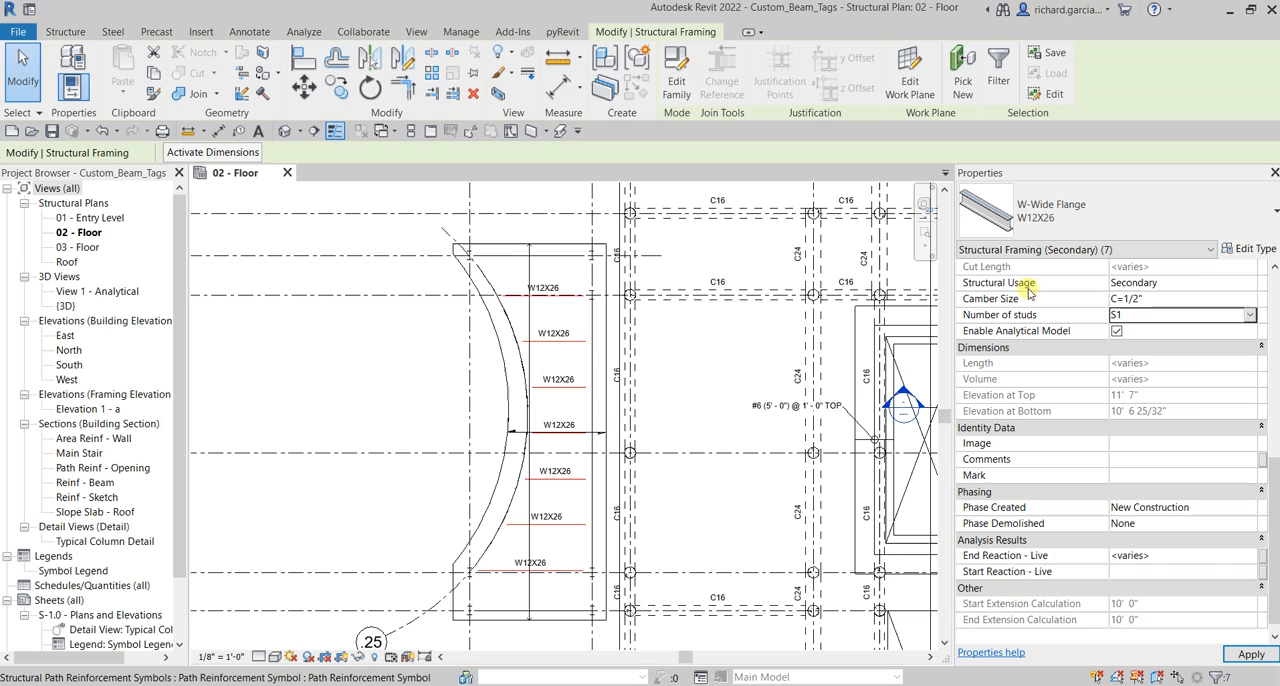
mouse_move(1035, 302)
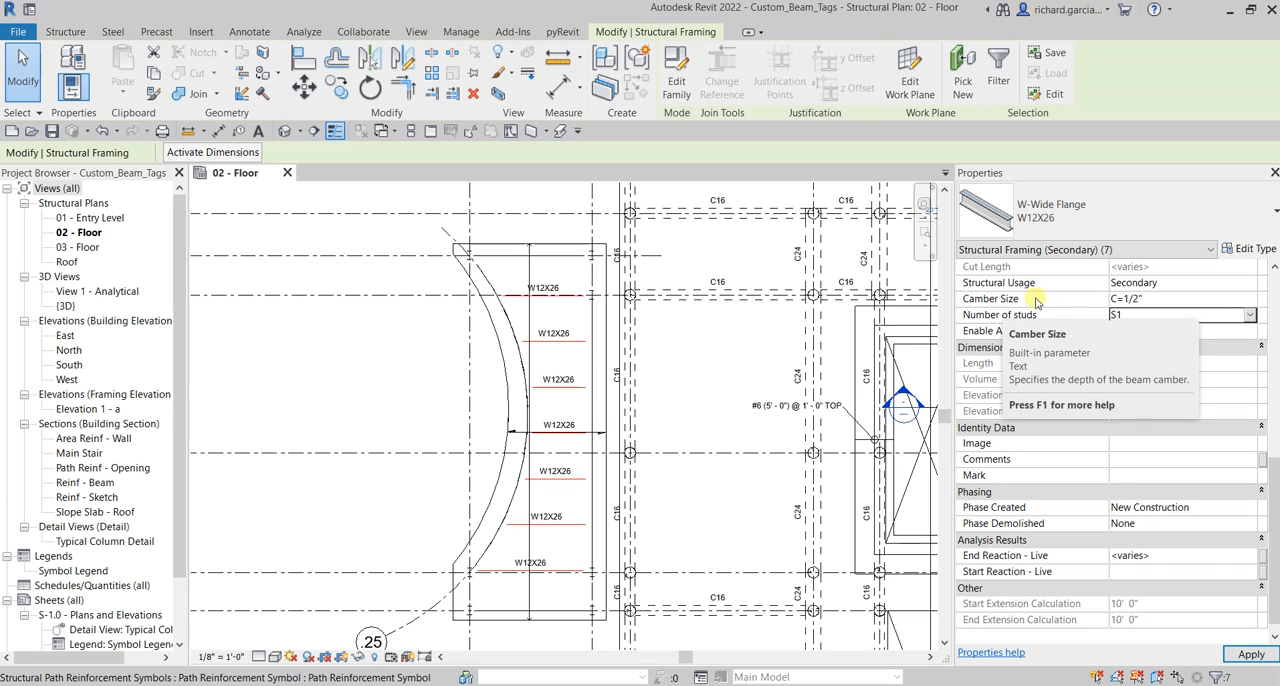
mouse_move(1046, 315)
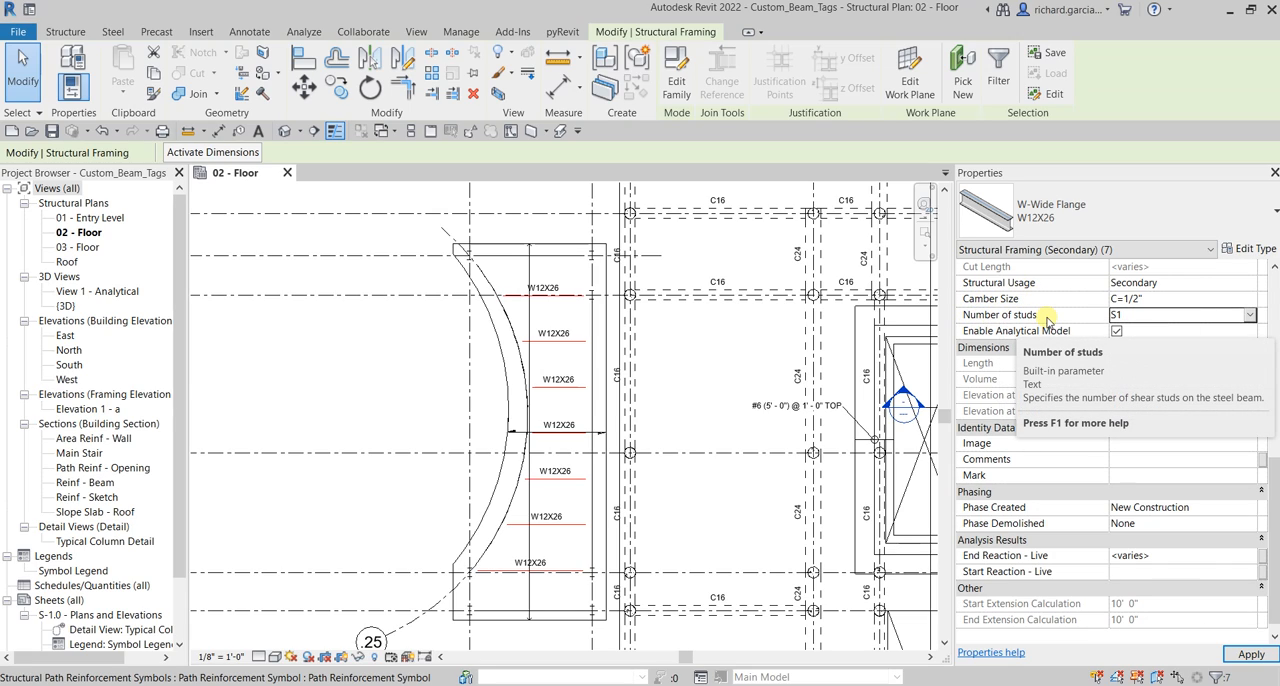
click(525, 357)
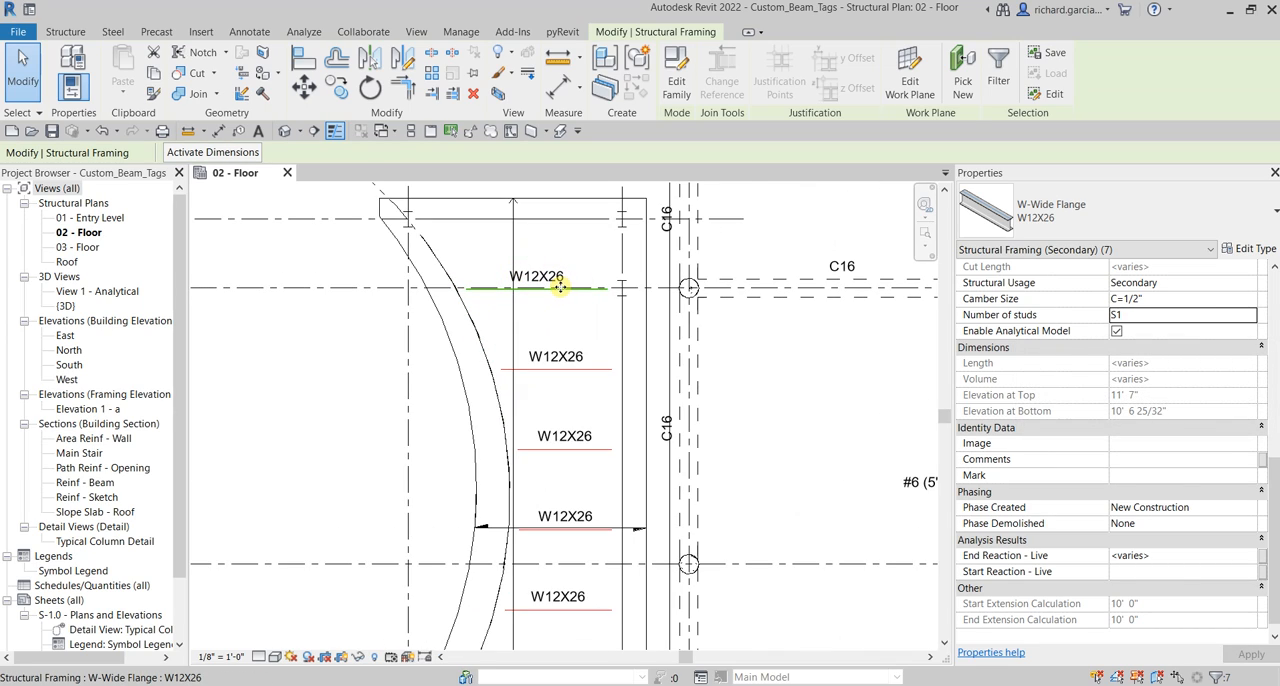
mouse_move(990, 299)
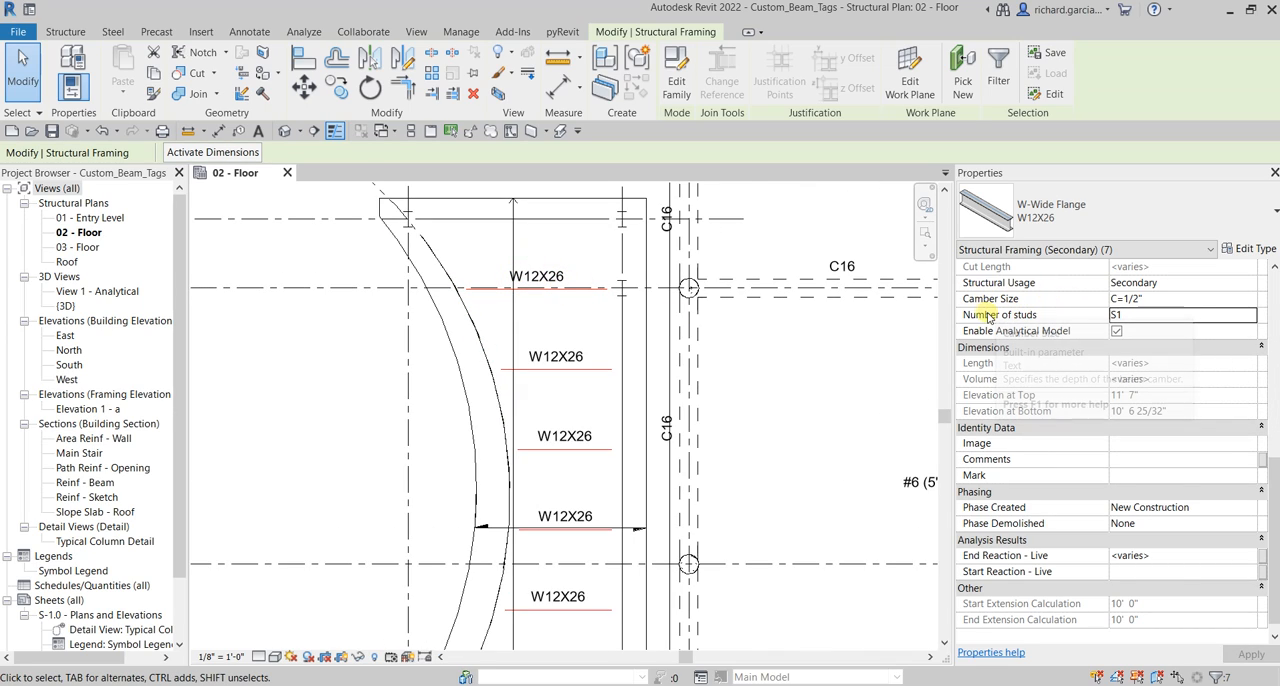
mouse_move(997, 314)
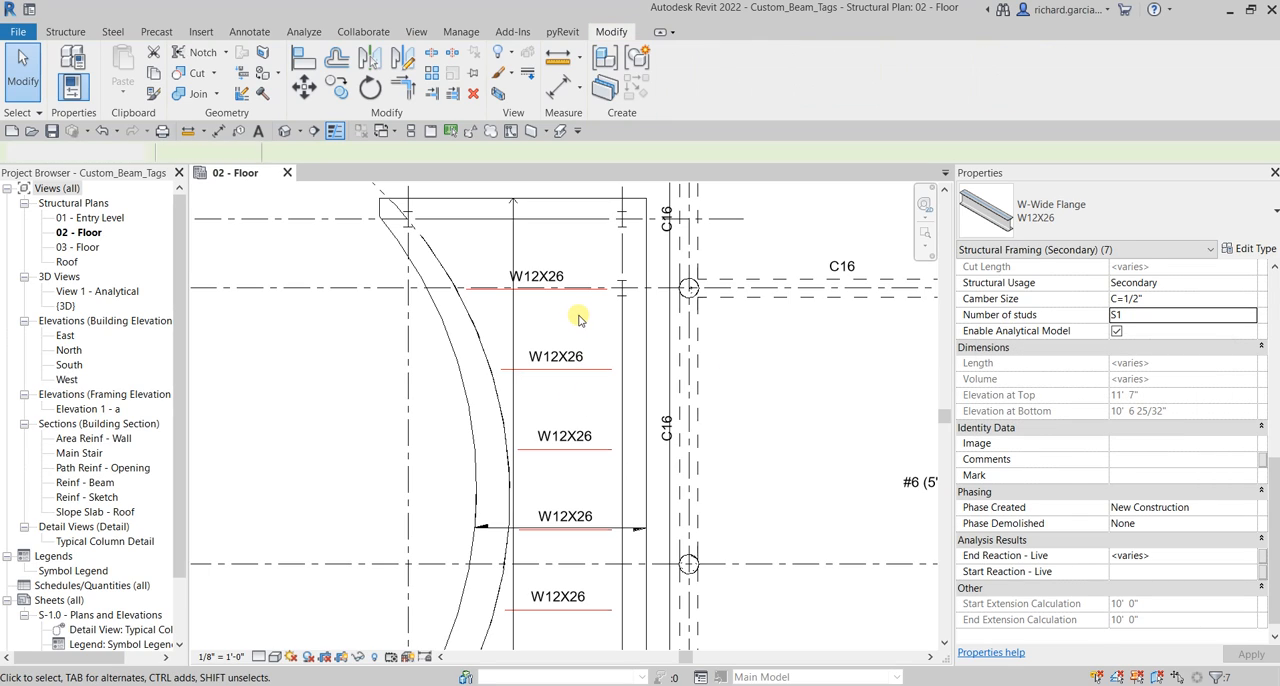
- Select the top beam's W12X26 tag and edit its Structural Framing Tag family
click(537, 276)
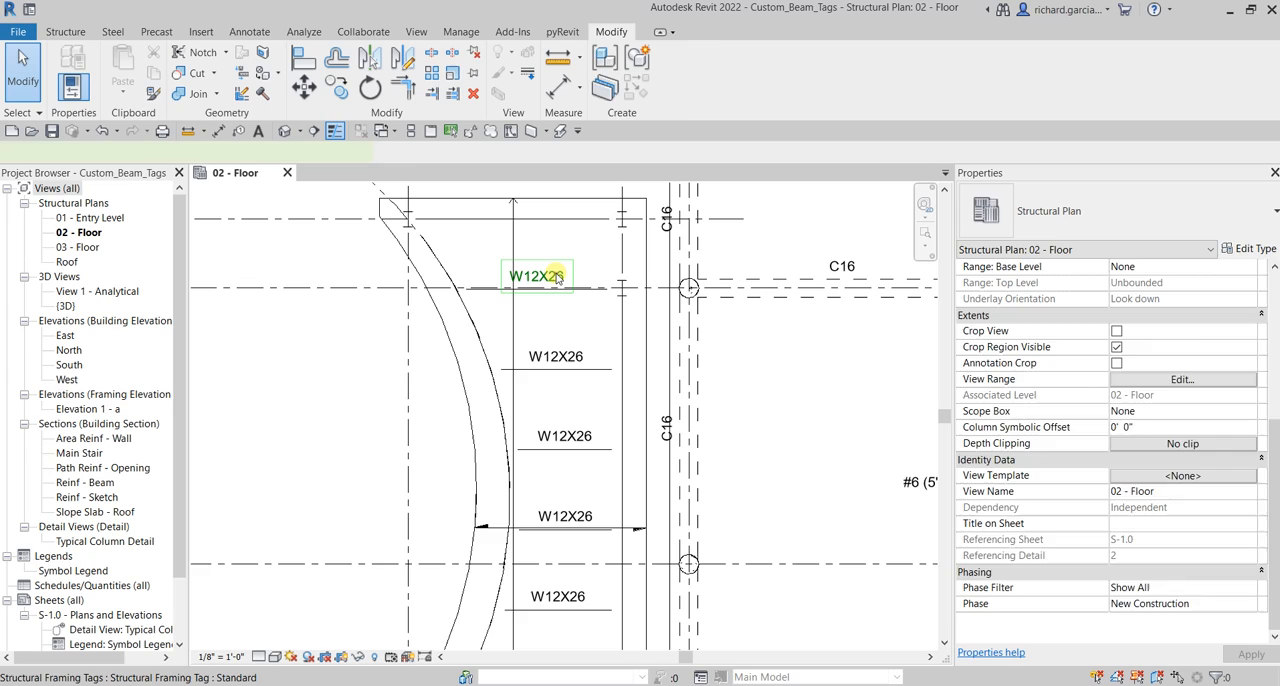
click(537, 275)
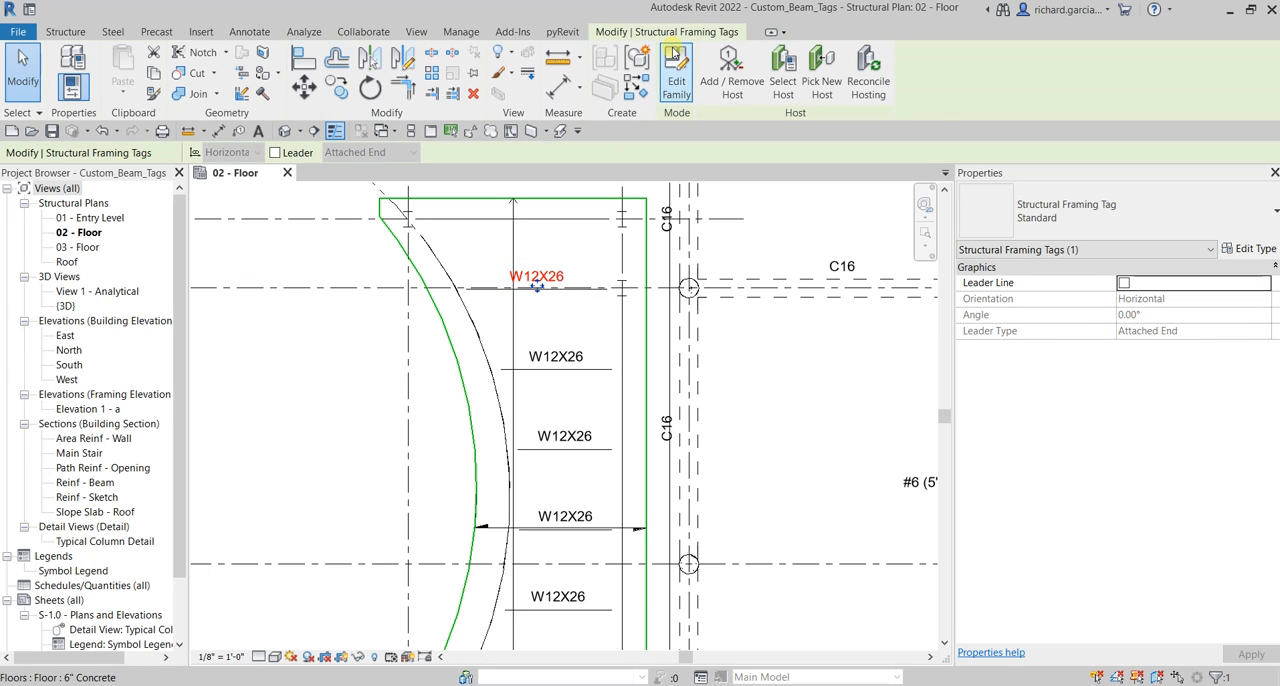
mouse_move(676, 65)
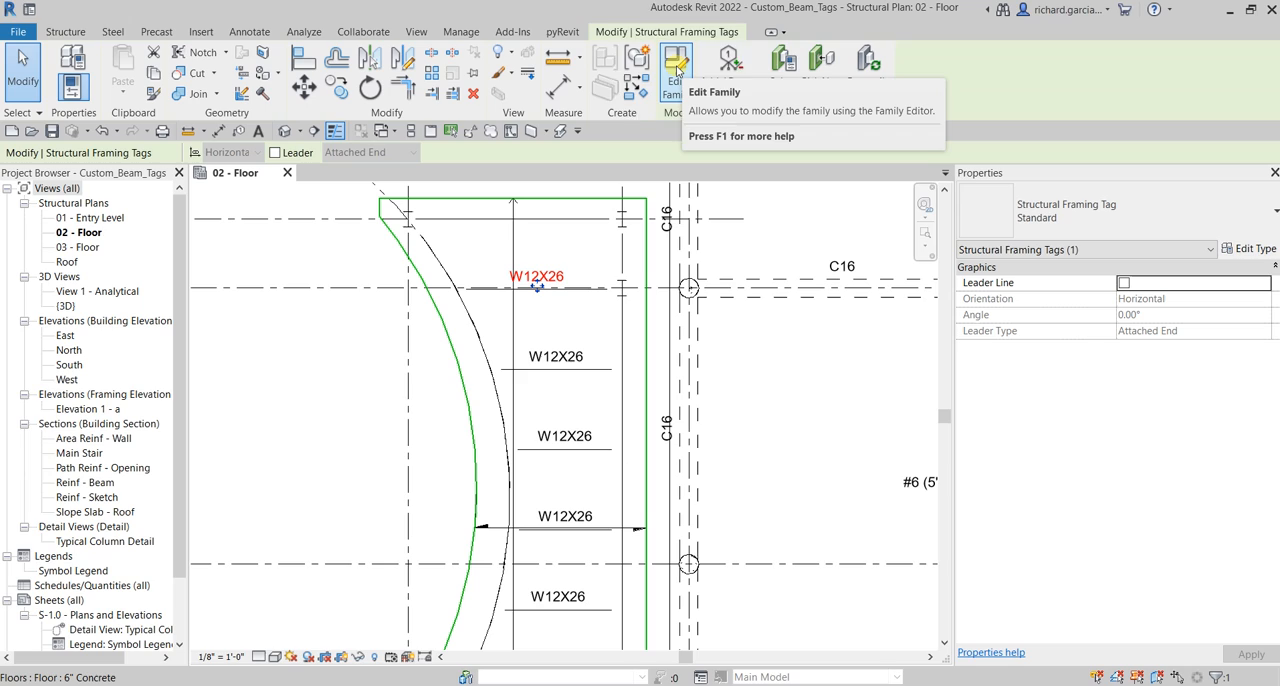
click(676, 65)
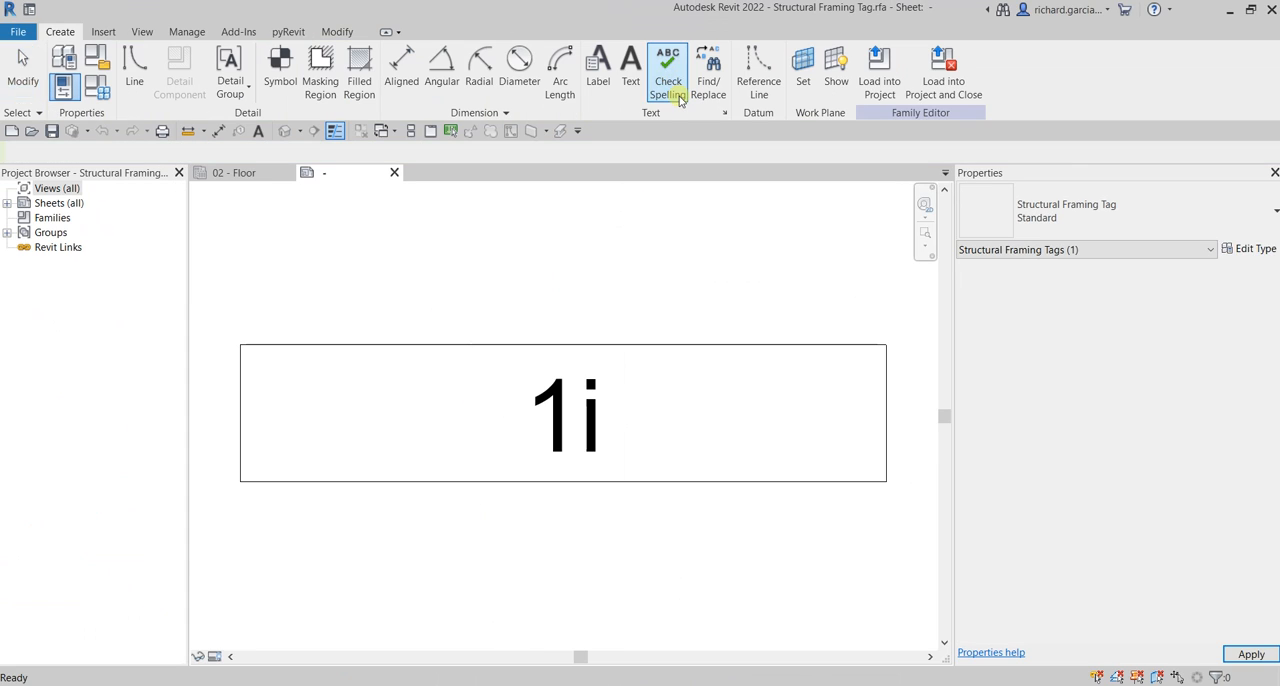
click(525, 410)
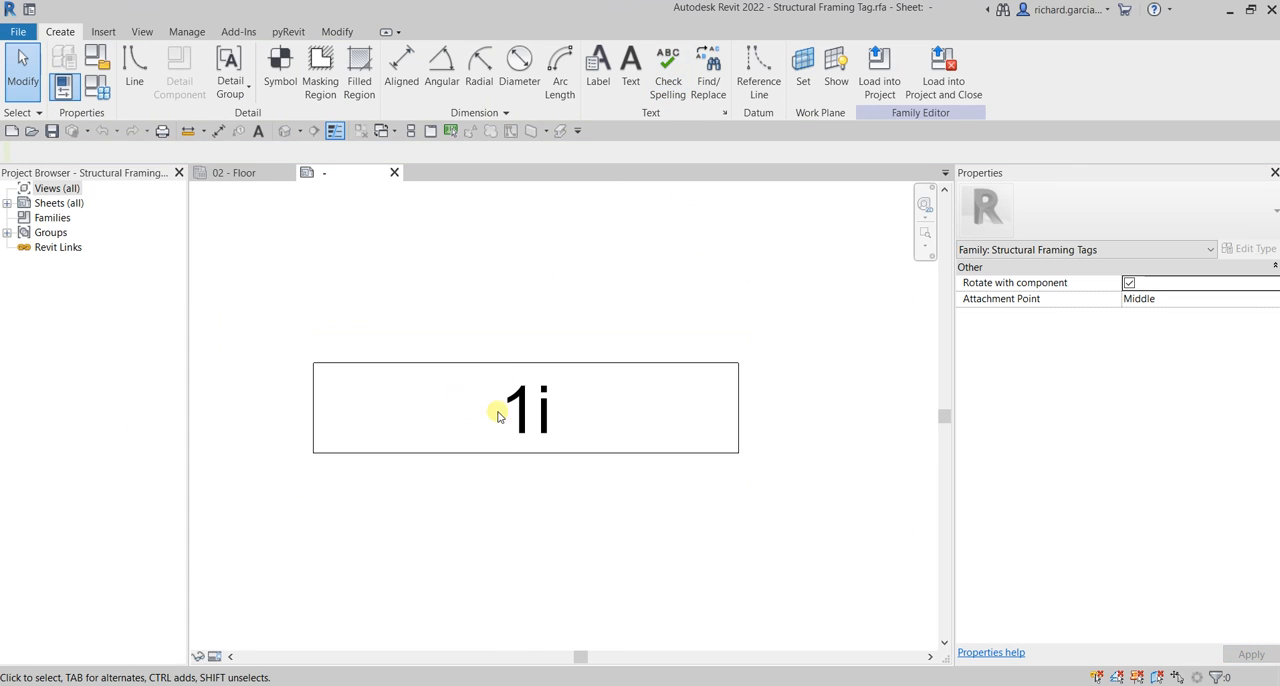
mouse_move(578, 434)
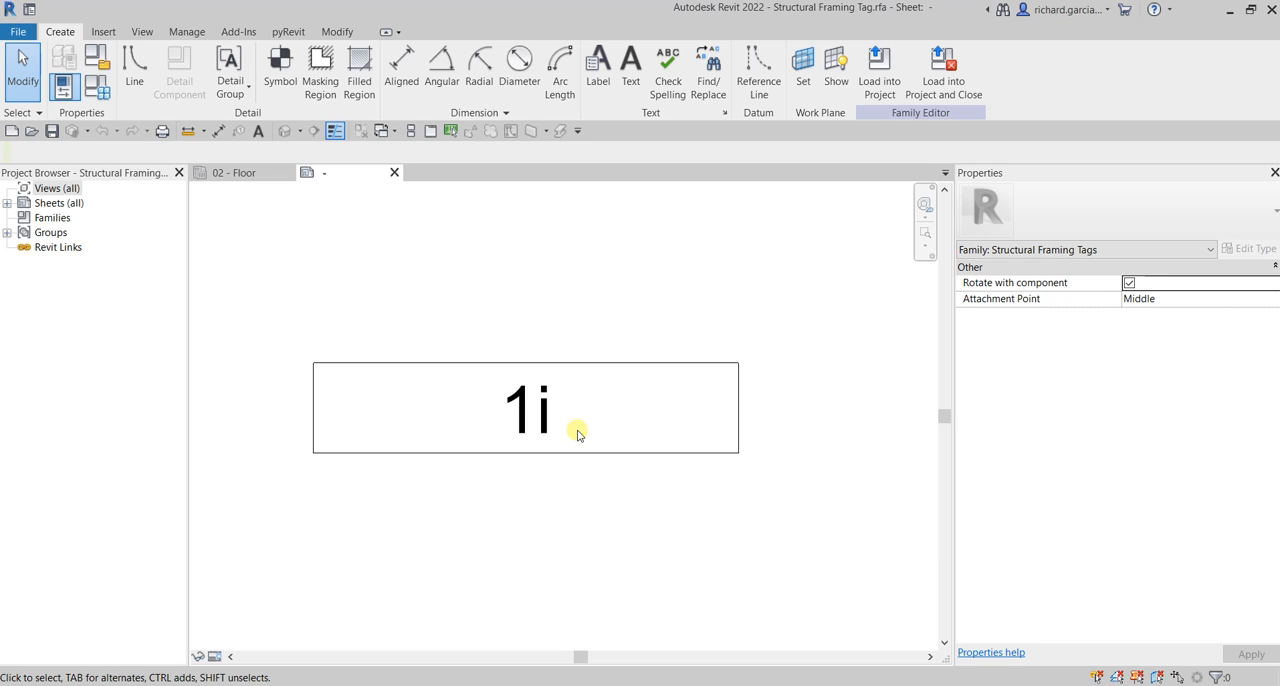
mouse_move(480, 408)
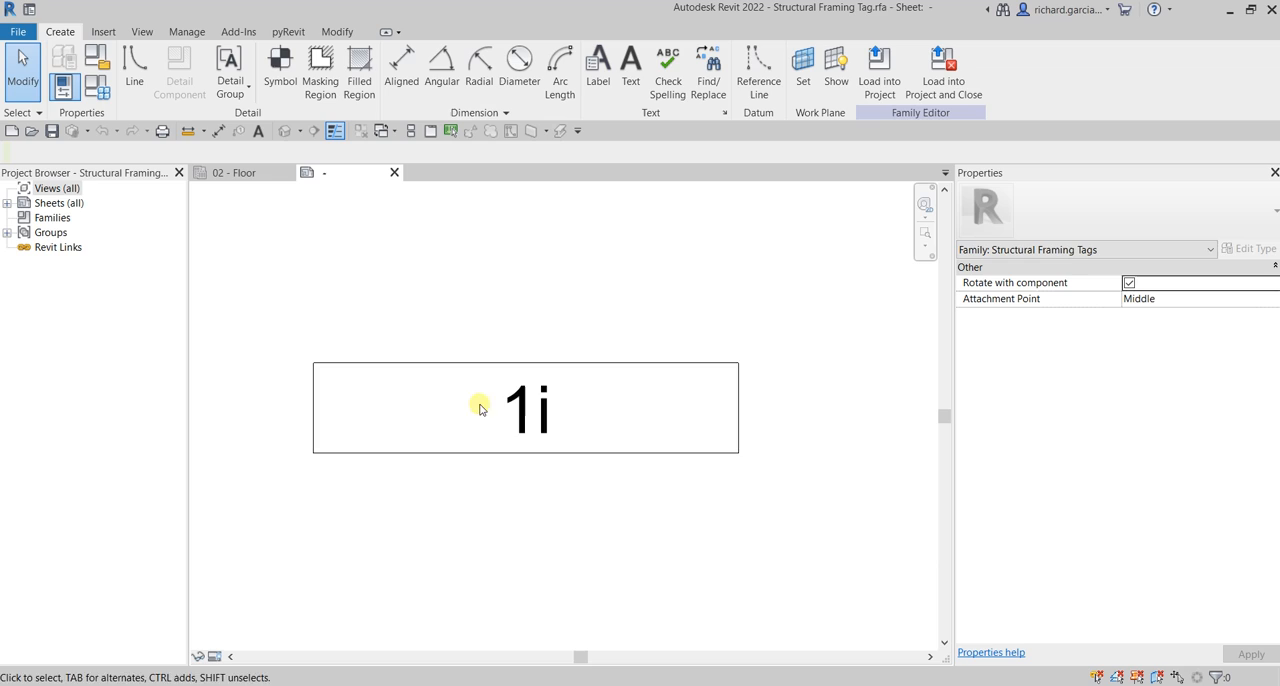
mouse_move(586, 420)
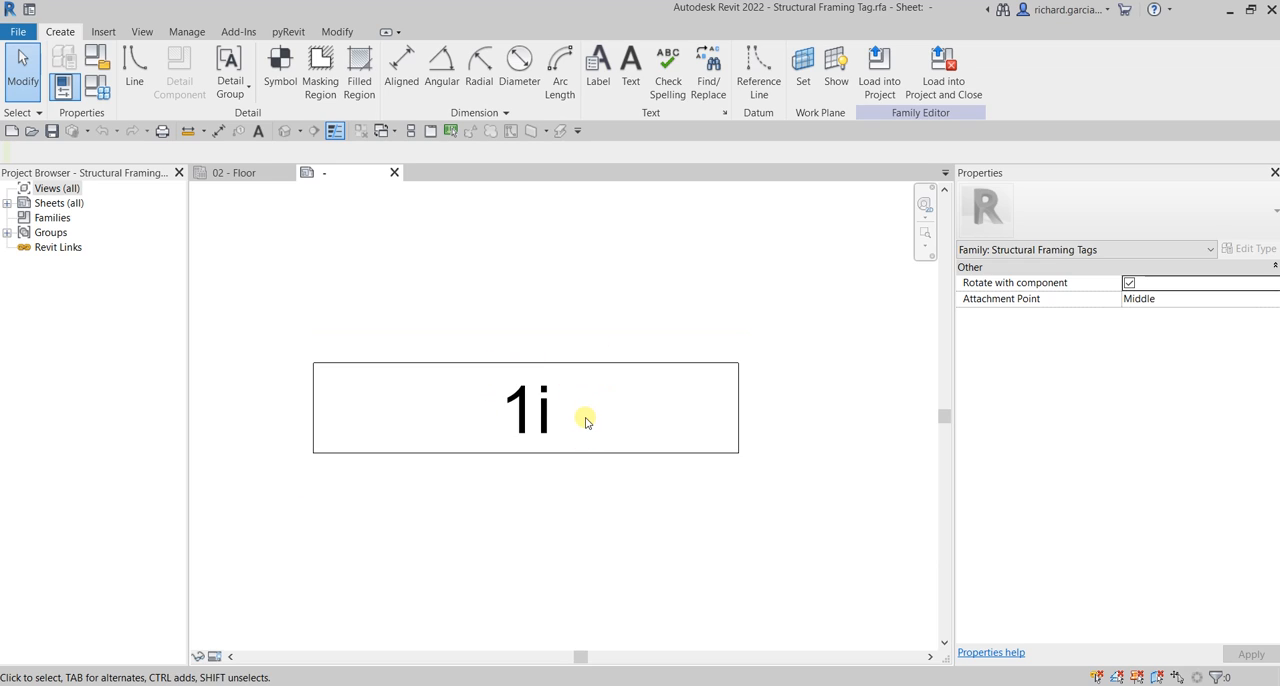
mouse_move(843, 8)
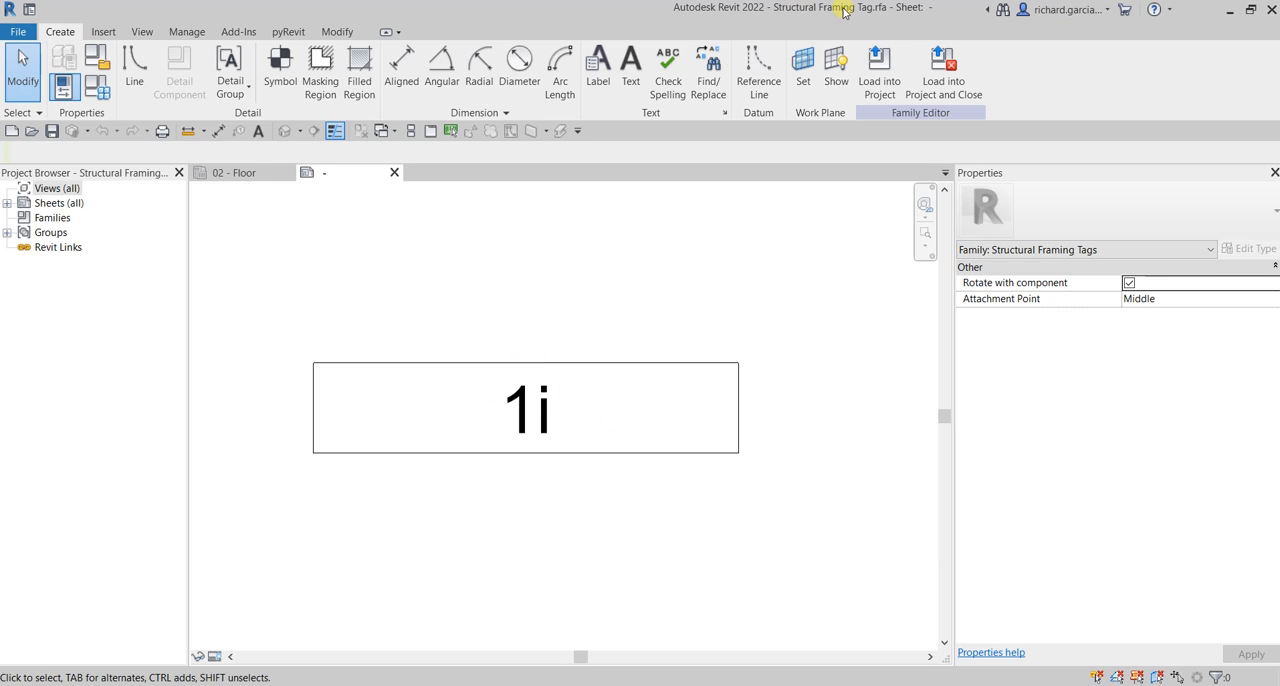
mouse_move(447, 307)
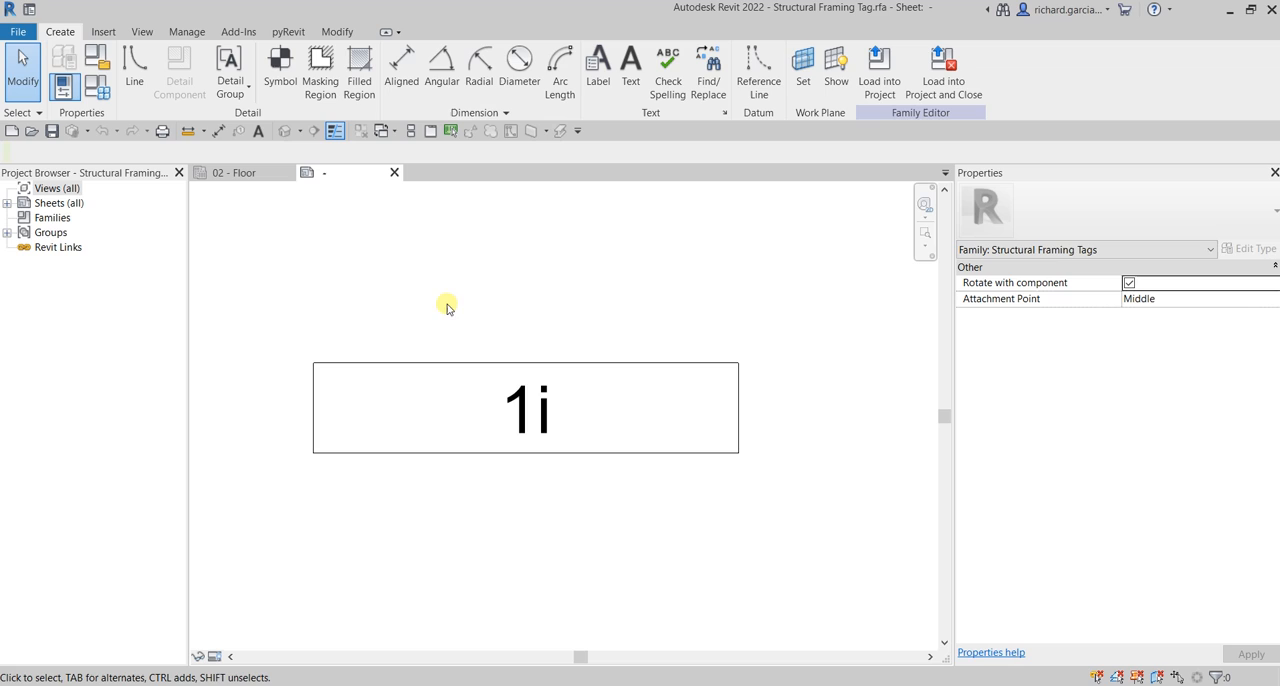
mouse_move(134, 72)
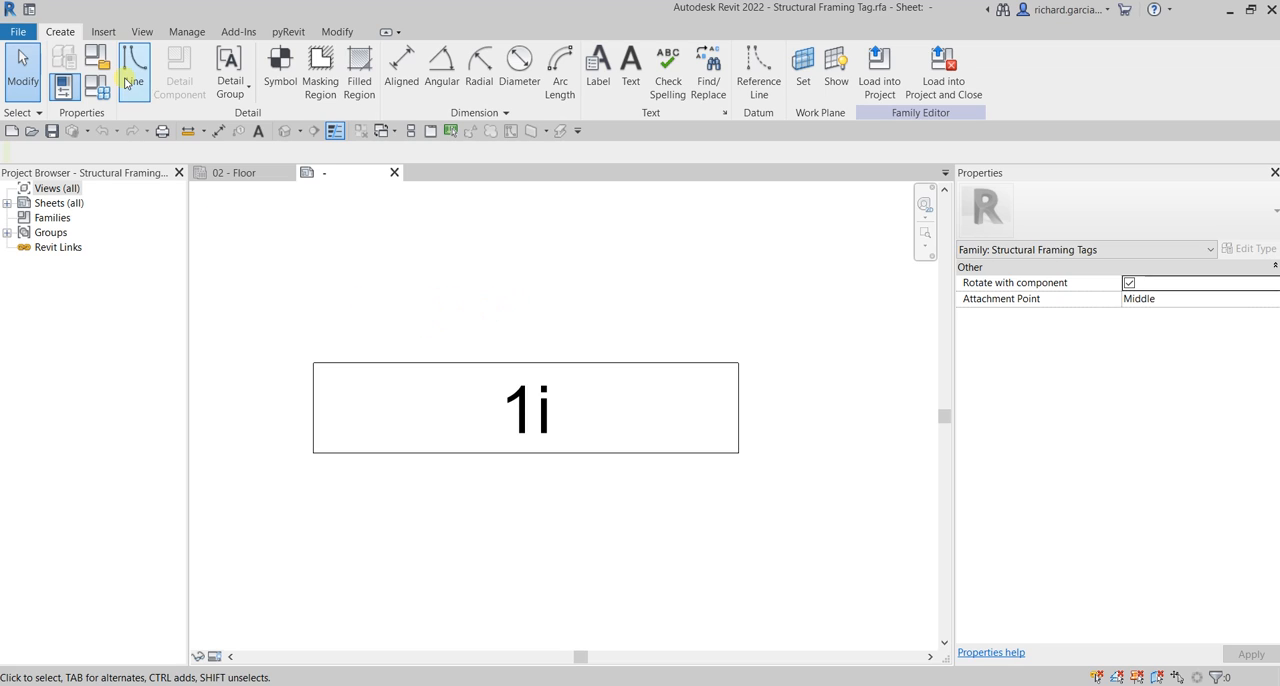
mouse_move(598, 70)
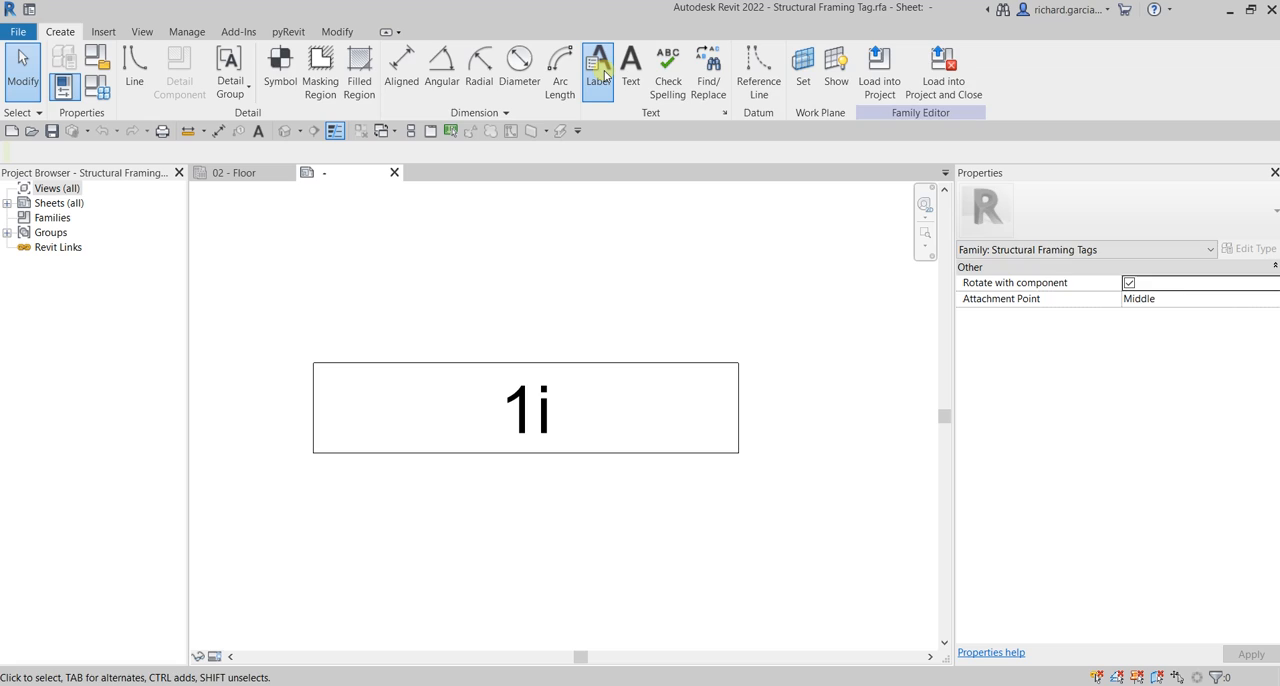
- Select the tag's 1i label and open its Edit Label parameter editor
click(598, 70)
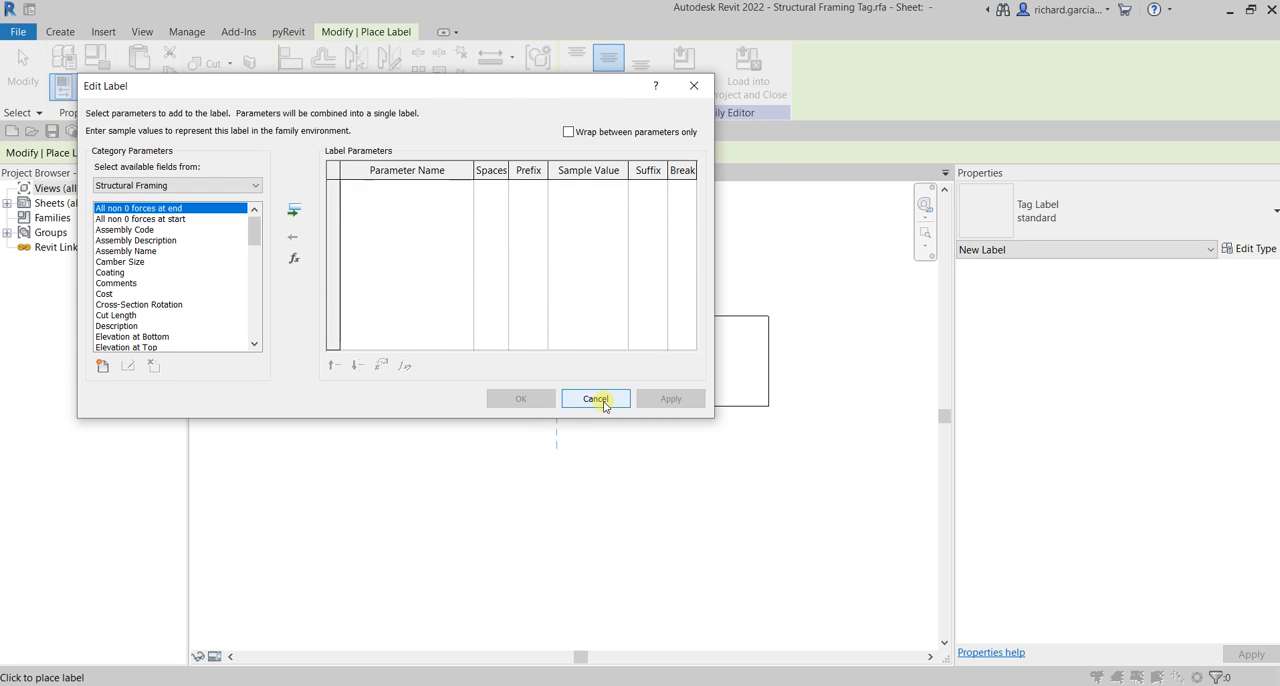
click(595, 398)
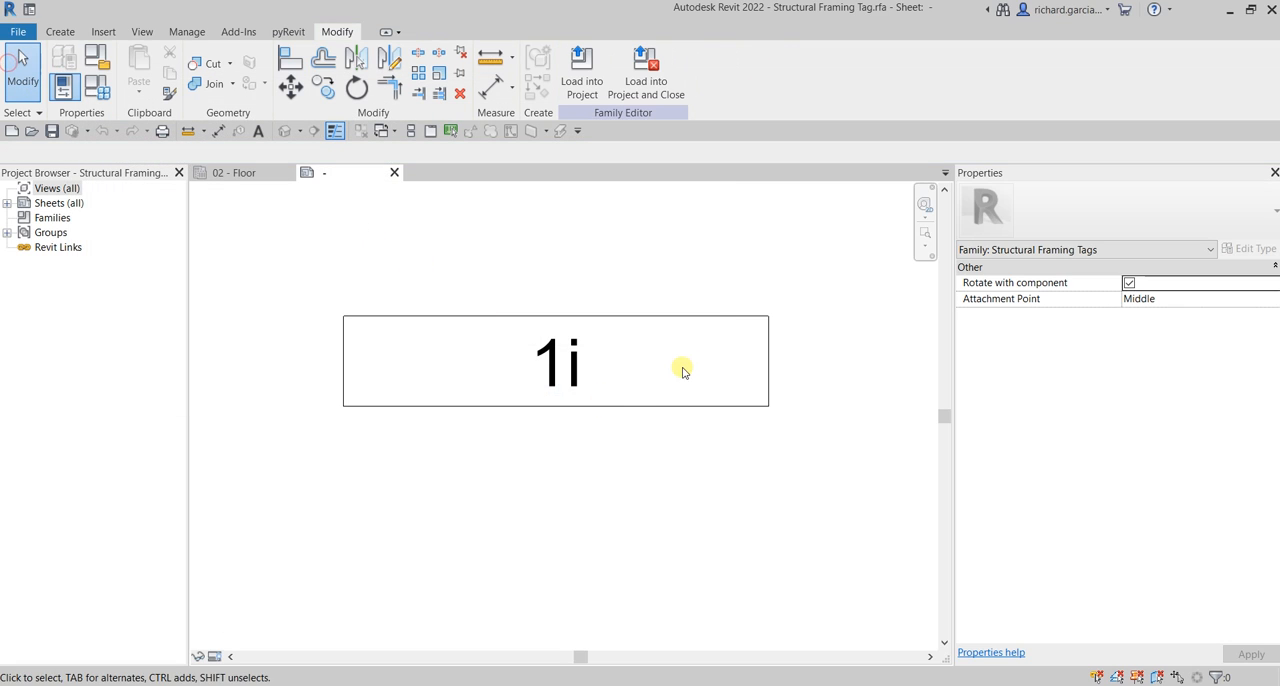
click(557, 361)
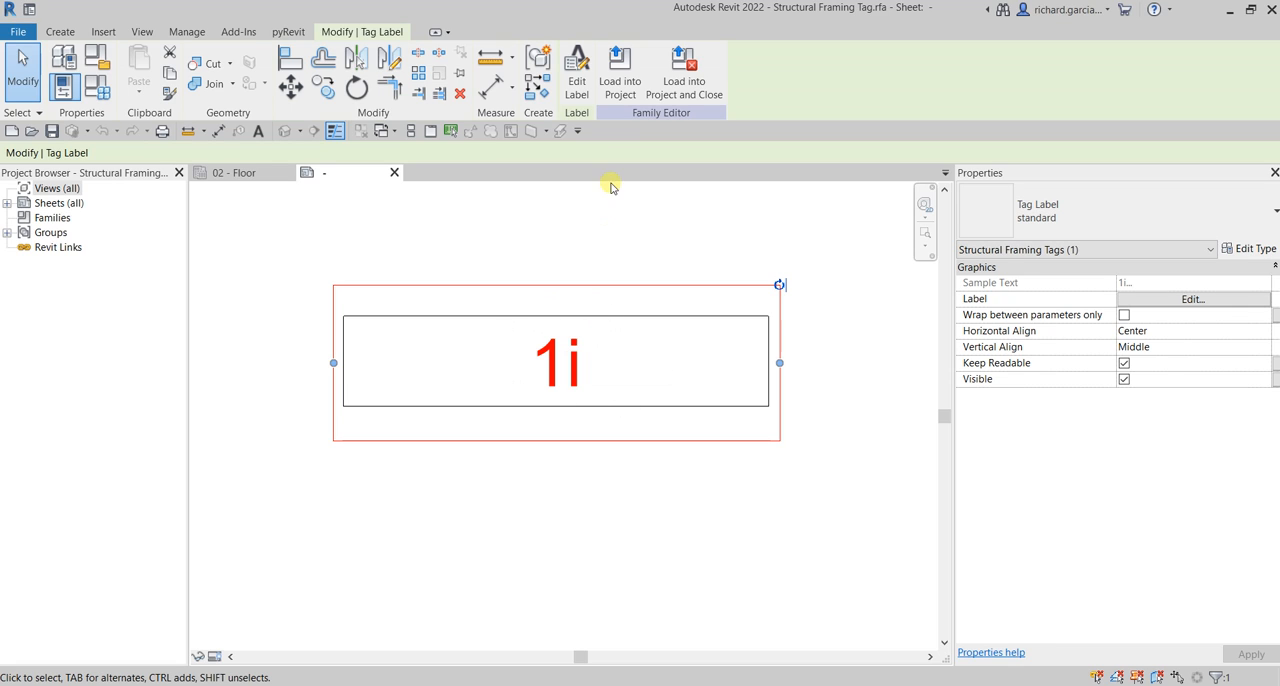
mouse_move(577, 65)
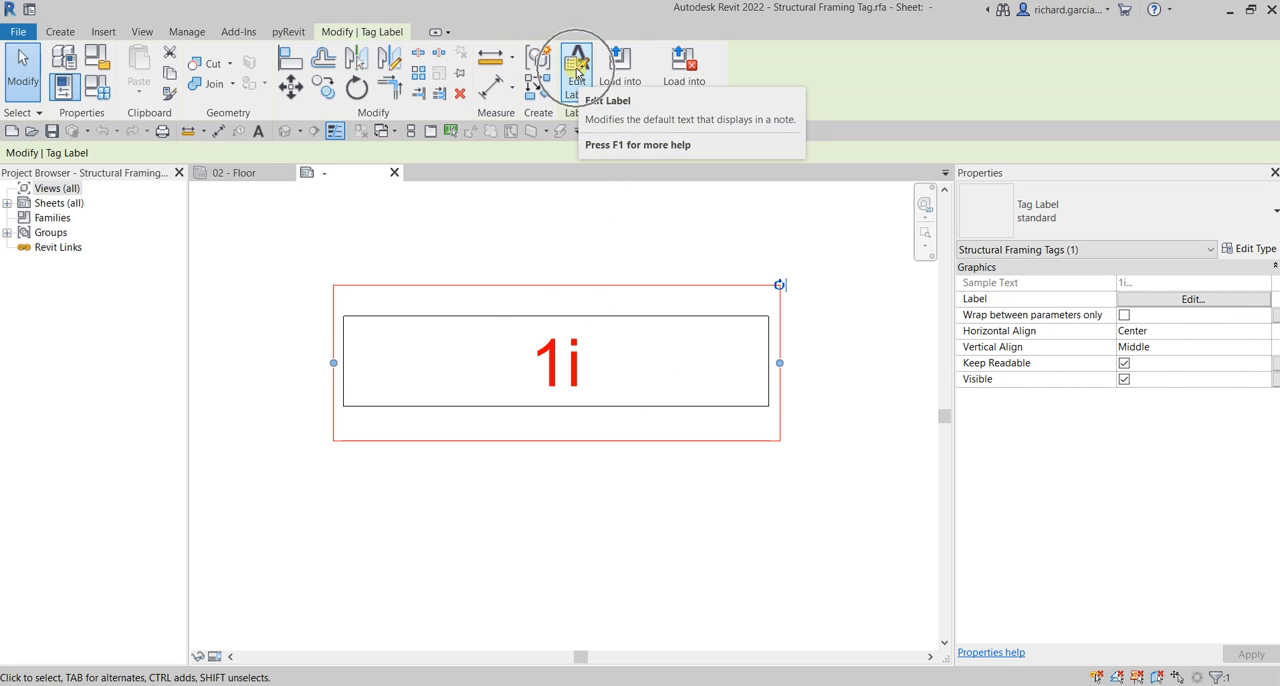
click(577, 62)
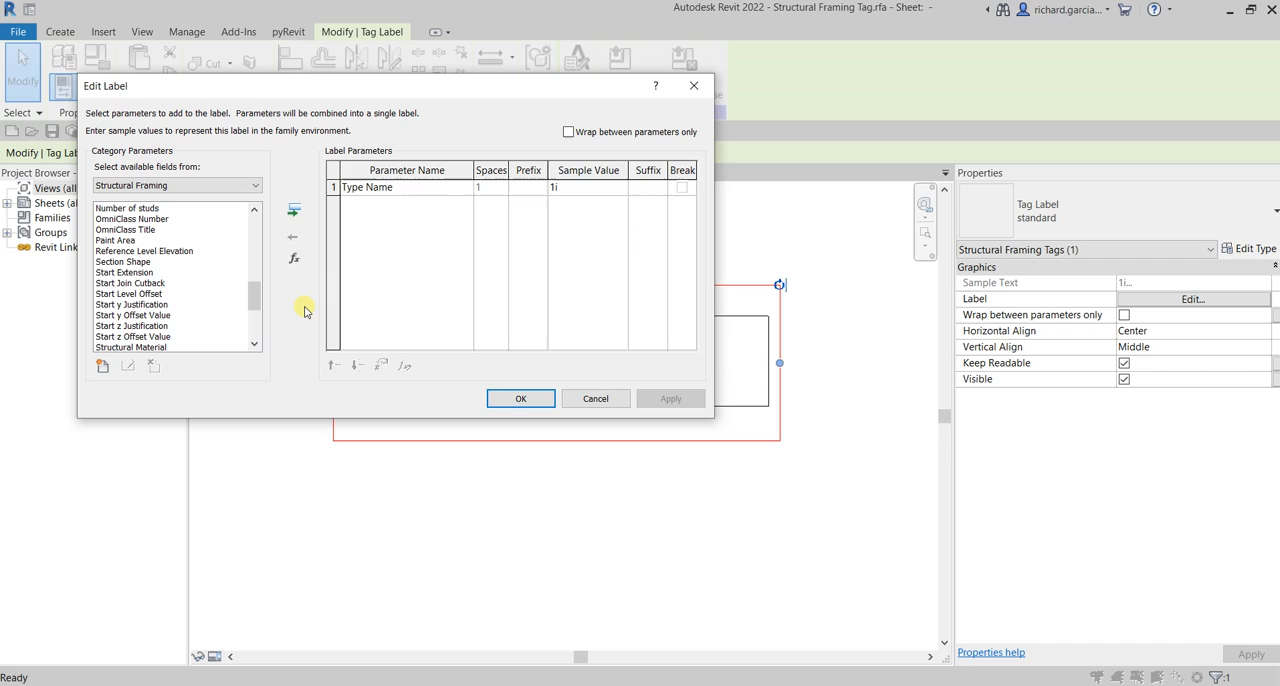
mouse_move(585, 195)
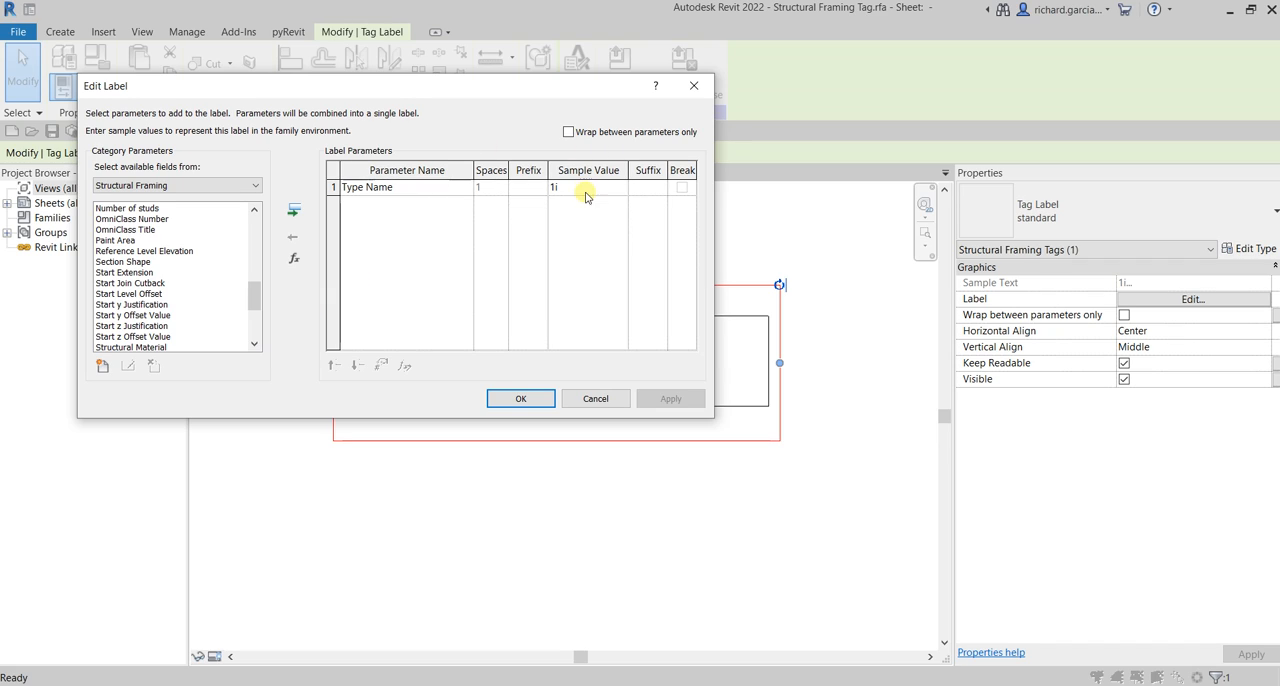
- Enter W12X26 as a sample value and move Number of studs above Camber Size
text(W)
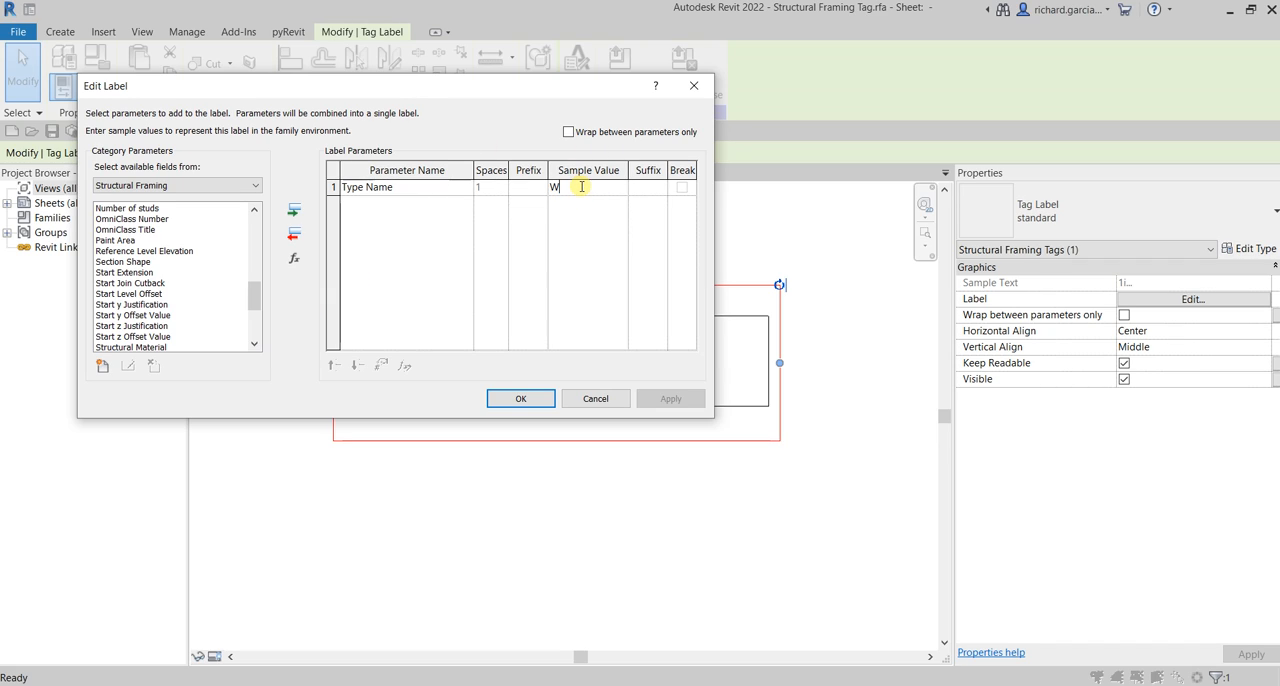
text(12)
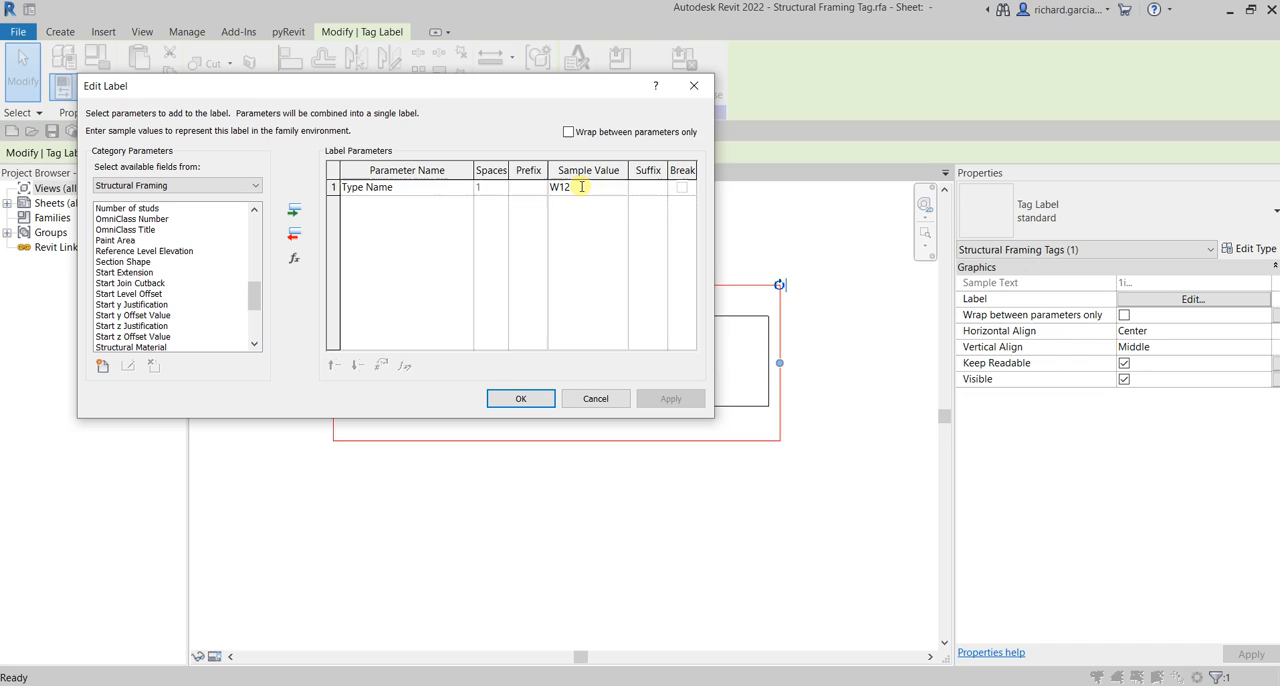
text(X12)
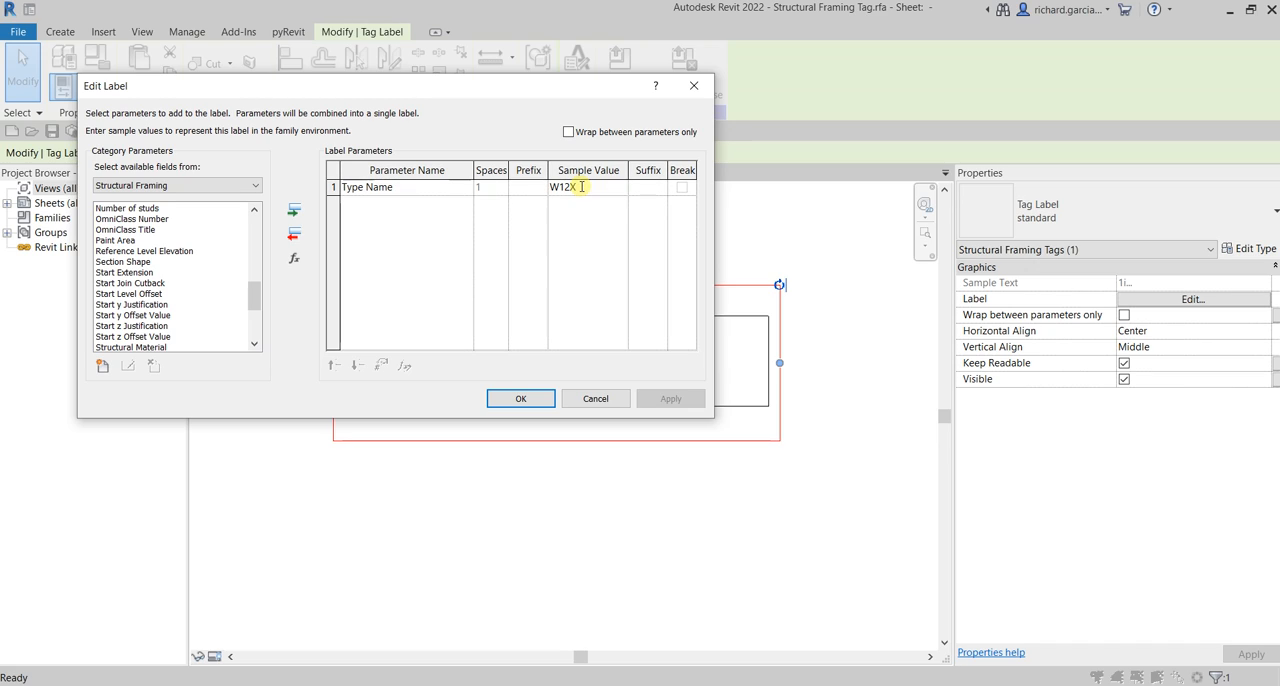
text(26)
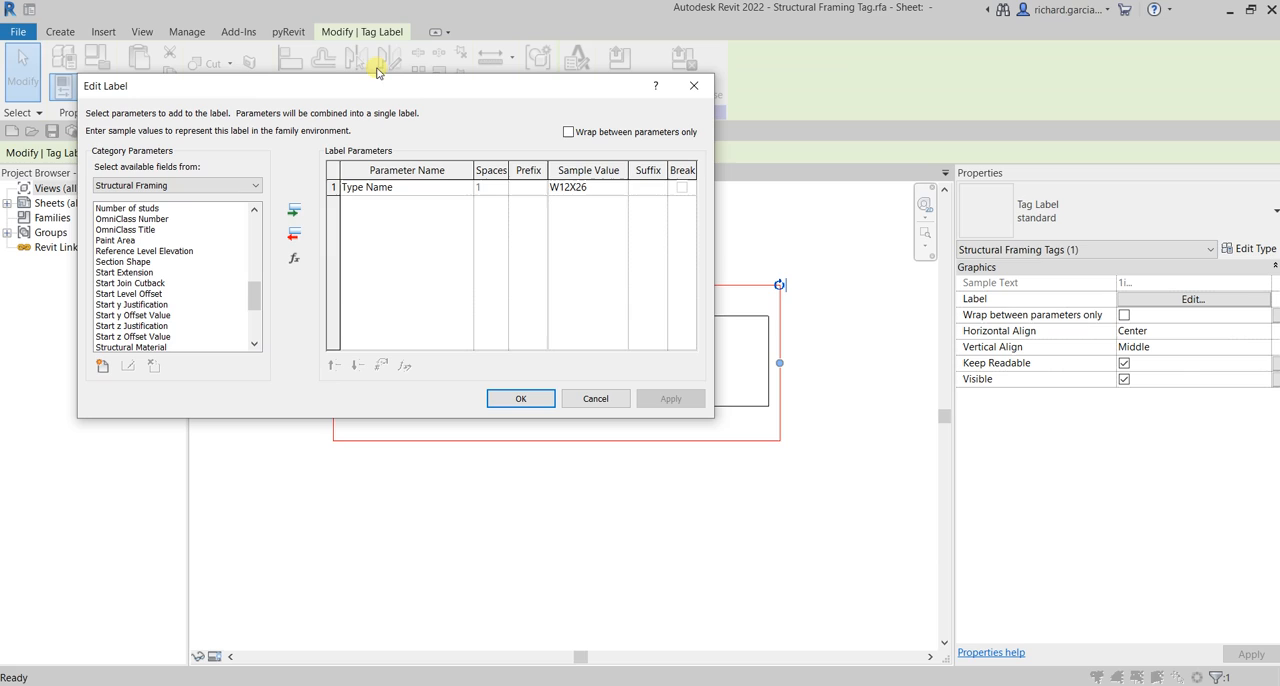
scroll(down, 3)
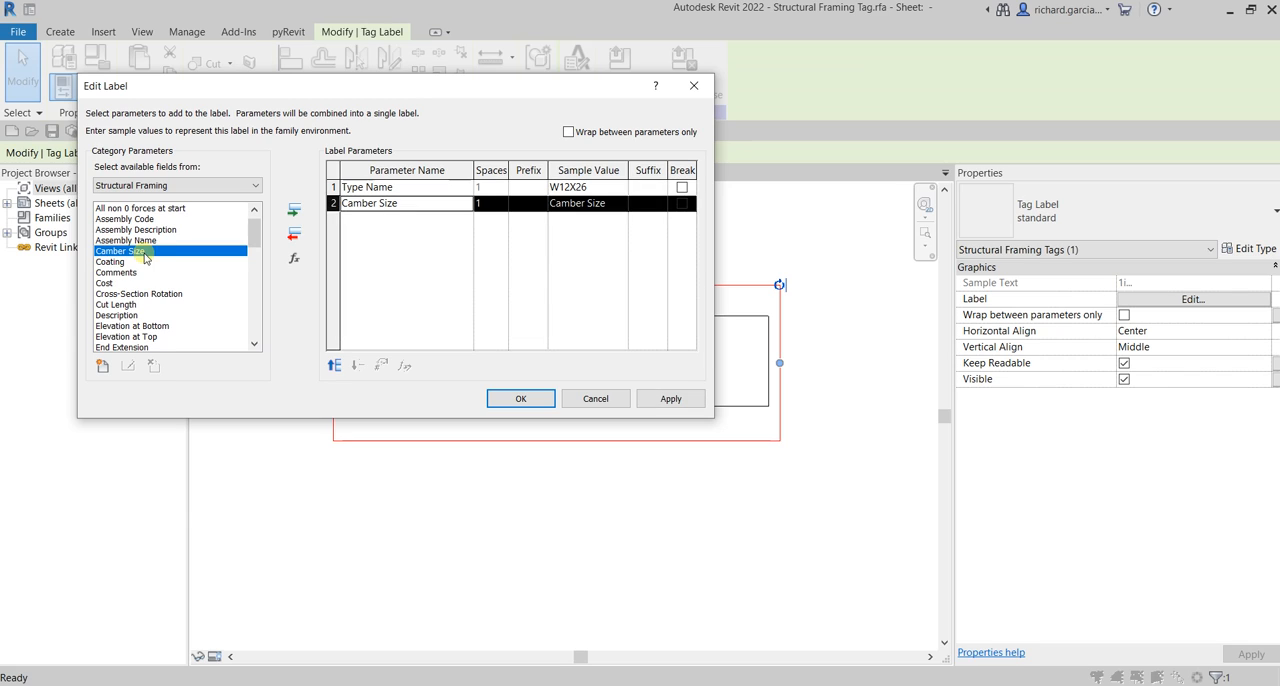
scroll(down, 3)
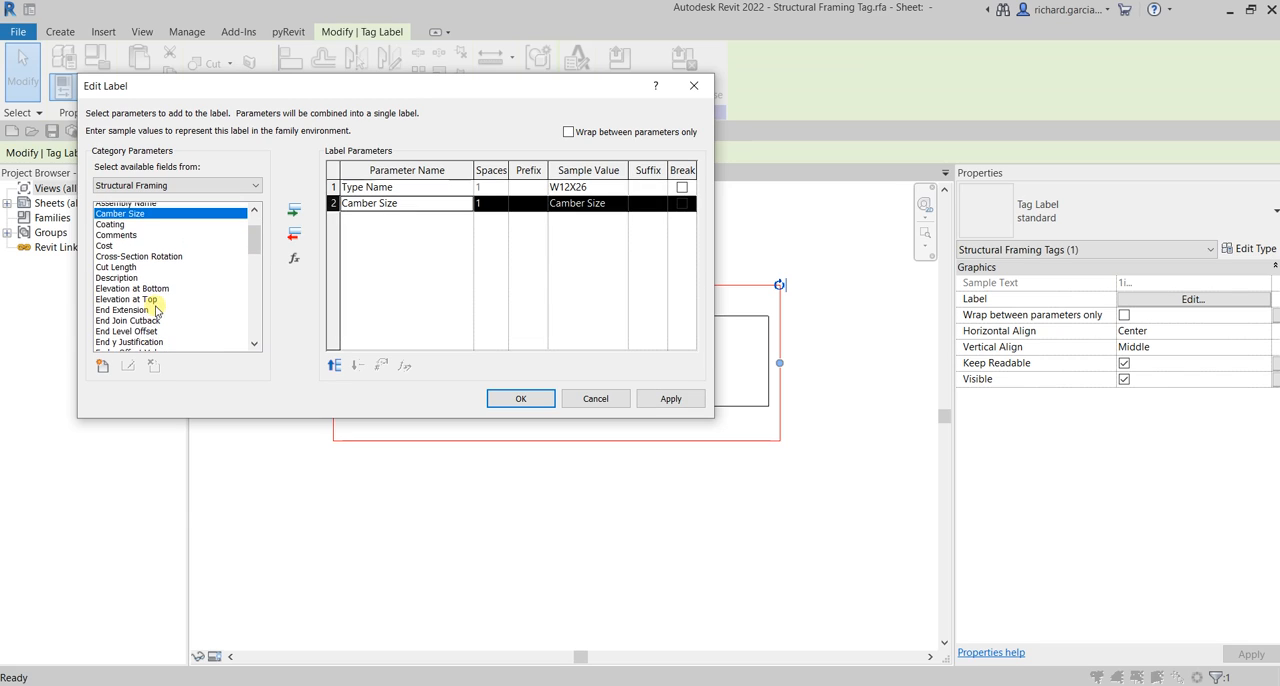
scroll(down, 3)
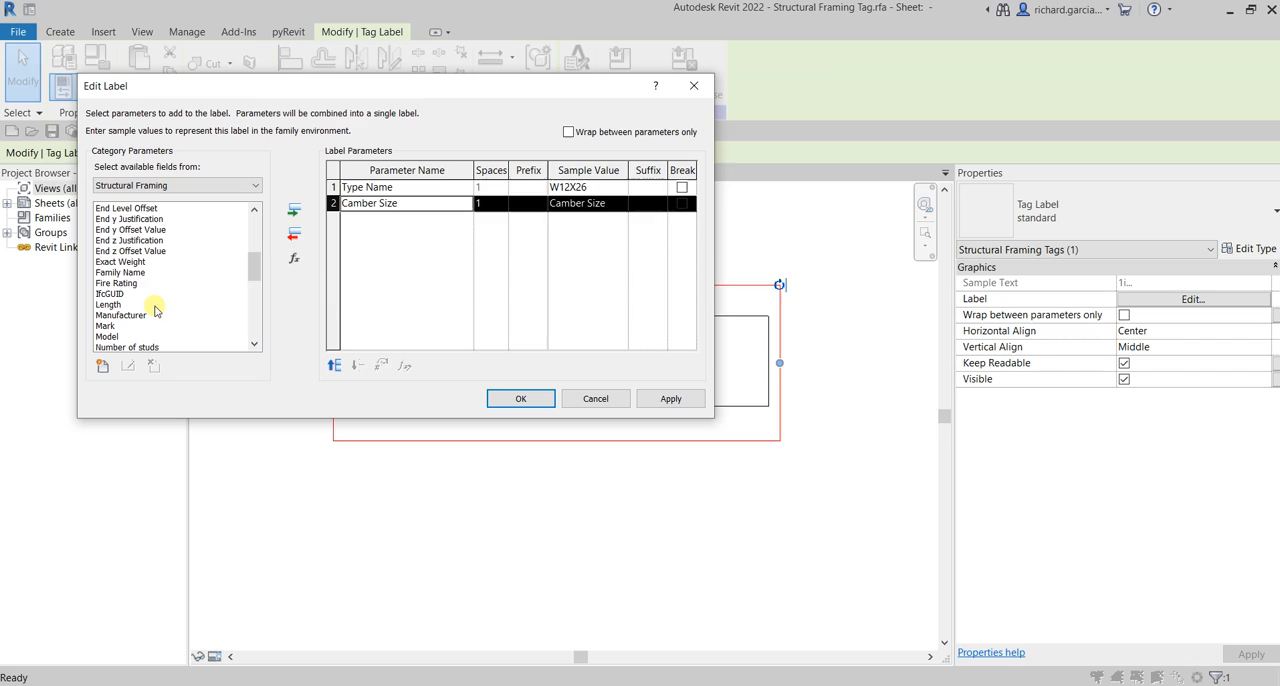
scroll(down, 3)
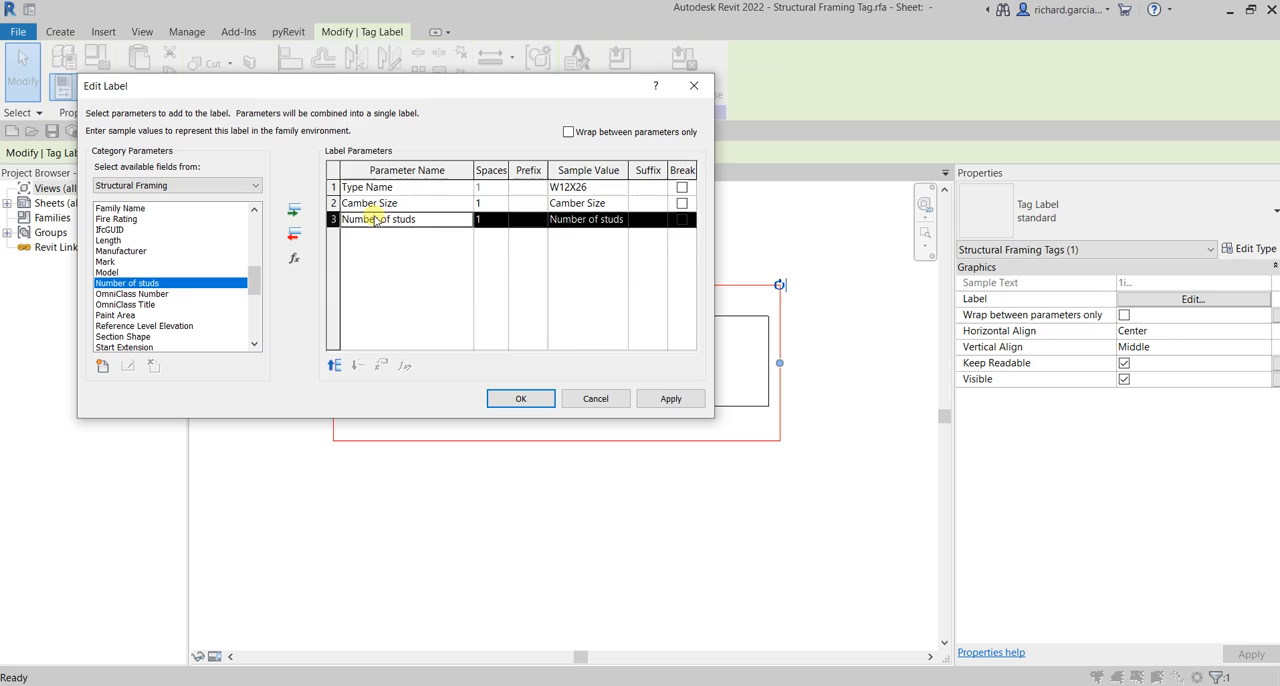
mouse_move(382, 205)
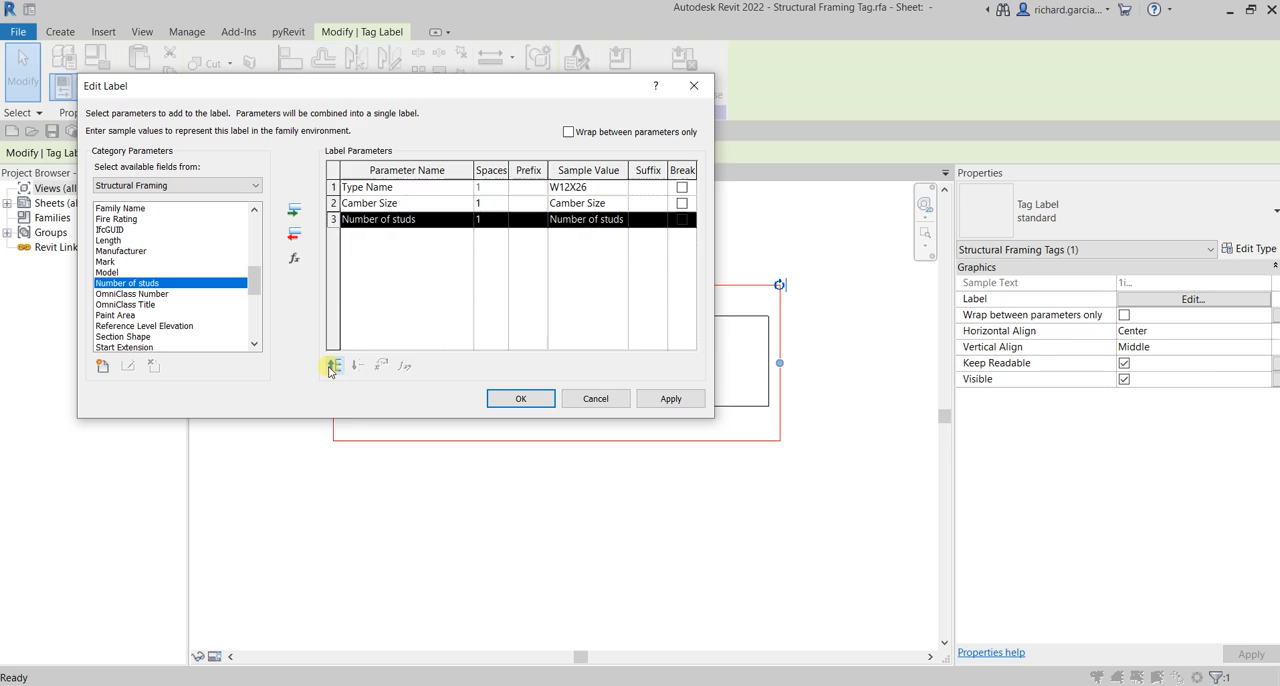
click(332, 366)
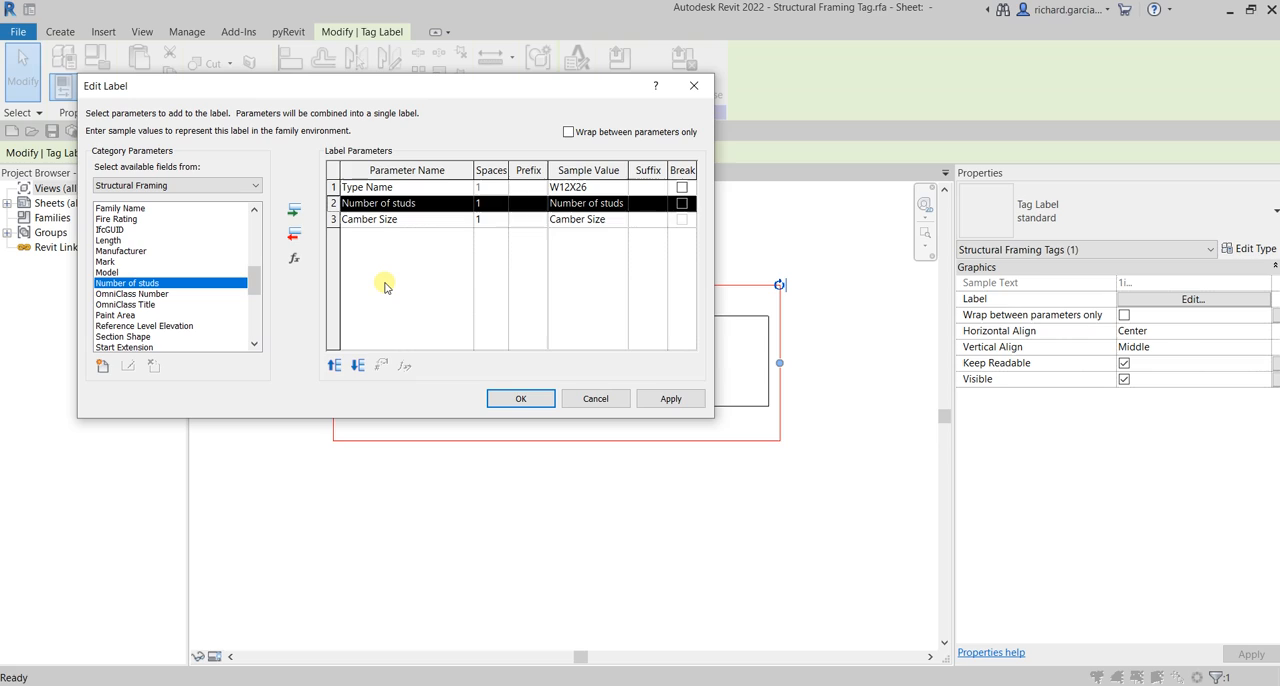
mouse_move(580, 160)
text([)
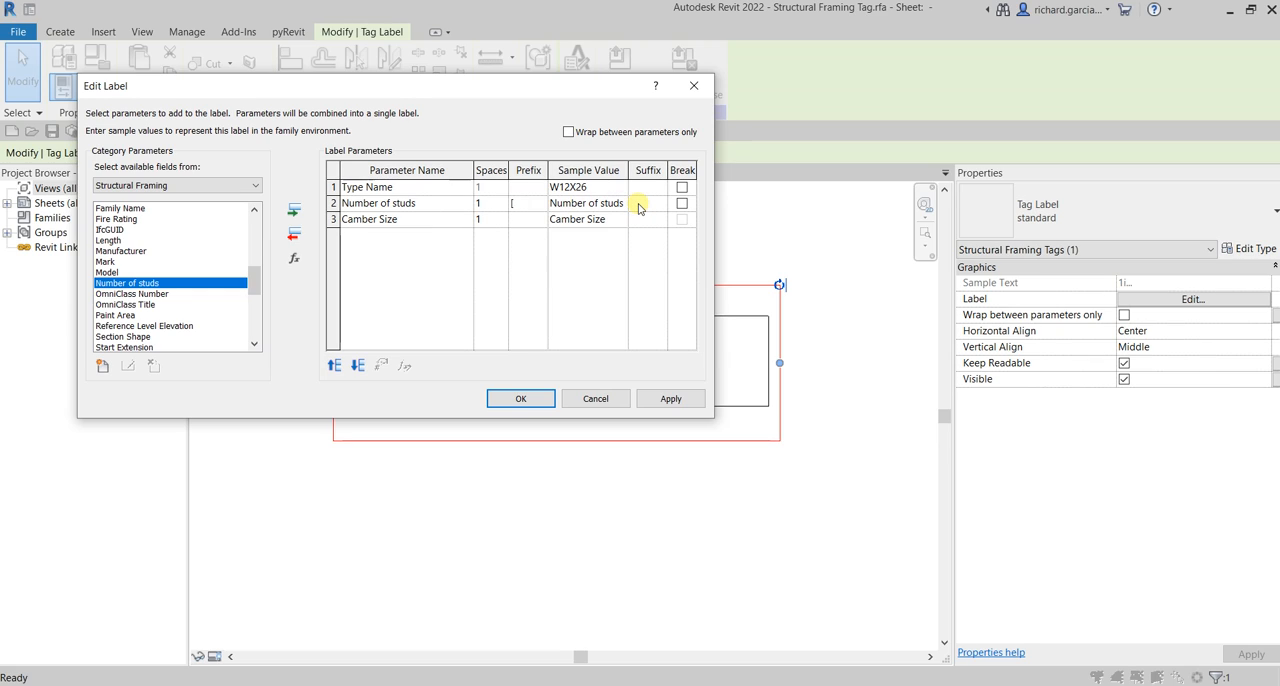
- Set bracket prefixes/suffixes, sample C=1/2", break after Type Name, and confirm the label
click(588, 203)
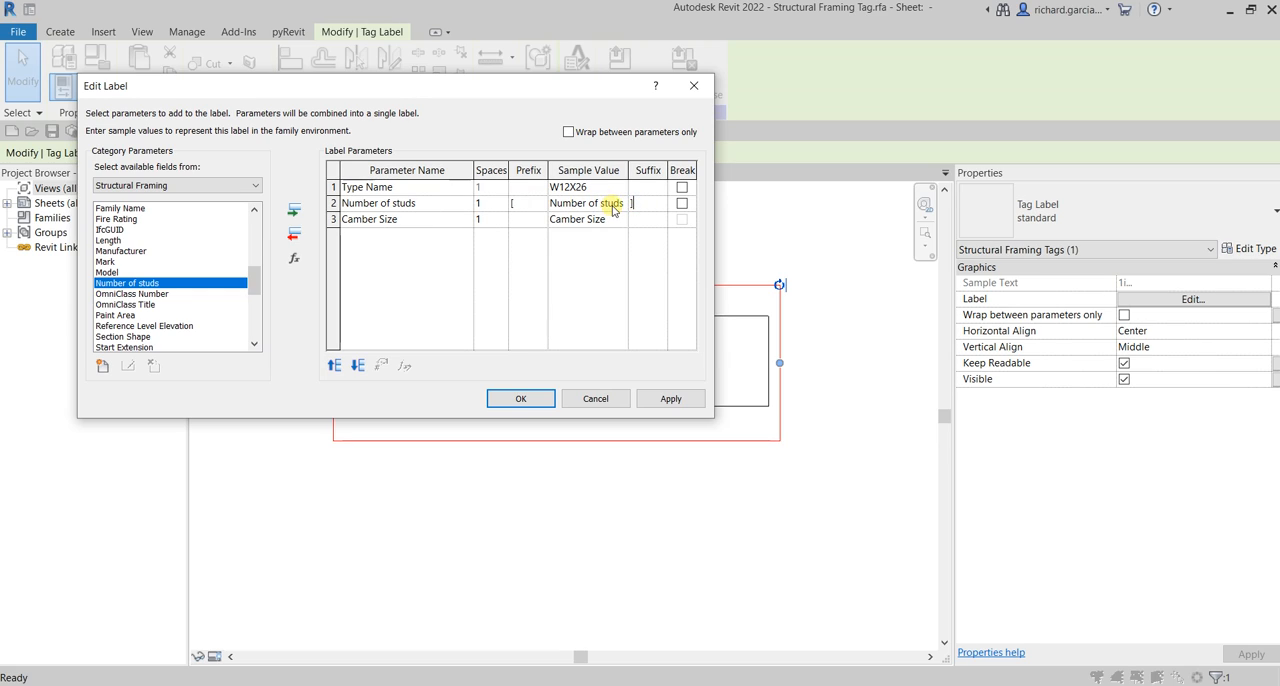
double_click(586, 203)
text(S1)
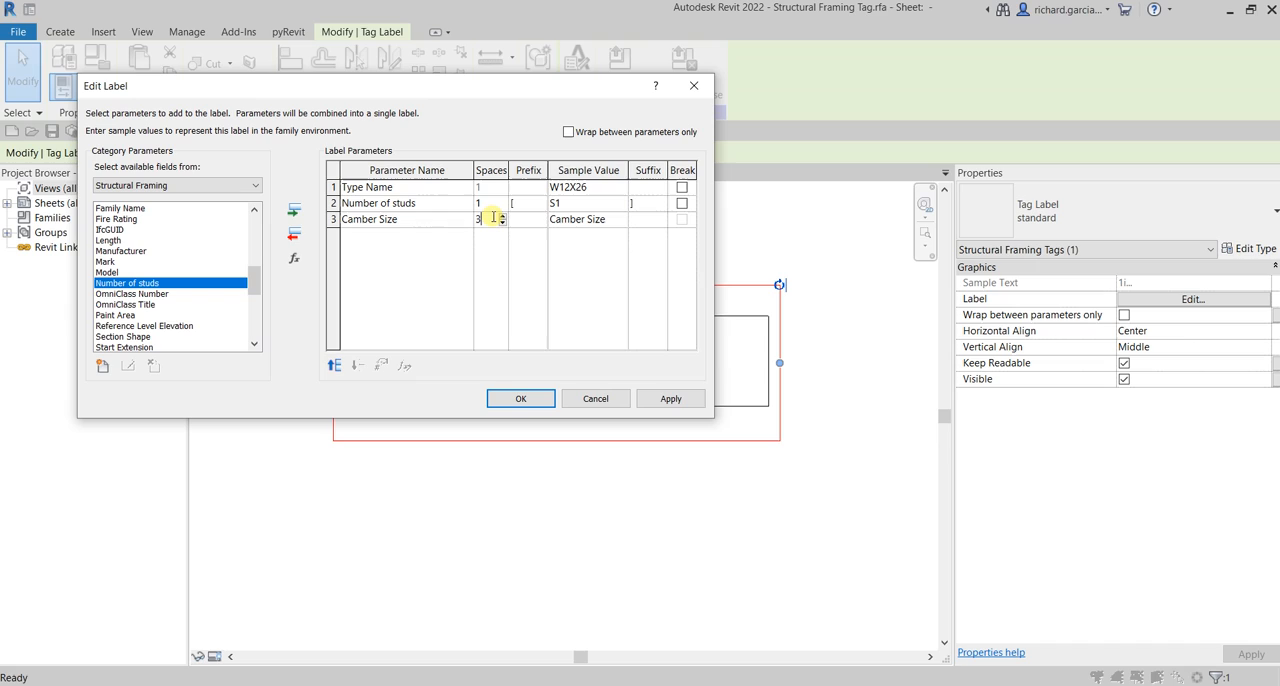
click(528, 219)
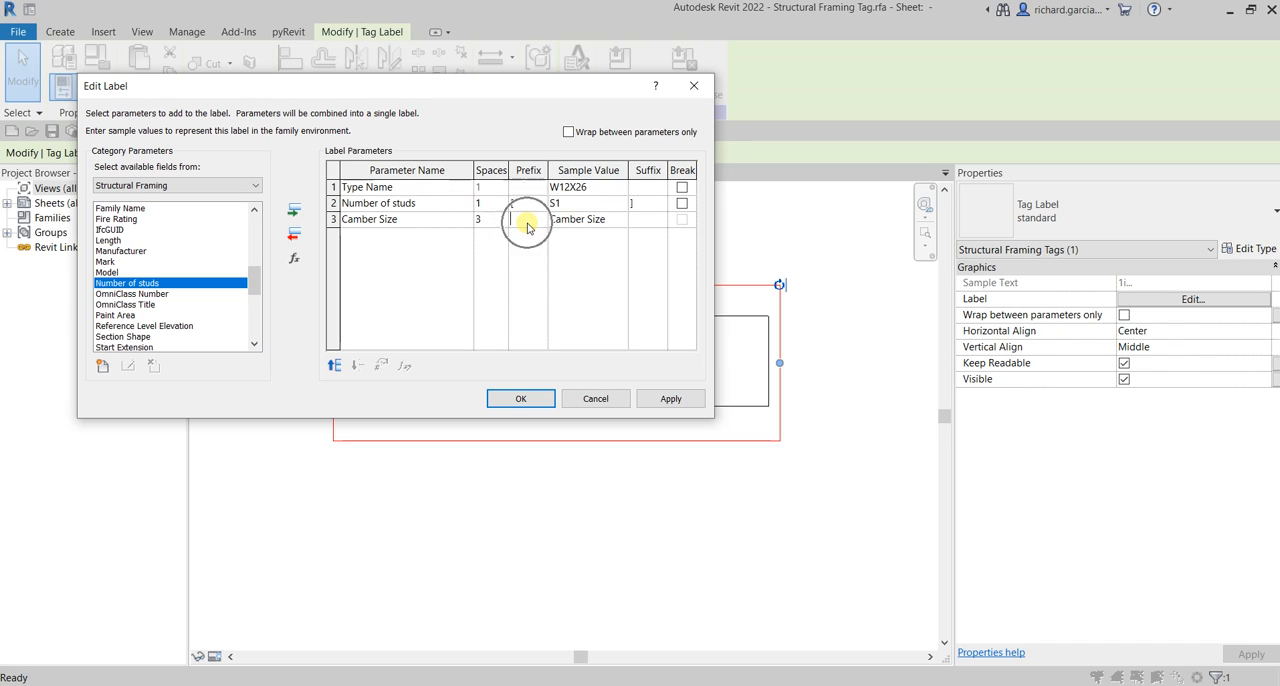
click(527, 219)
text(()
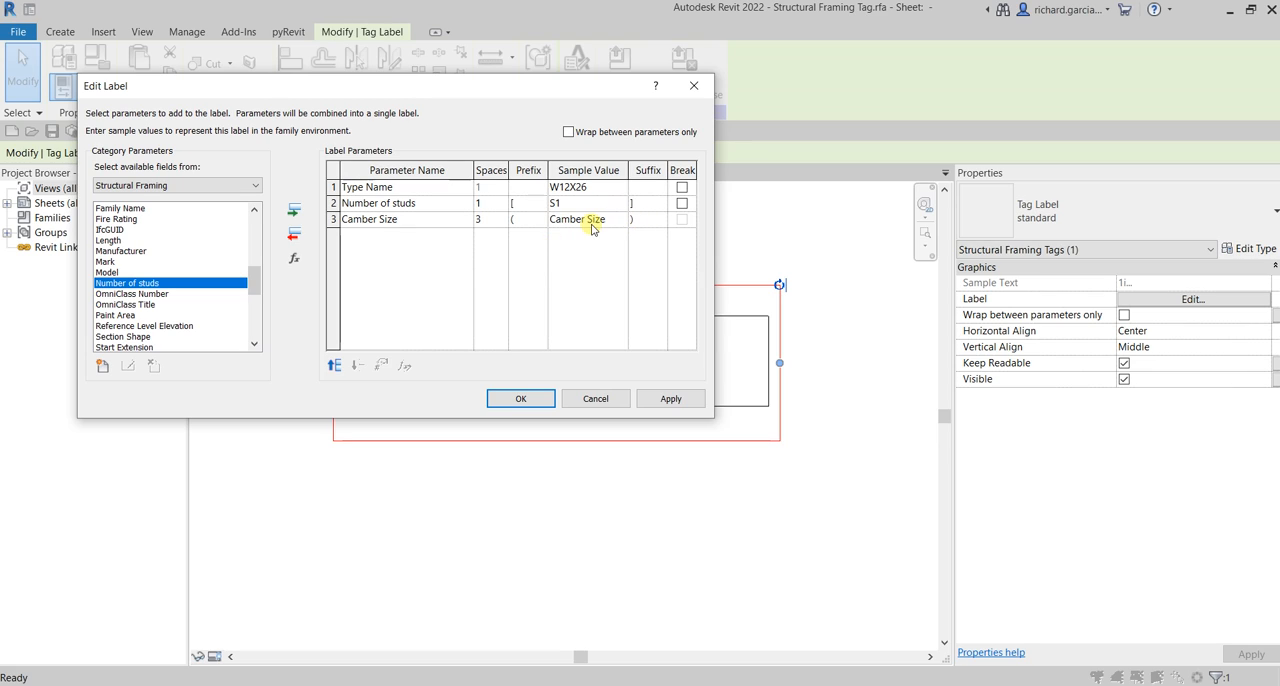
double_click(577, 219)
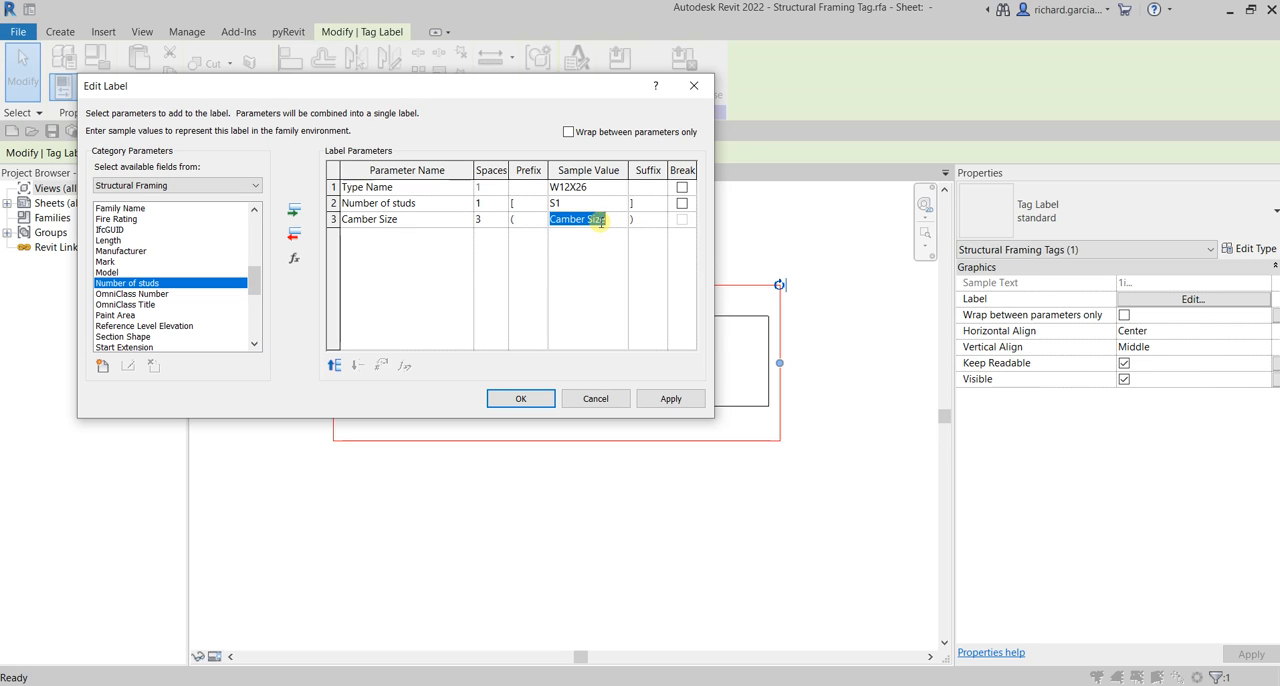
text(C=1)
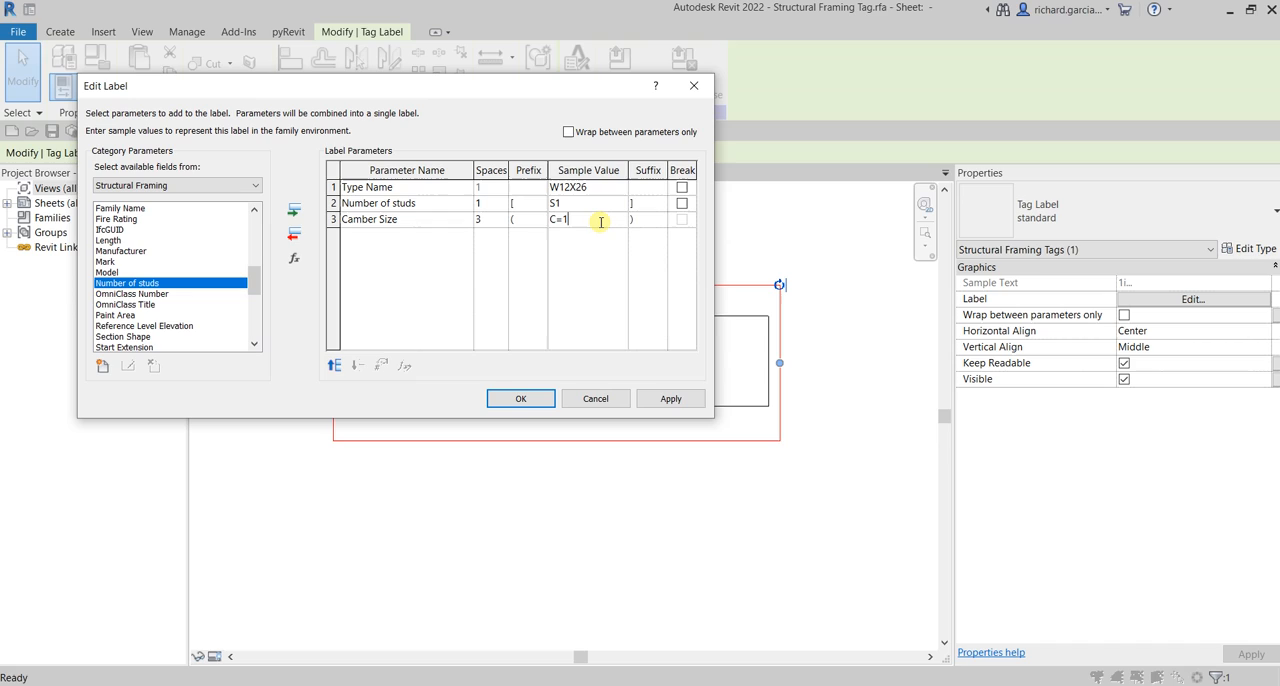
text(/2")
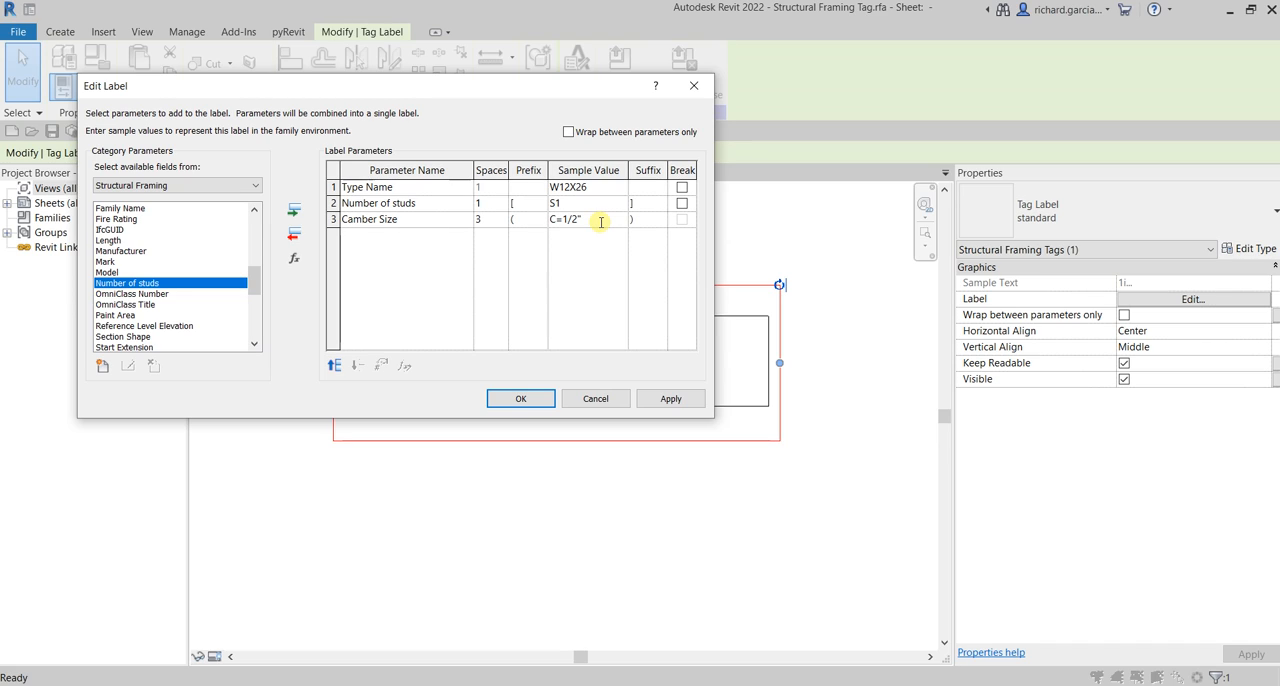
mouse_move(506, 237)
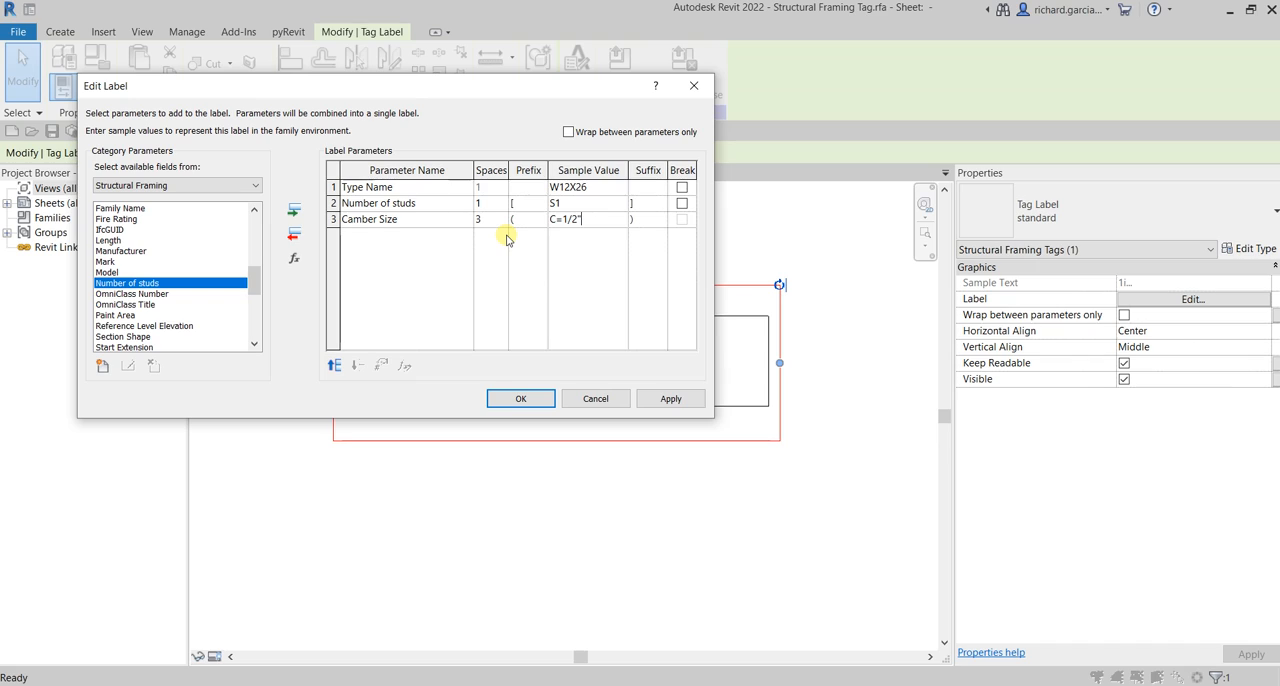
mouse_move(560, 378)
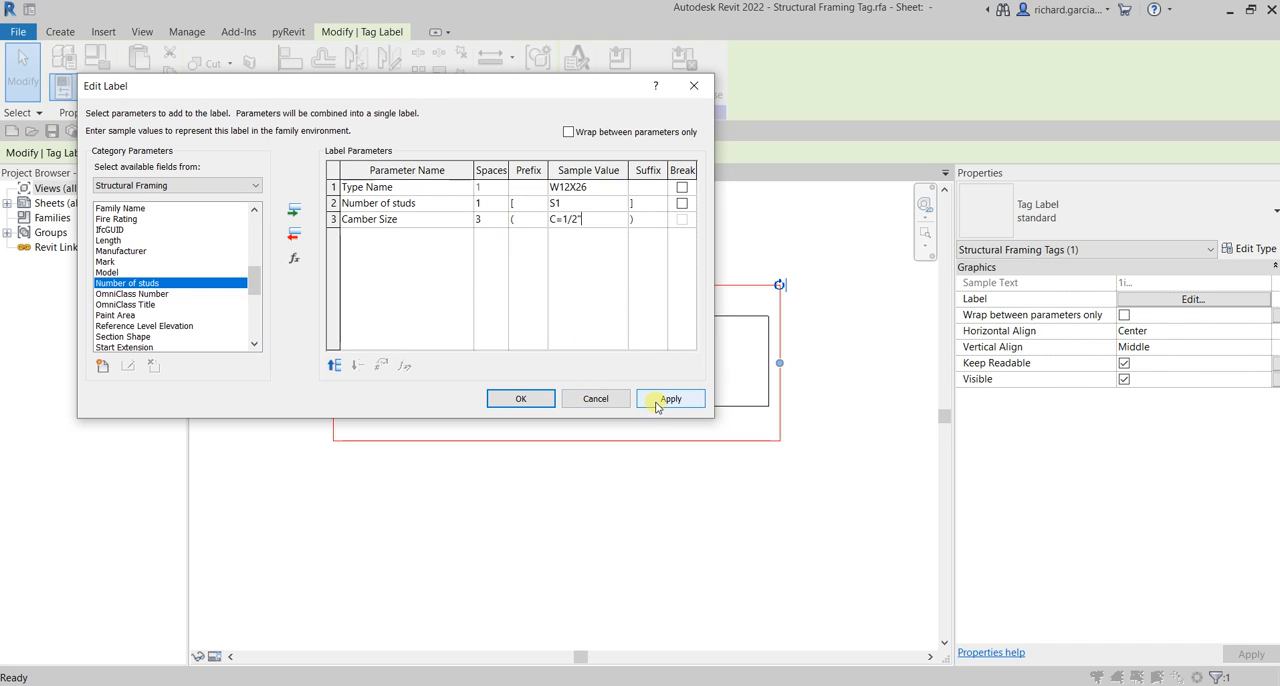
click(681, 187)
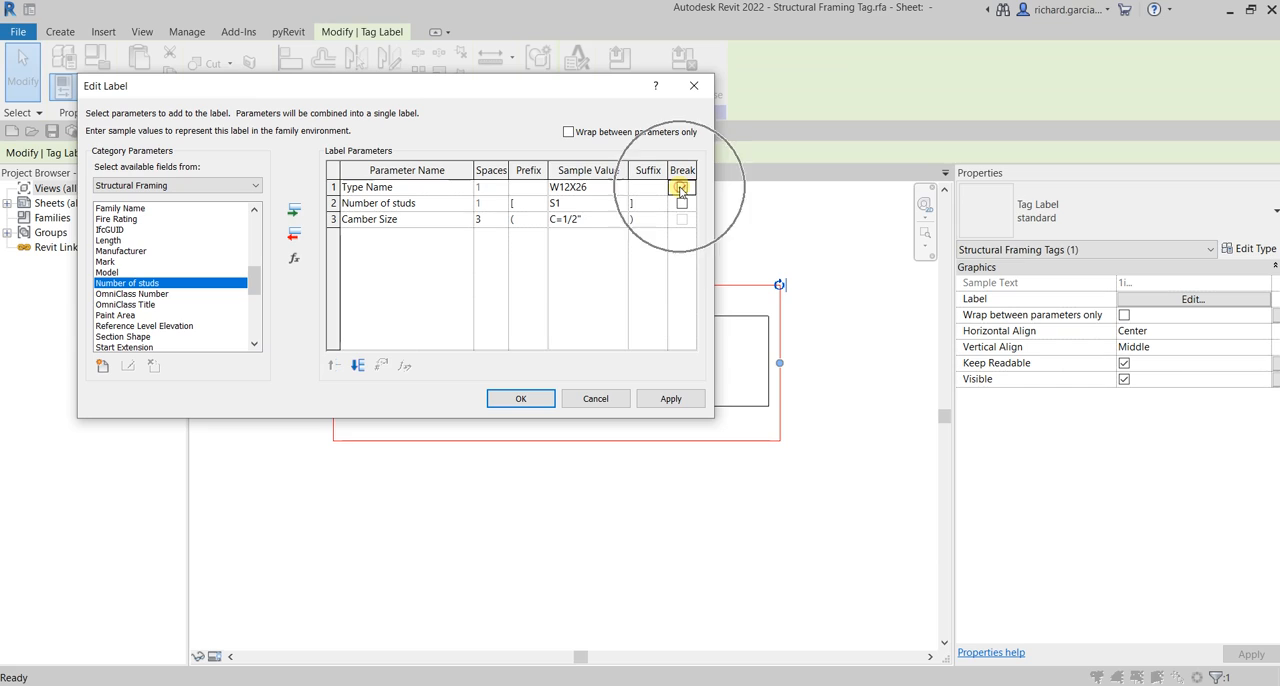
click(681, 187)
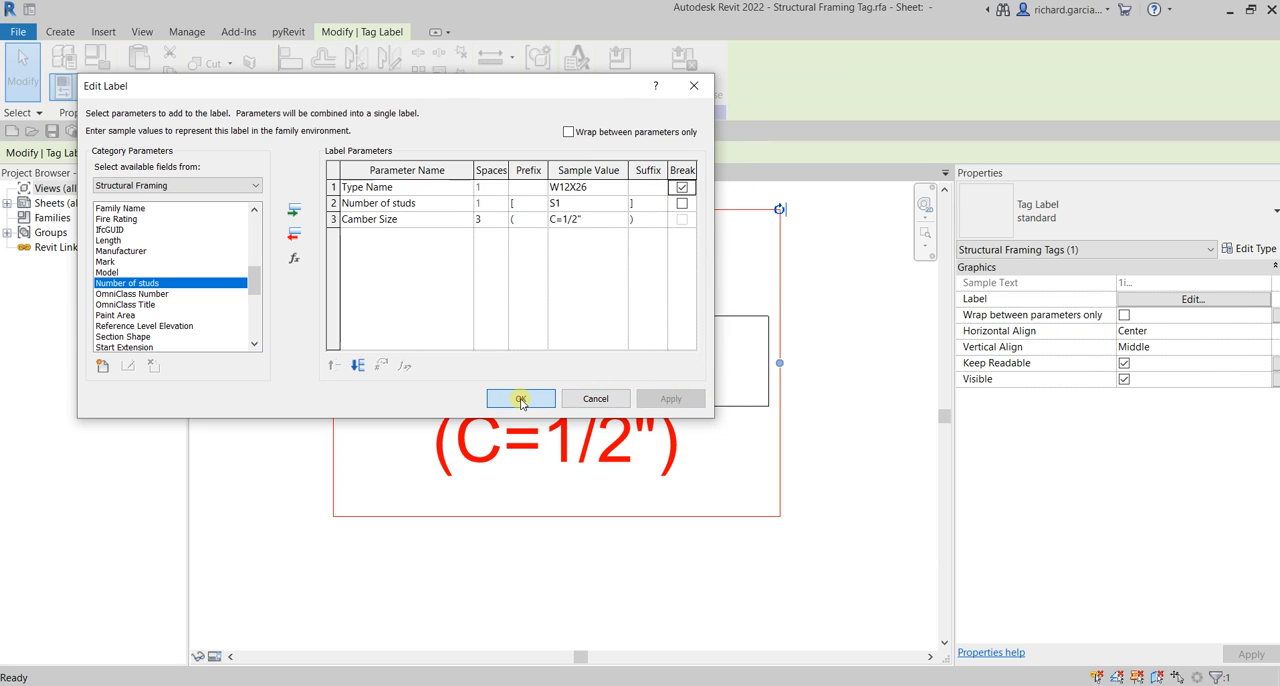
click(520, 398)
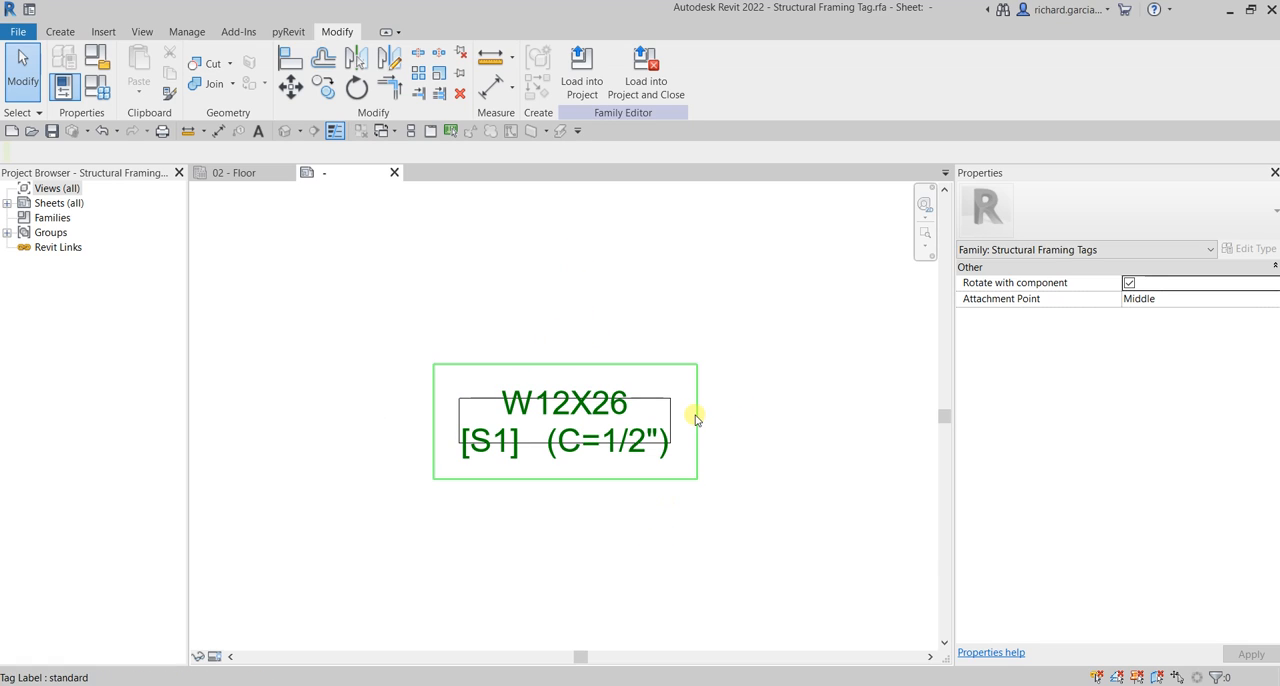
- Deselect the label, show annotation category visibility, and reselect the two-line tag label
click(562, 253)
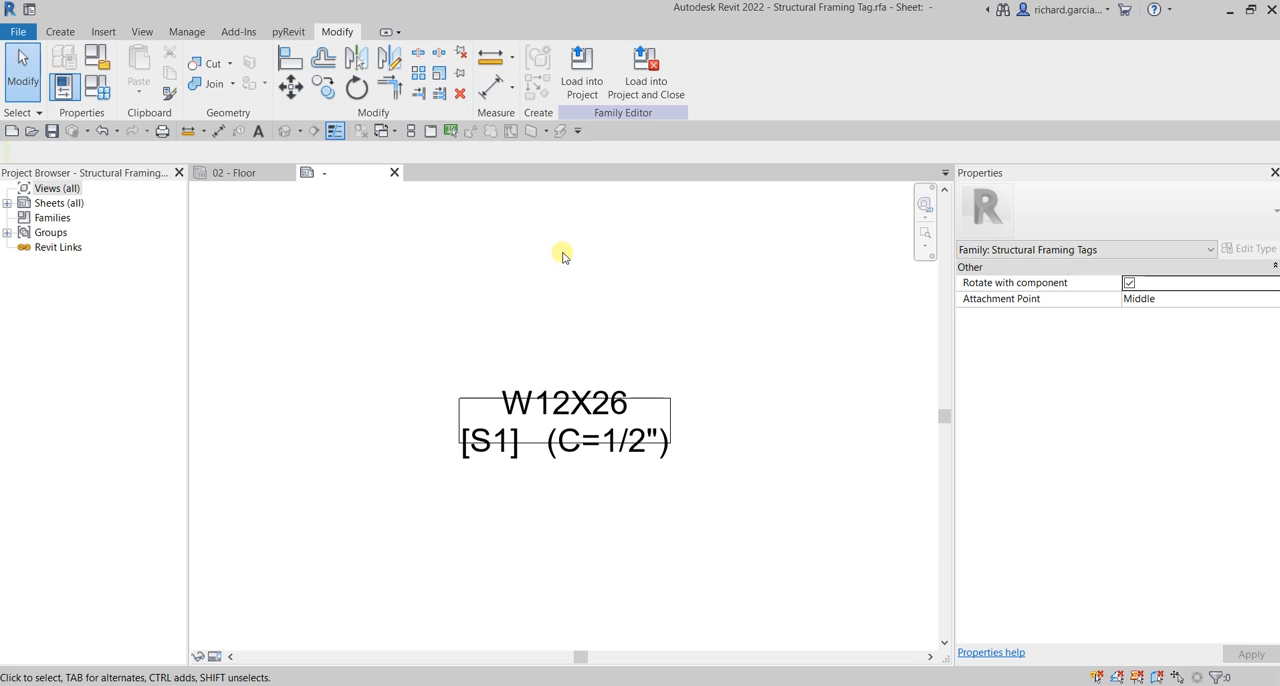
mouse_move(448, 287)
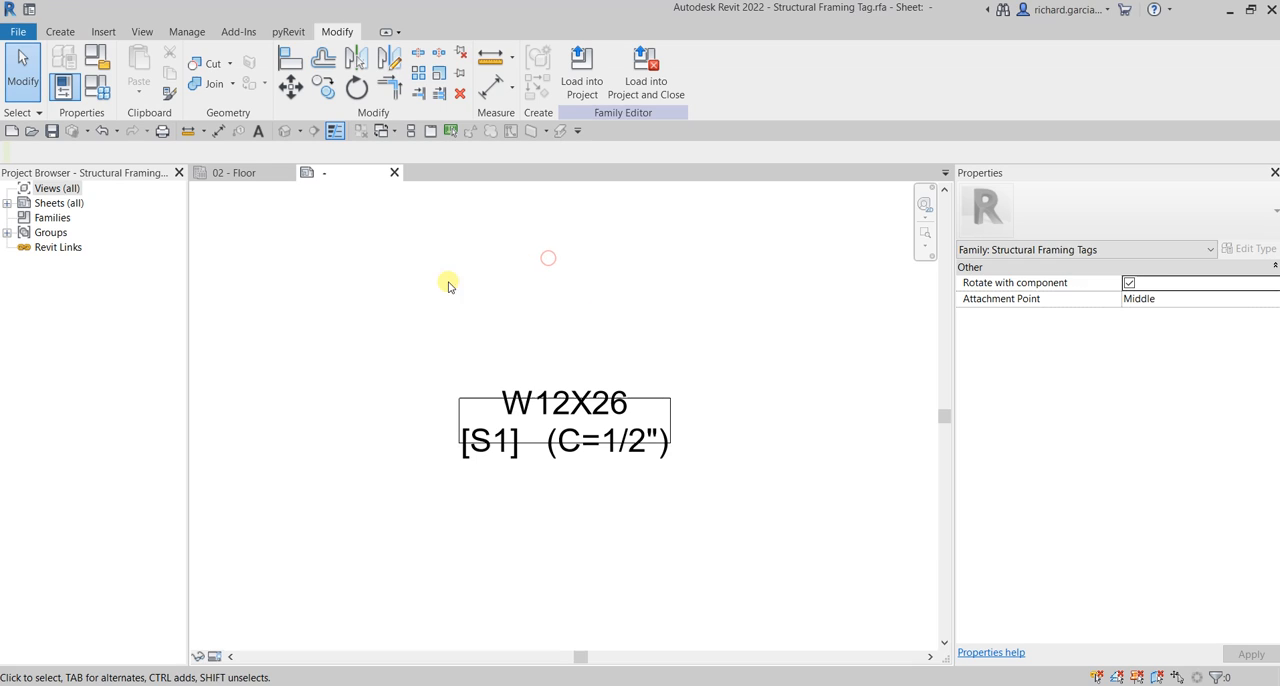
mouse_move(389, 293)
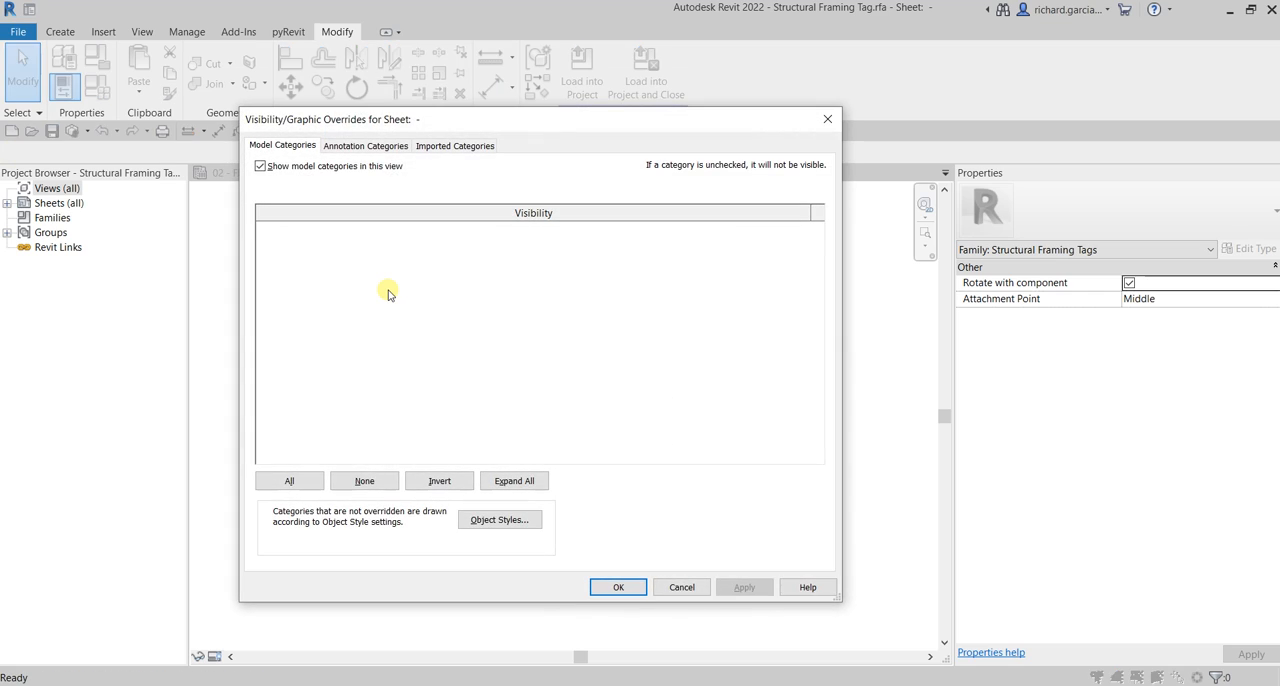
click(366, 145)
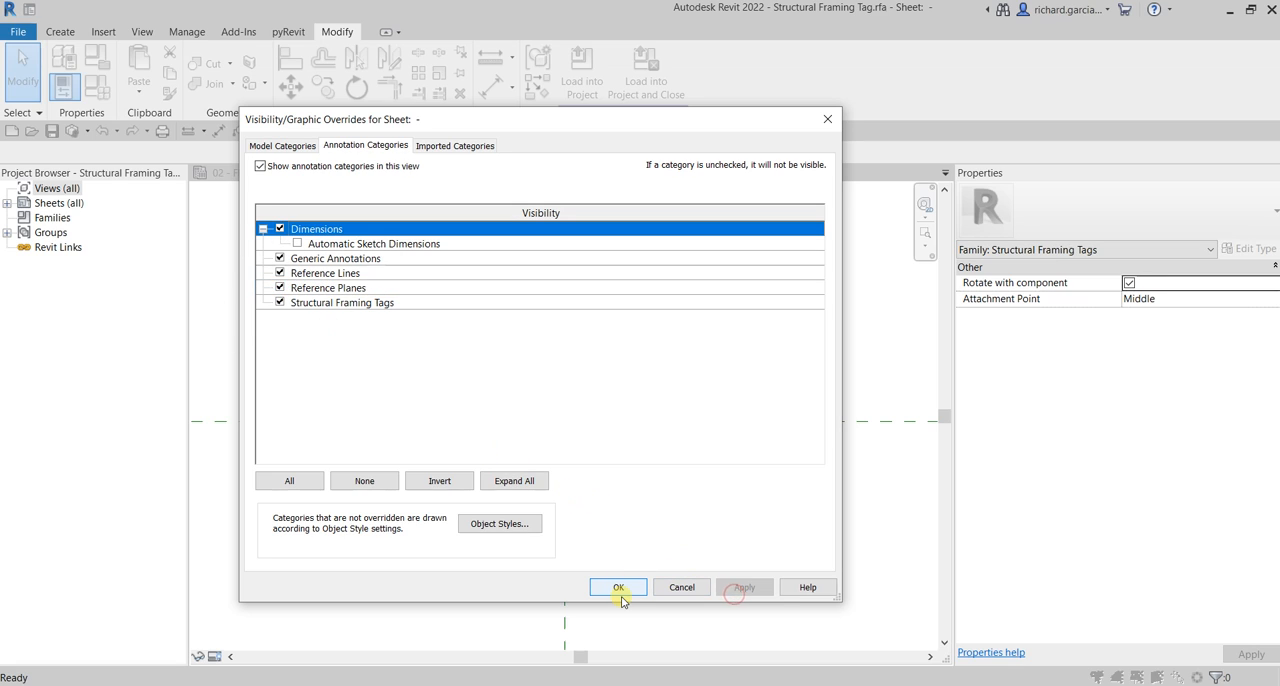
click(618, 587)
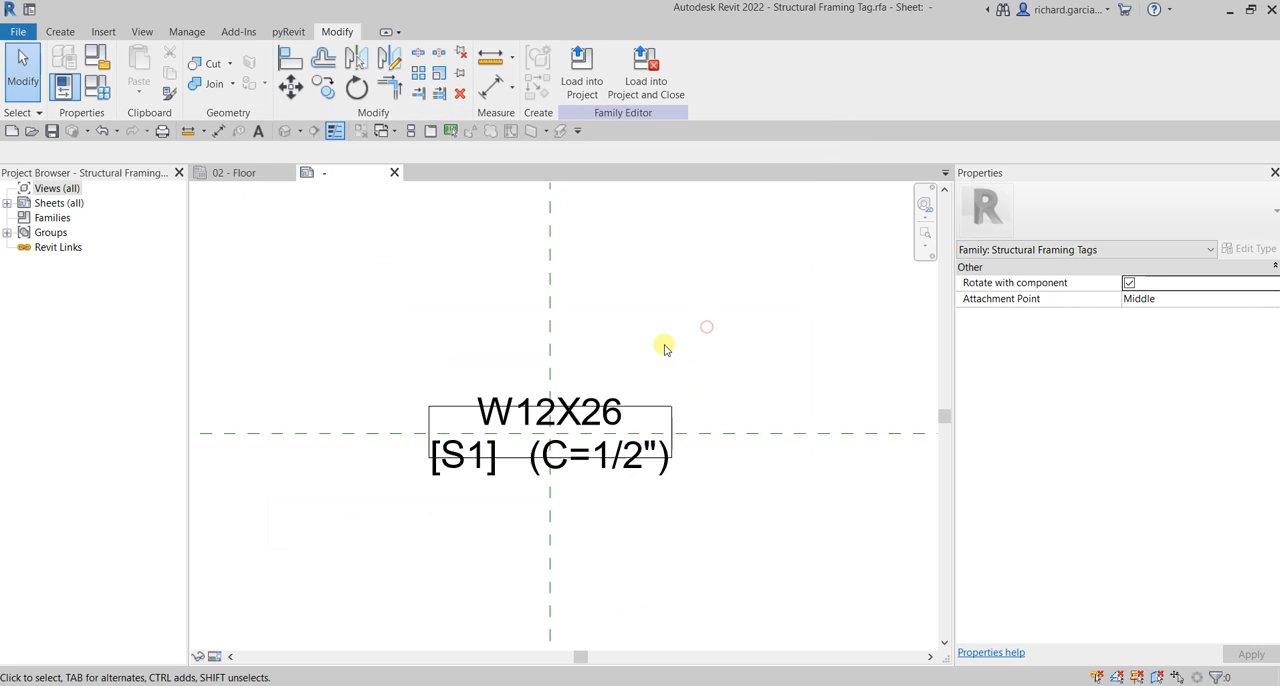
click(548, 435)
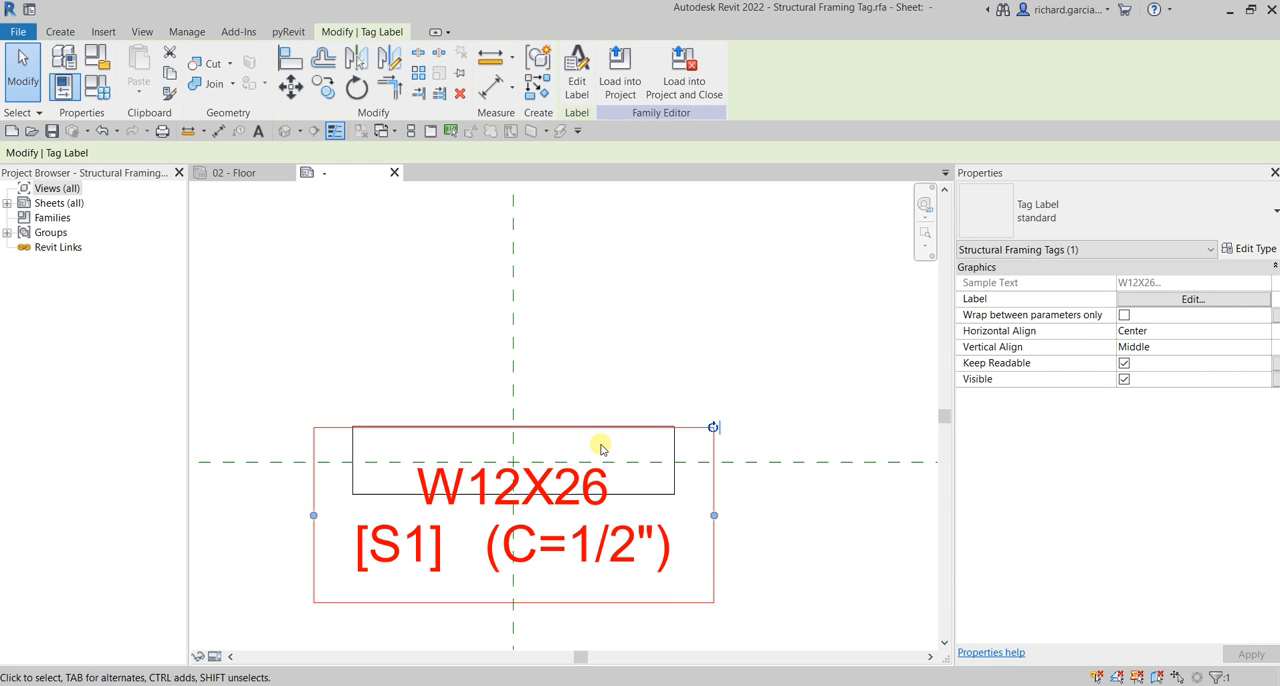
- Select and delete the box lines surrounding the W12X26 label
click(687, 281)
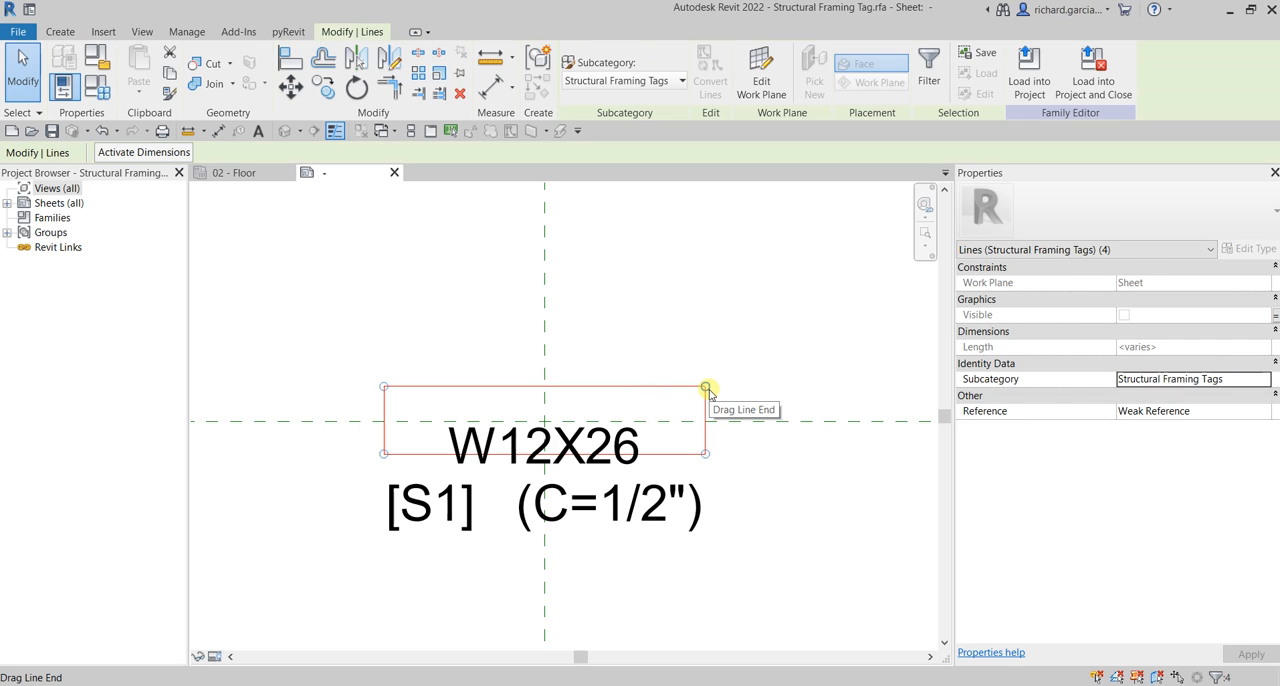
click(719, 323)
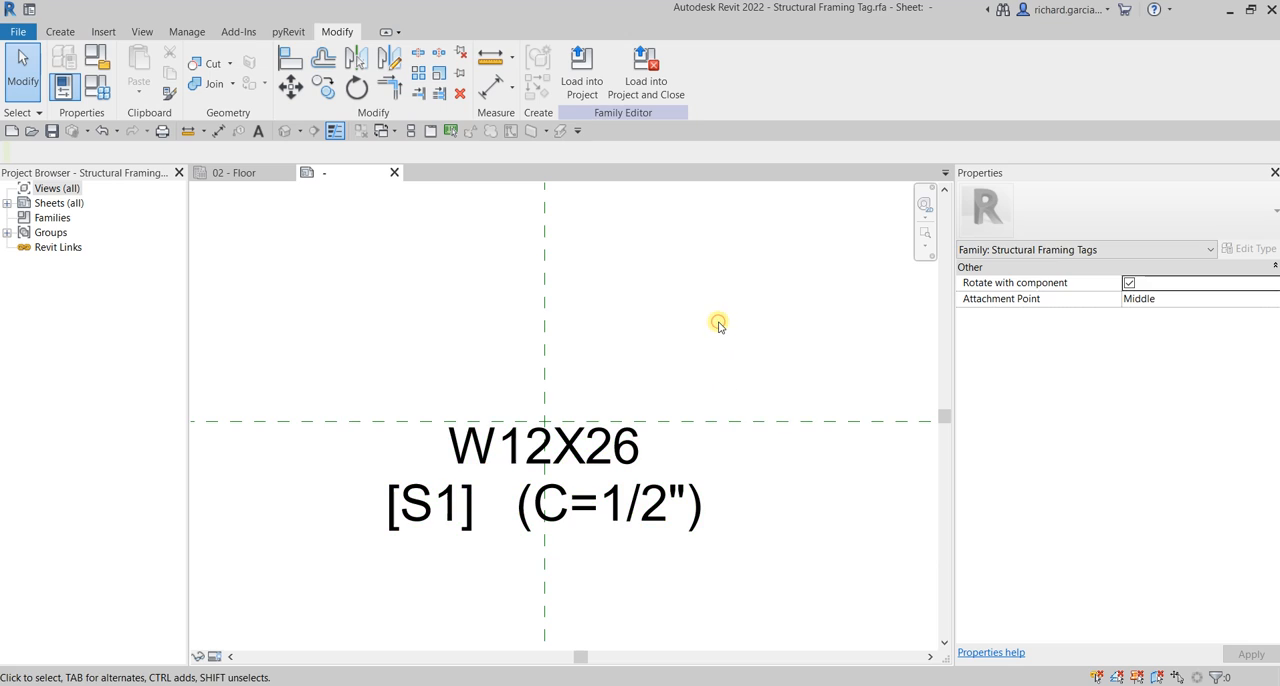
click(590, 480)
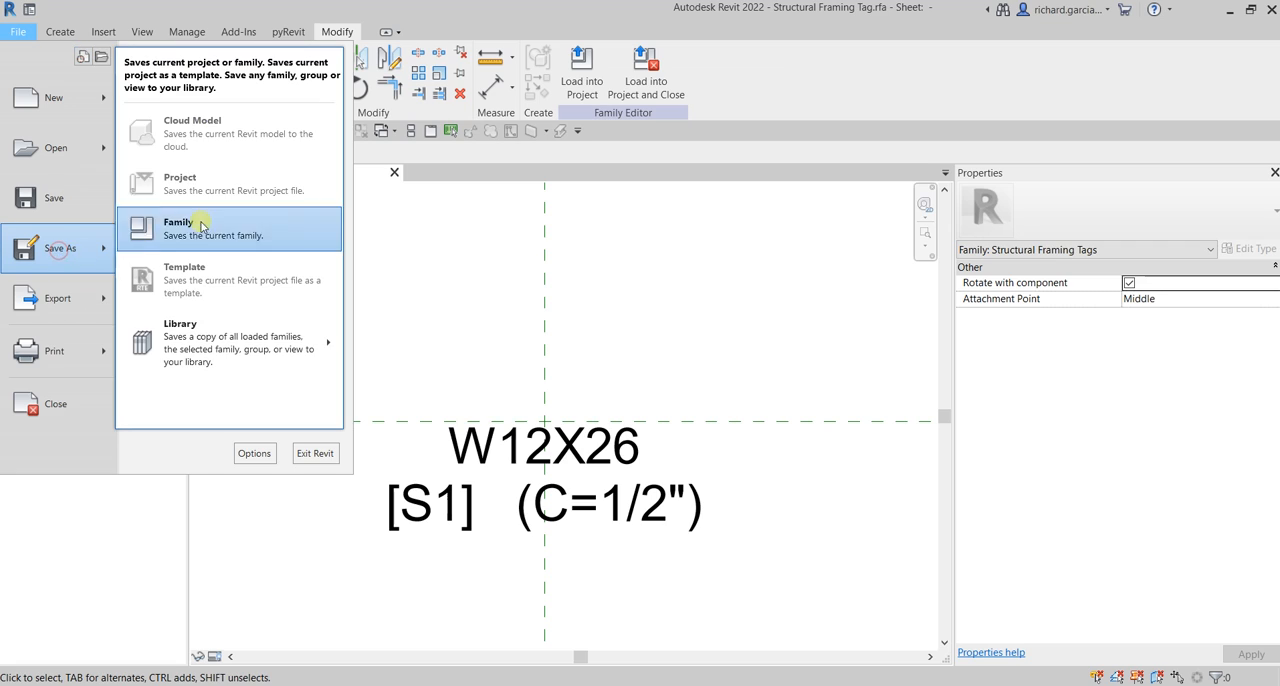
mouse_move(222, 221)
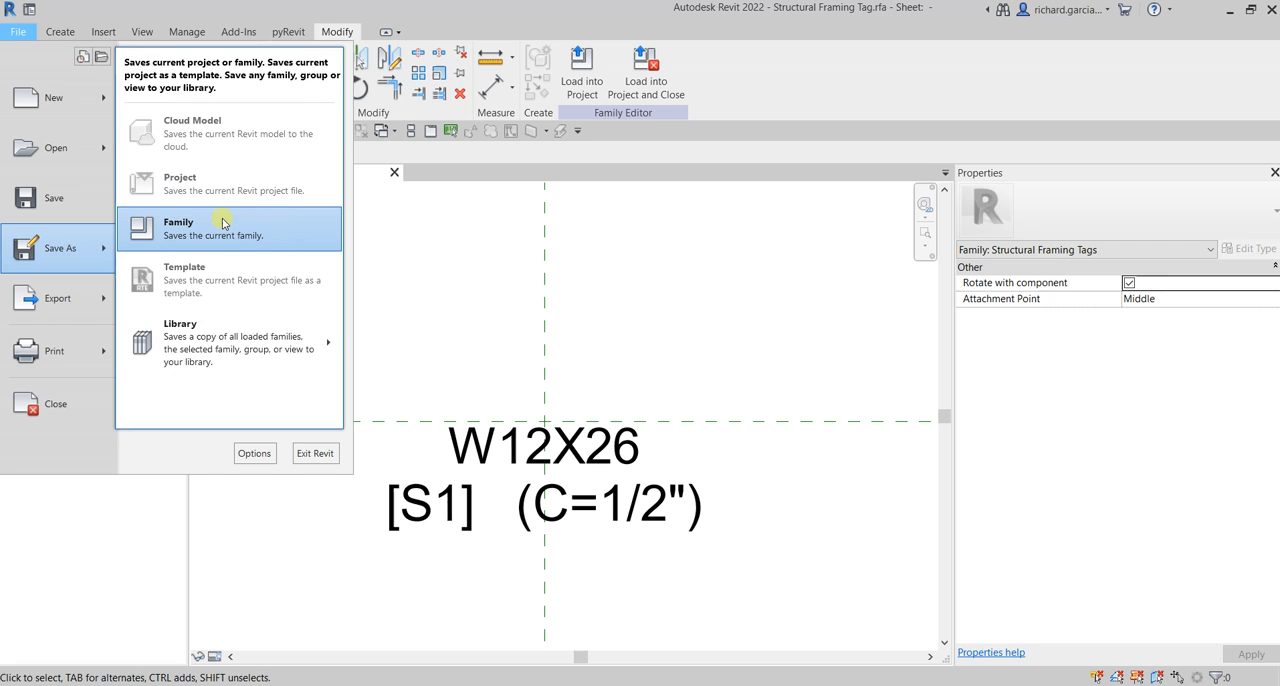
- Save the family as Structural Framing Tag with Camber.rfa, replacing the existing file
click(178, 228)
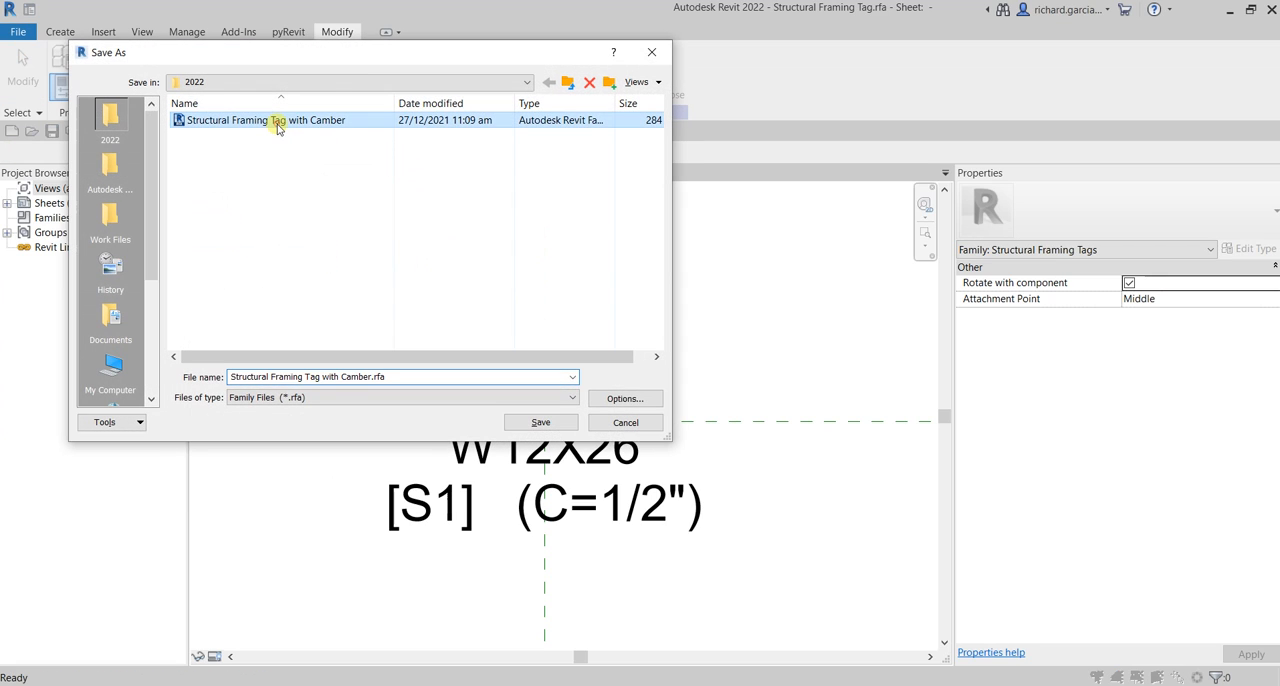
mouse_move(432, 308)
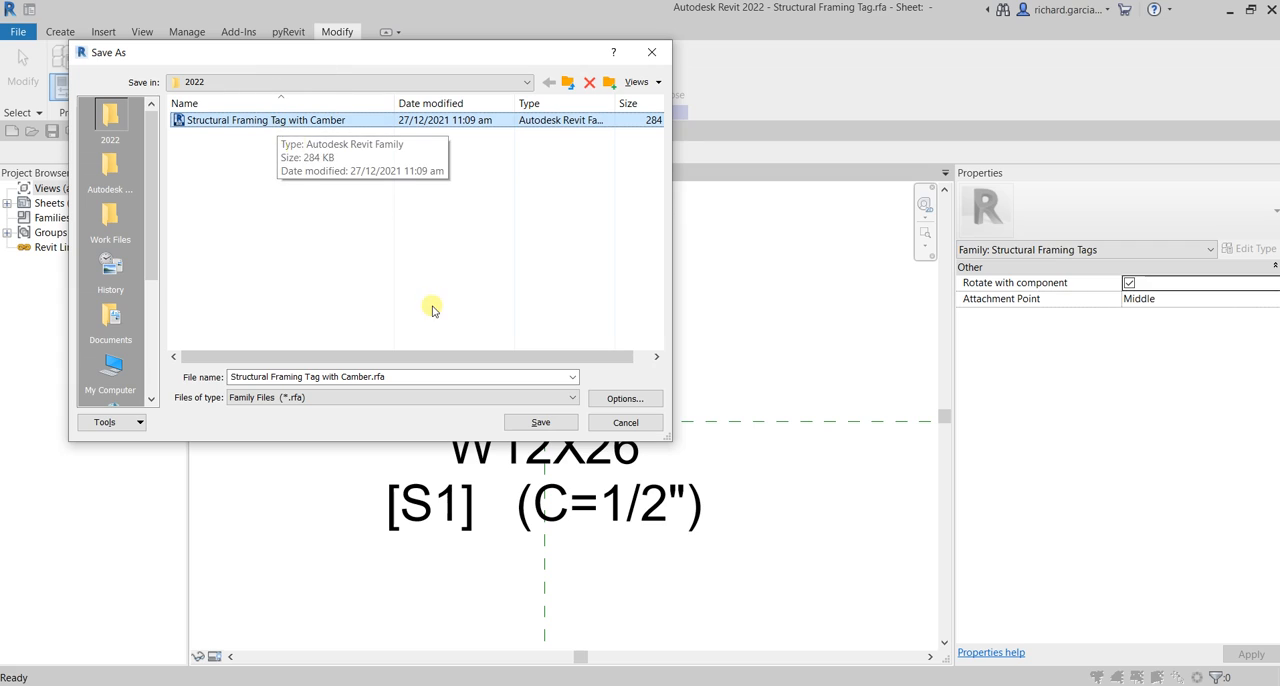
mouse_move(315, 119)
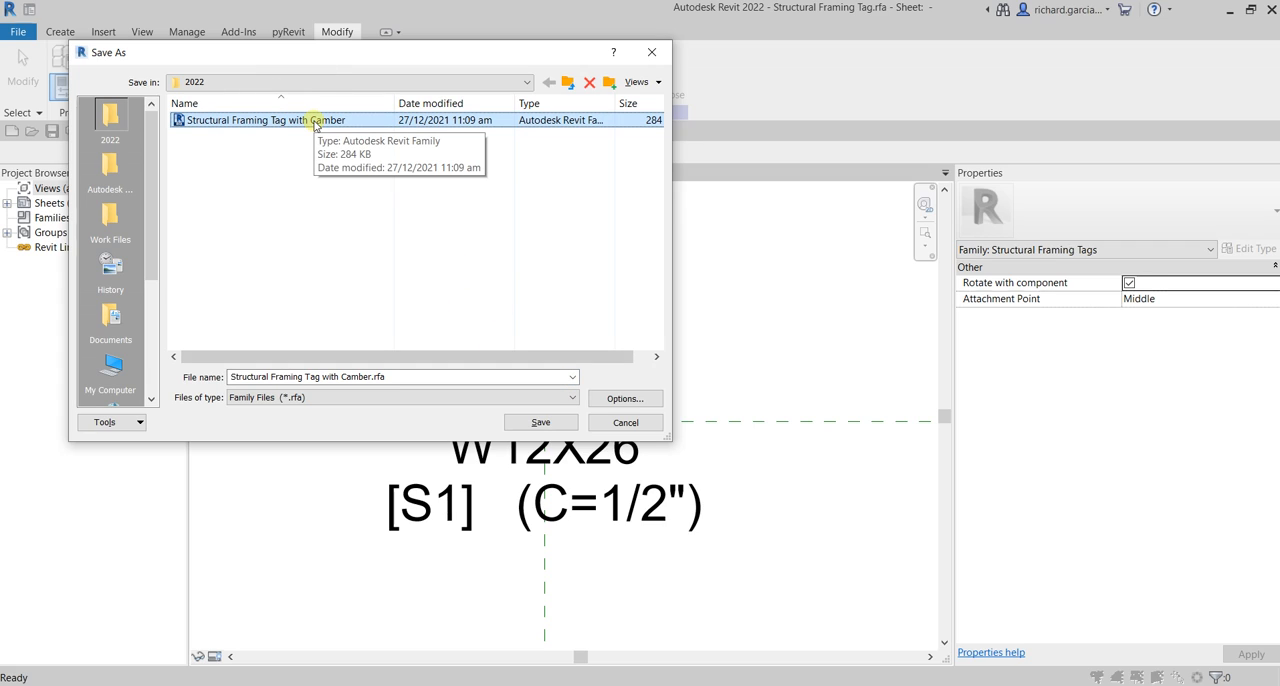
mouse_move(413, 163)
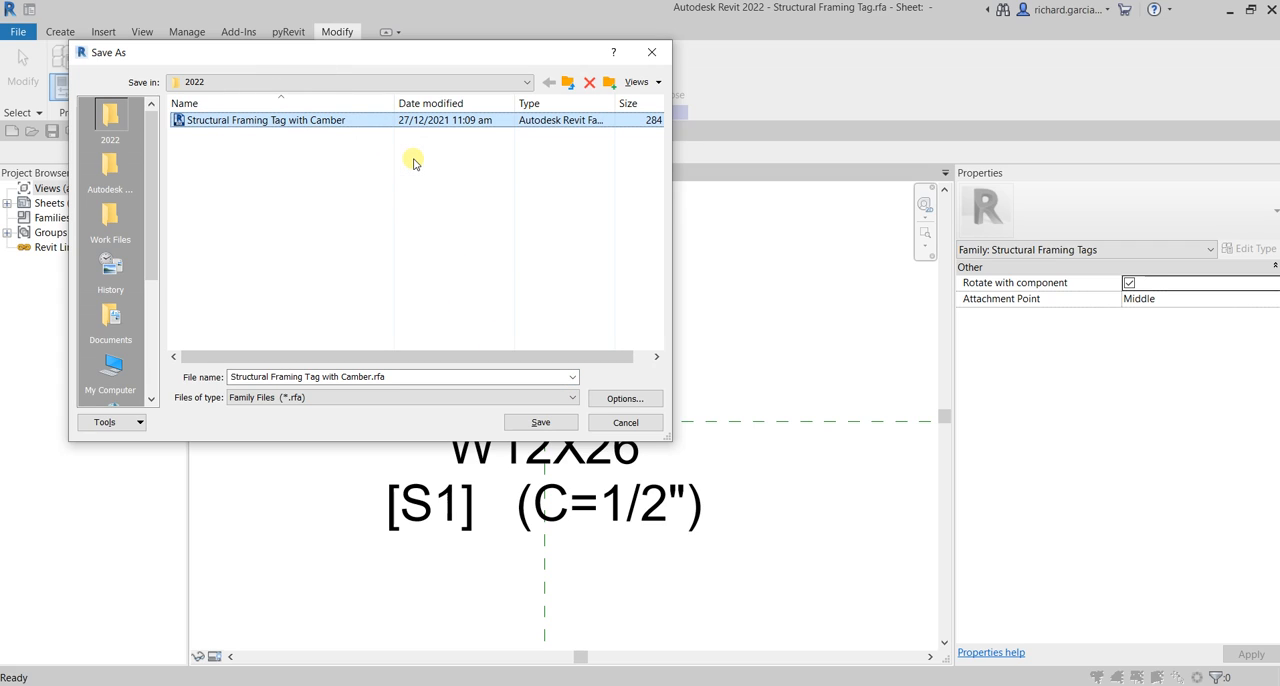
click(624, 398)
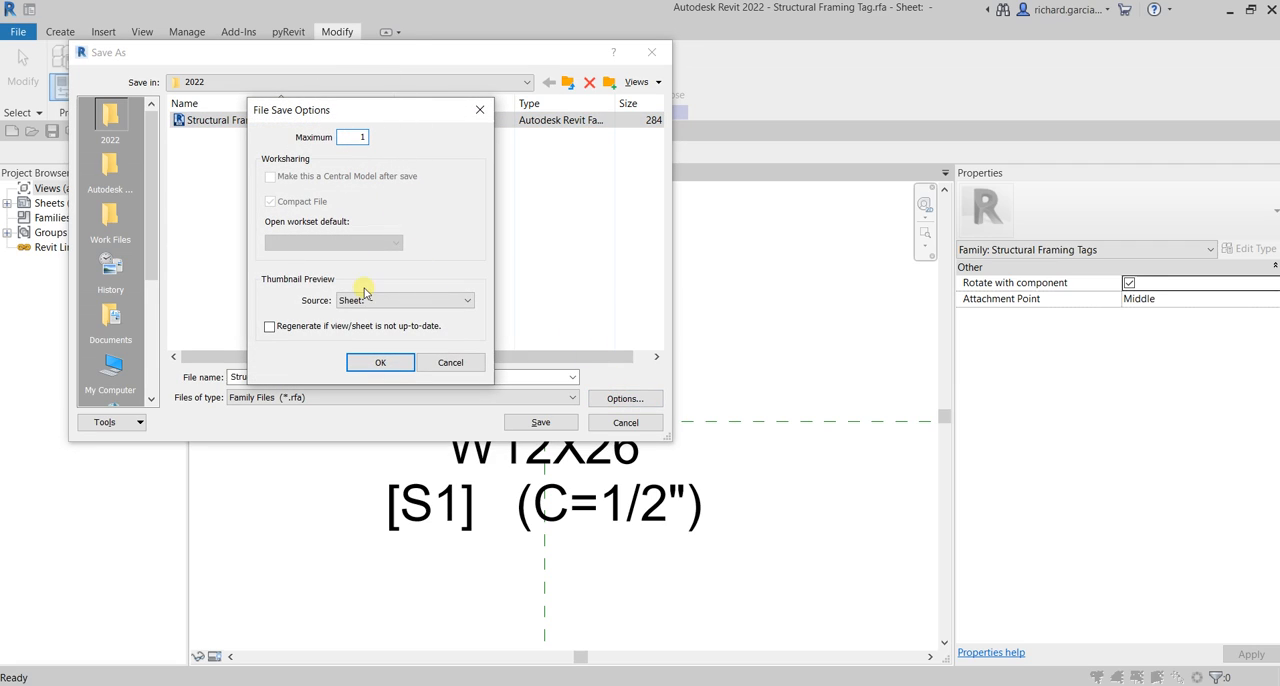
click(380, 362)
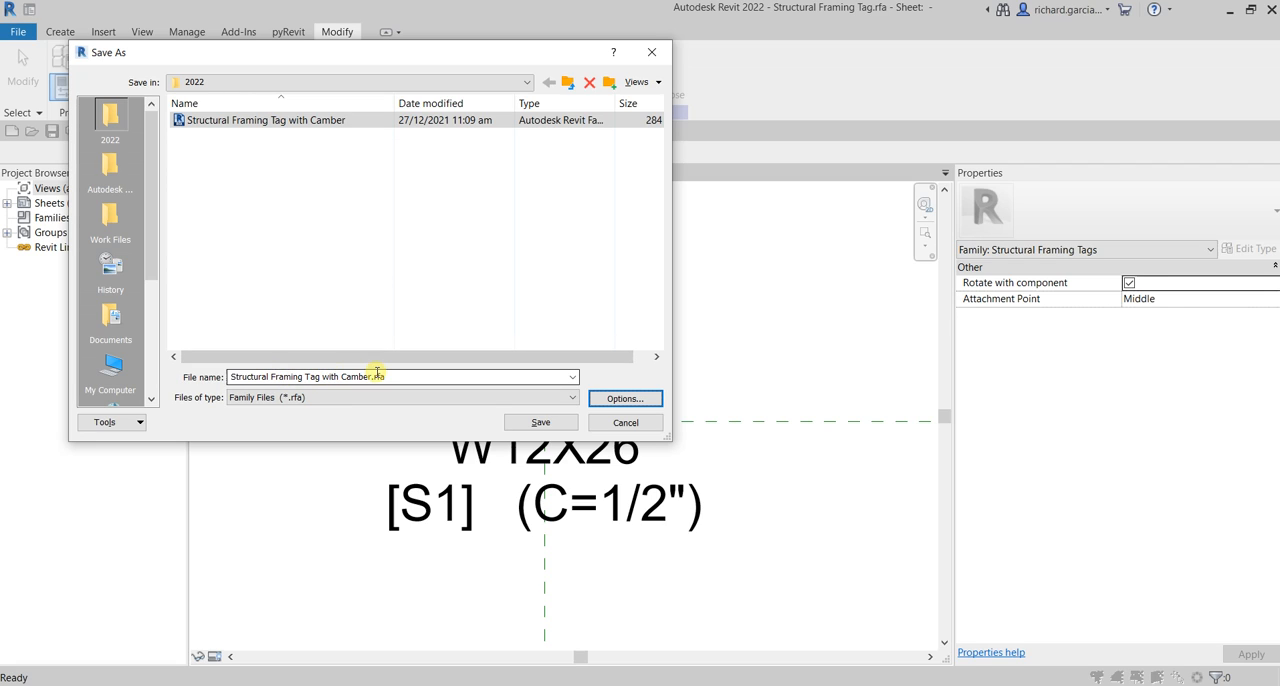
click(540, 421)
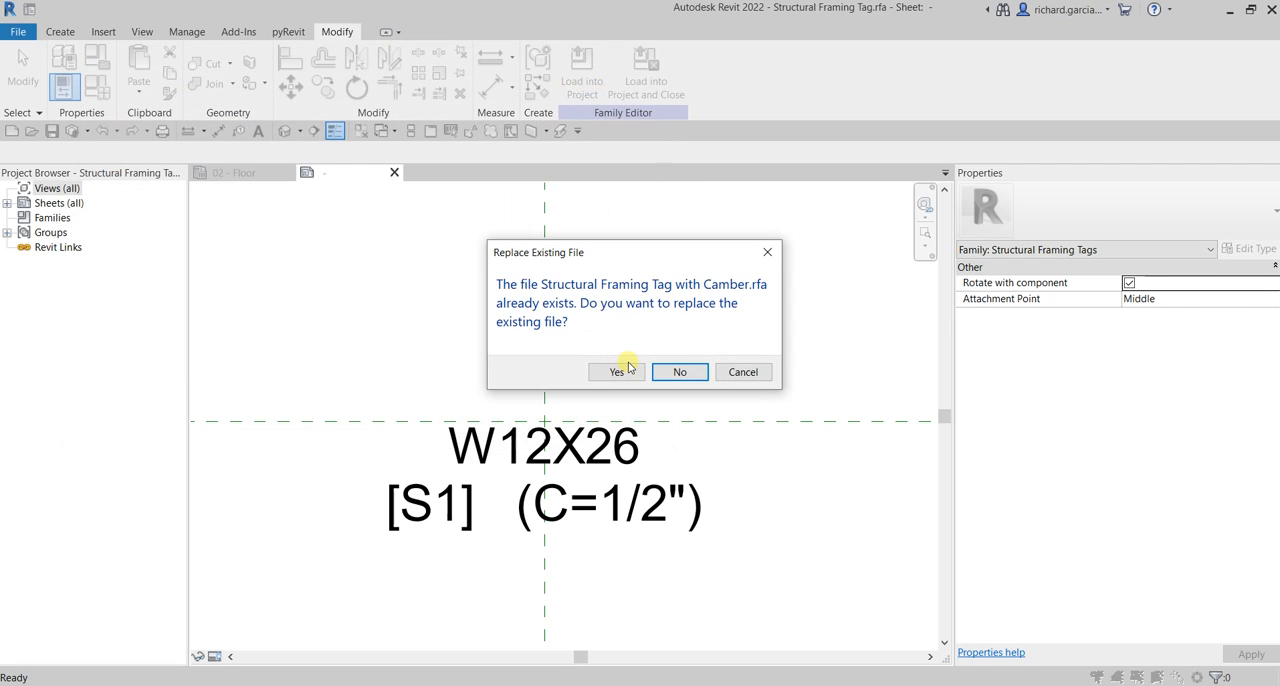
click(617, 372)
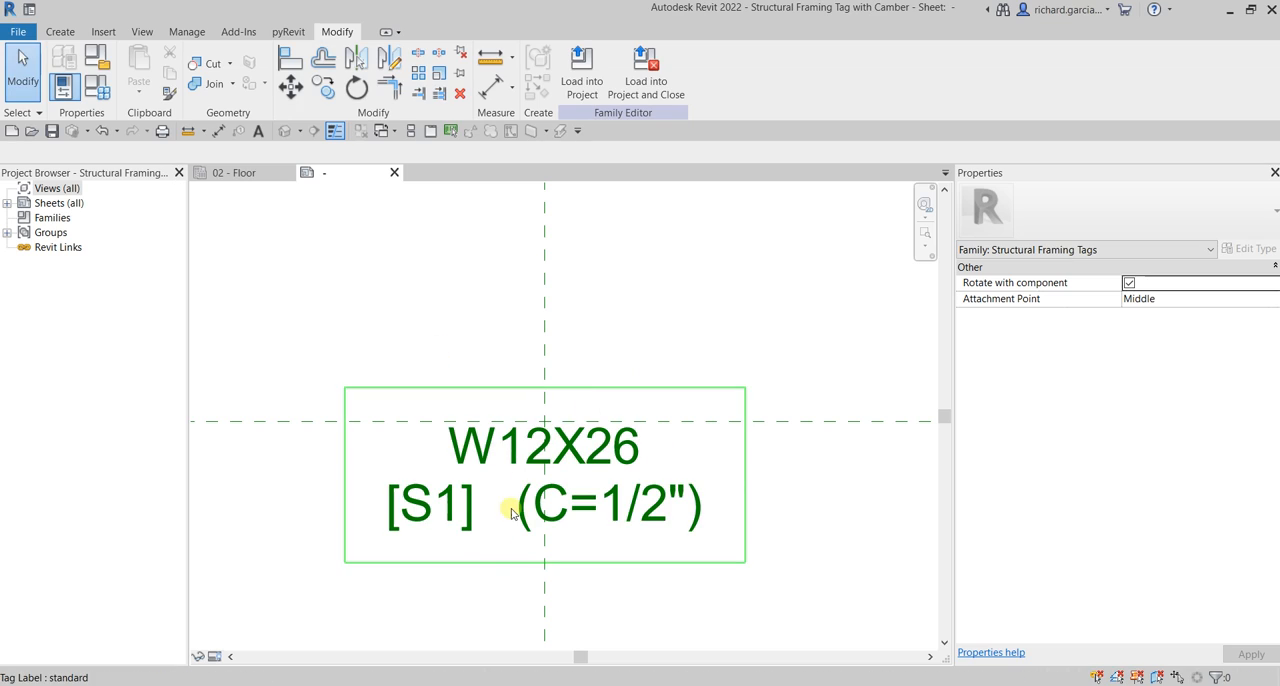
click(416, 298)
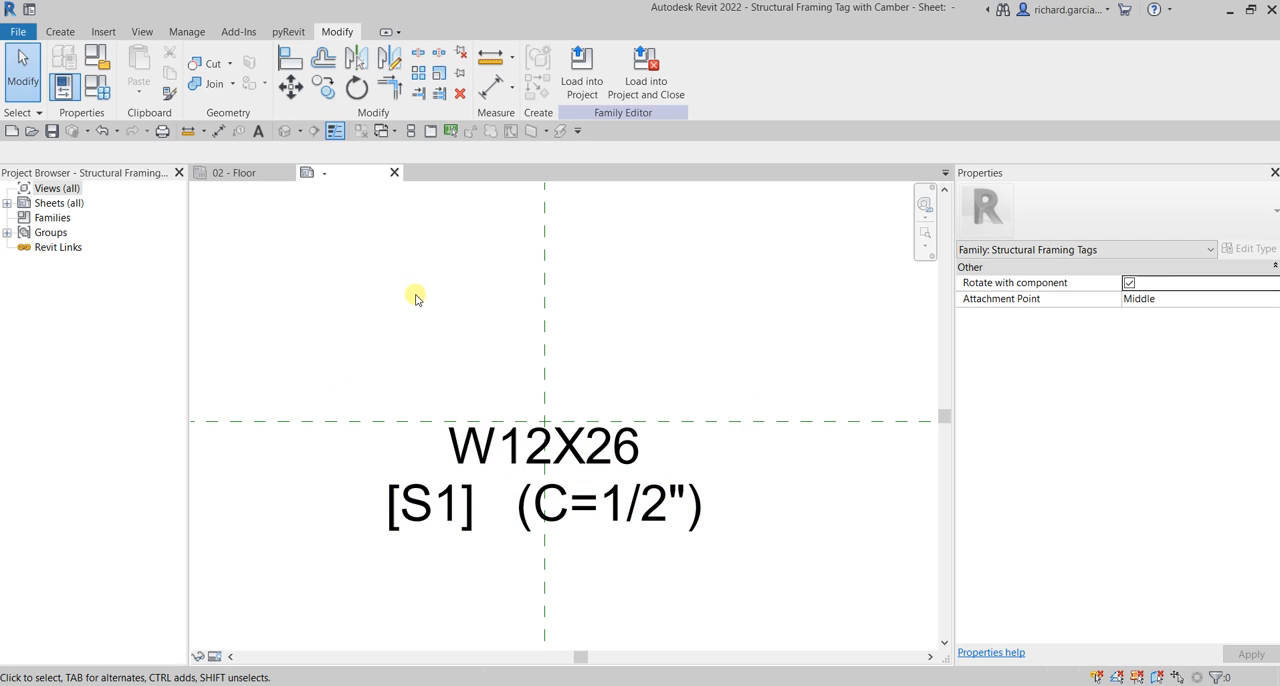
mouse_move(582, 70)
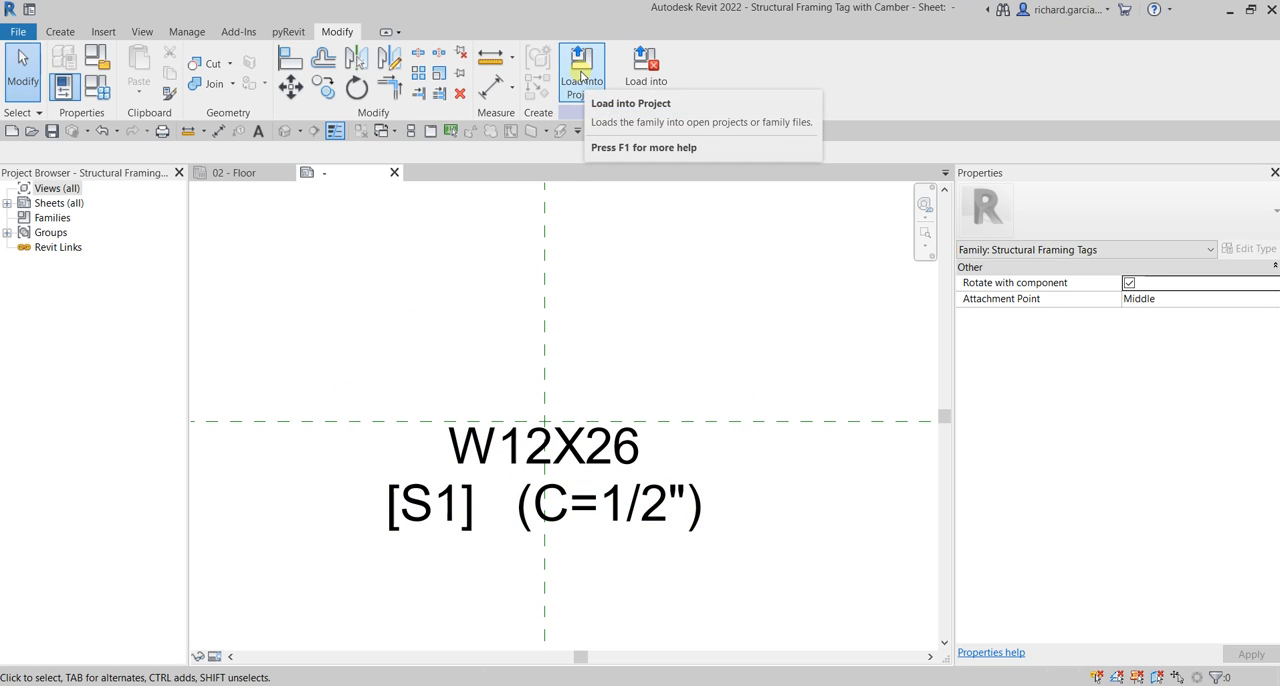
- Load the family into Custom_Beam_Tags and search the Project Browser for CAMBER
click(582, 65)
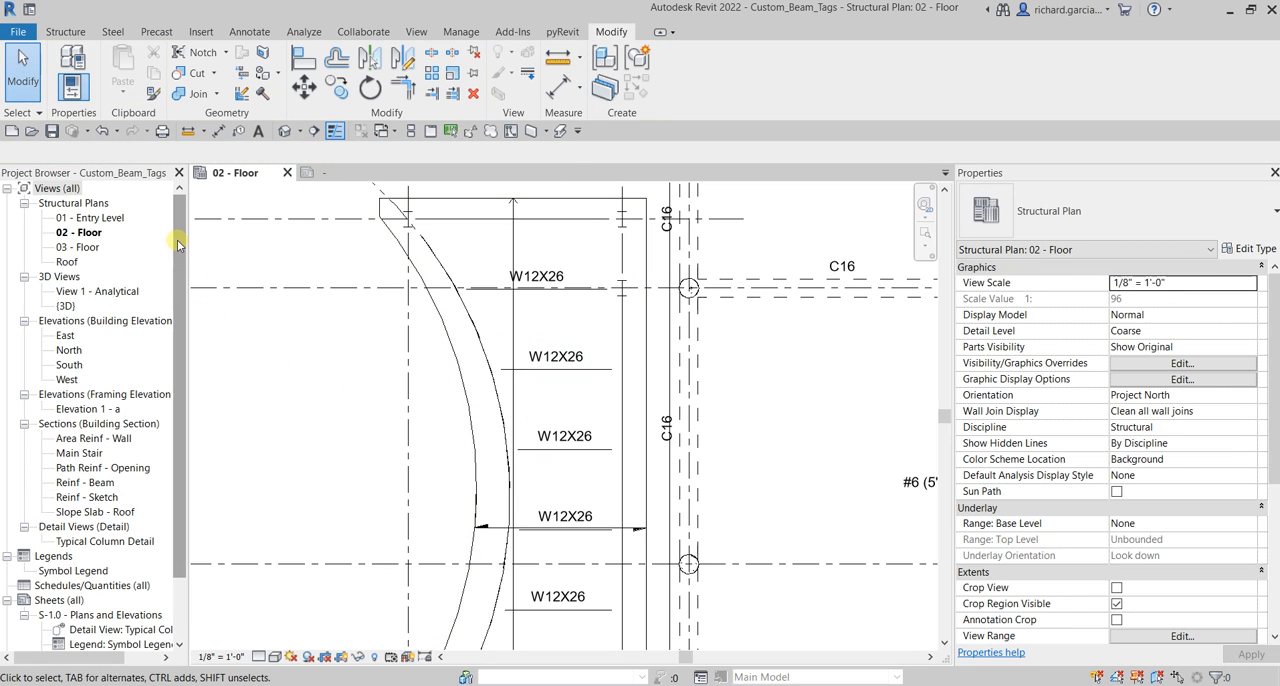
right_click(57, 188)
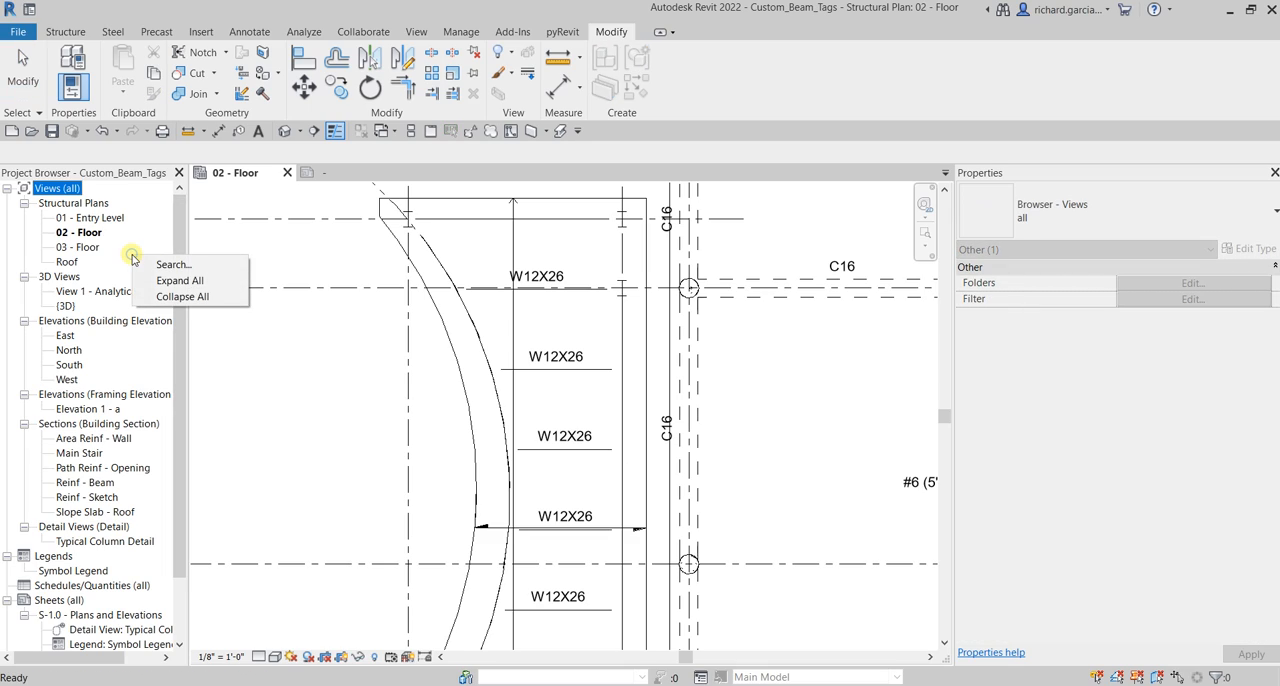
click(146, 242)
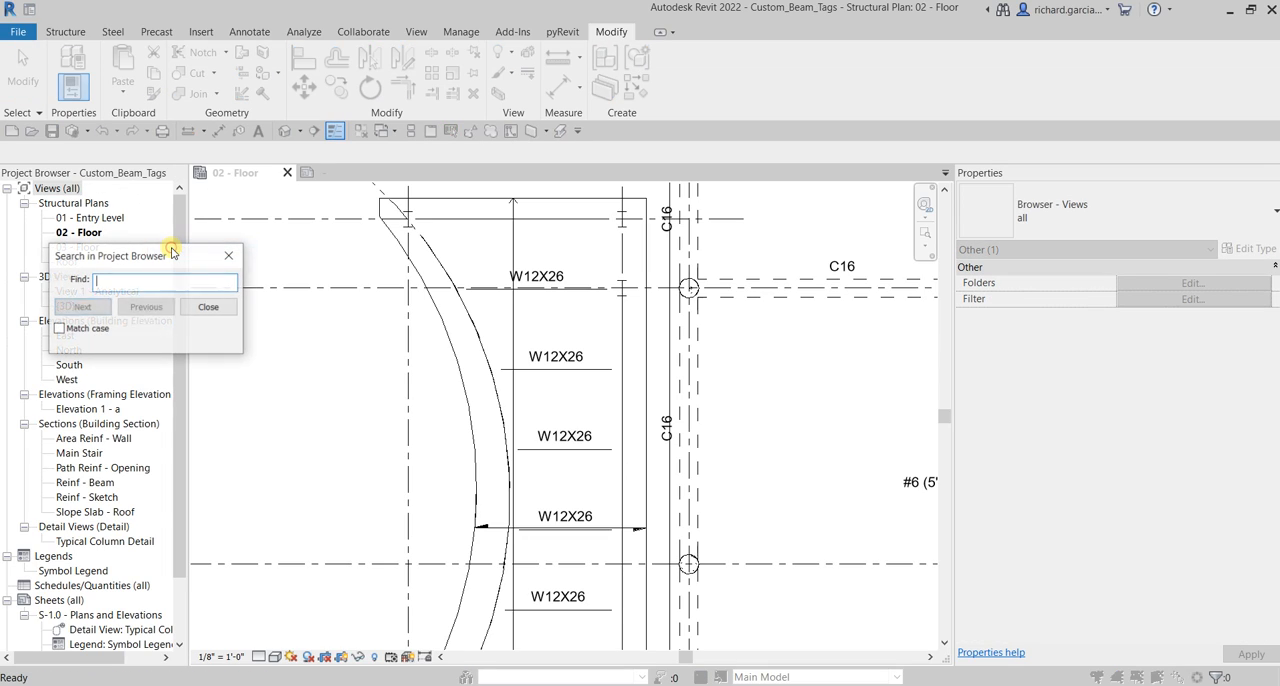
text(CAMBER)
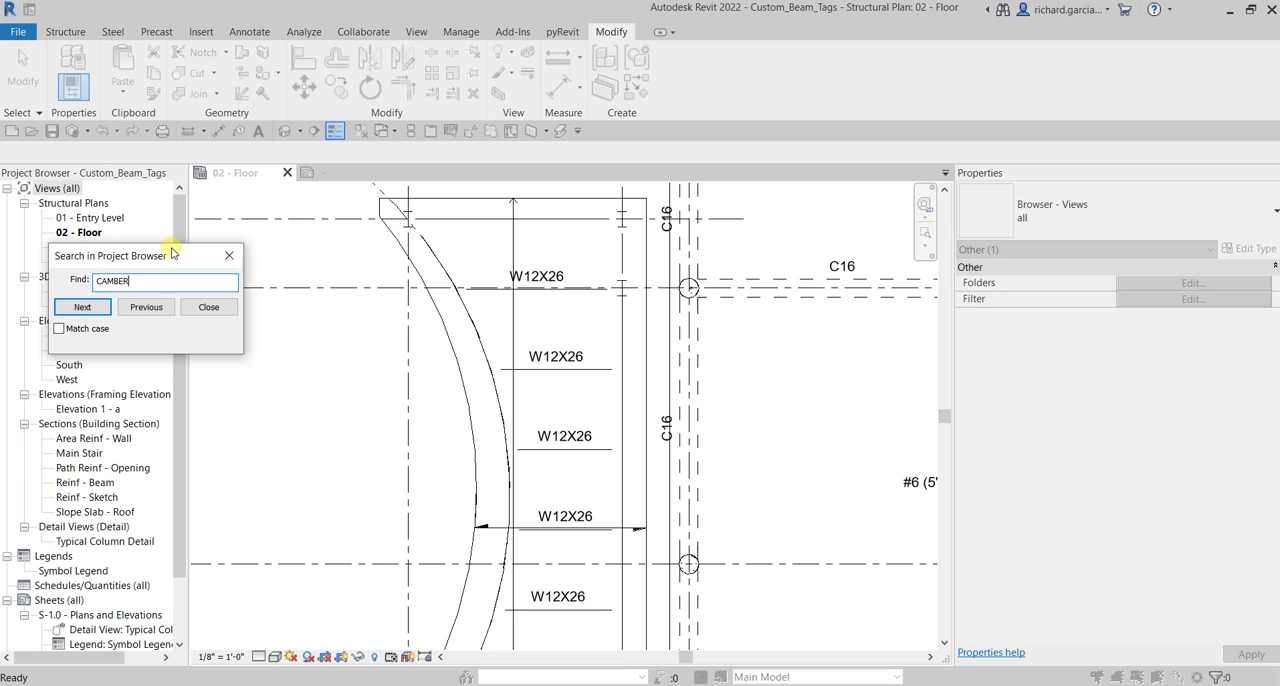
click(82, 307)
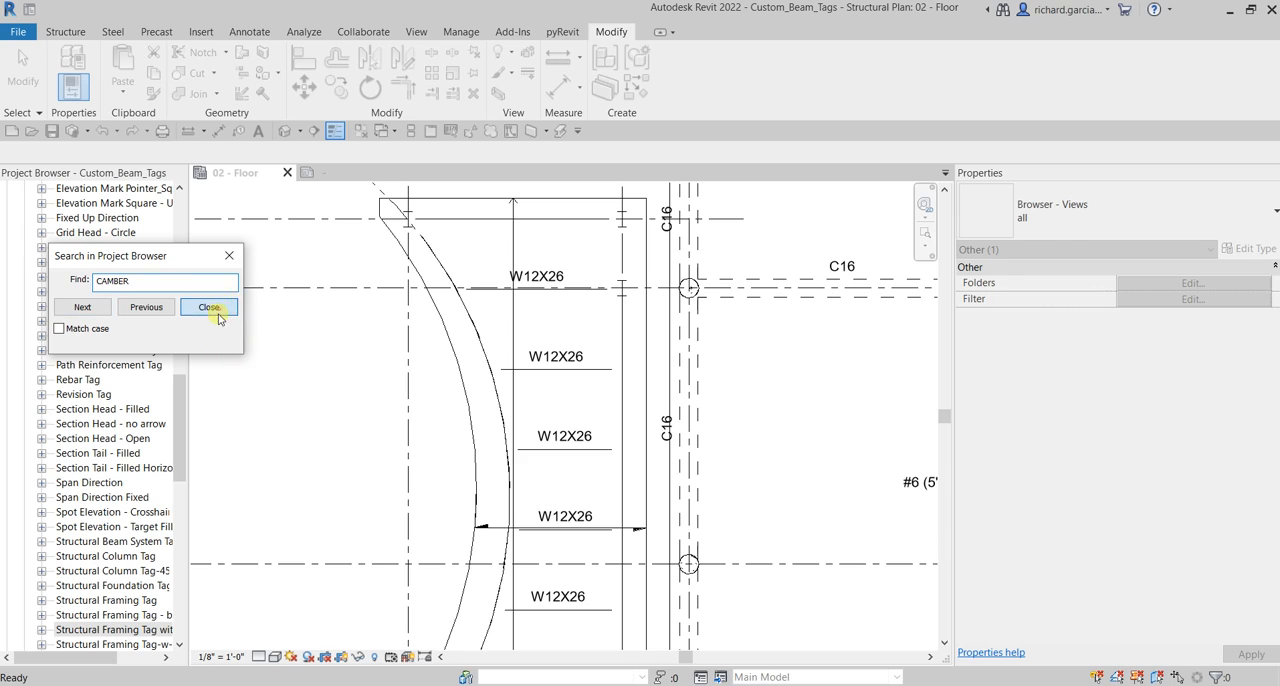
click(209, 307)
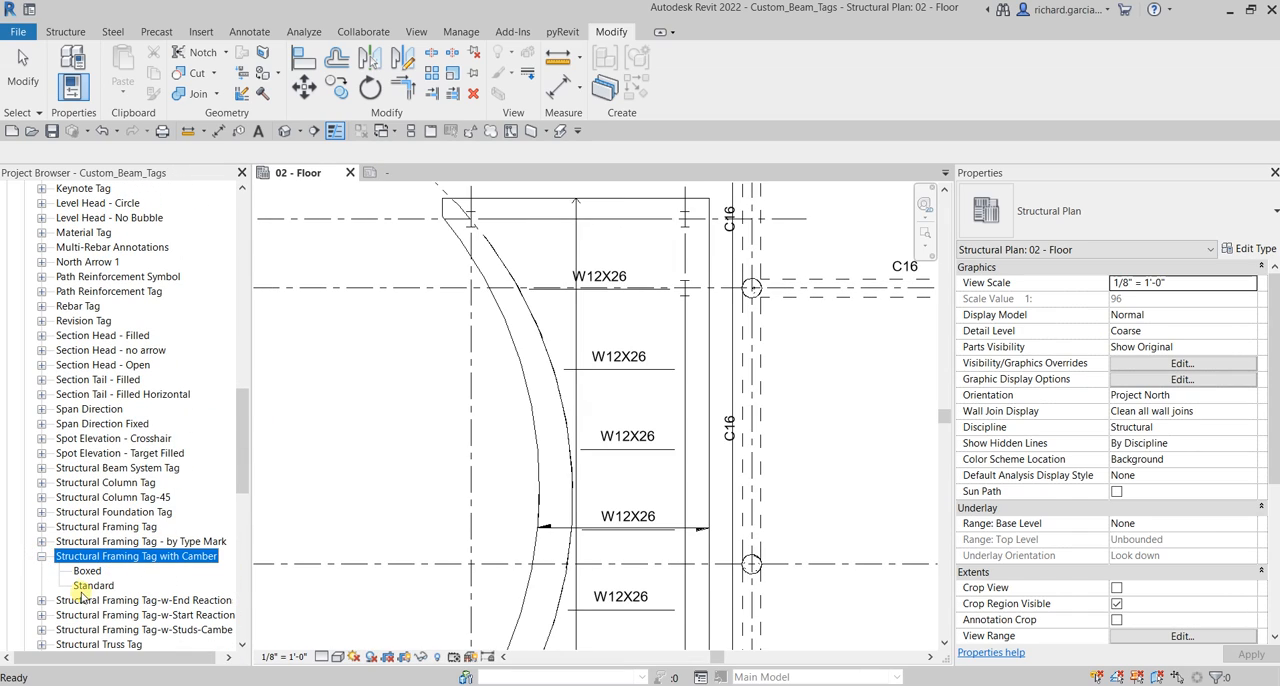
click(386, 373)
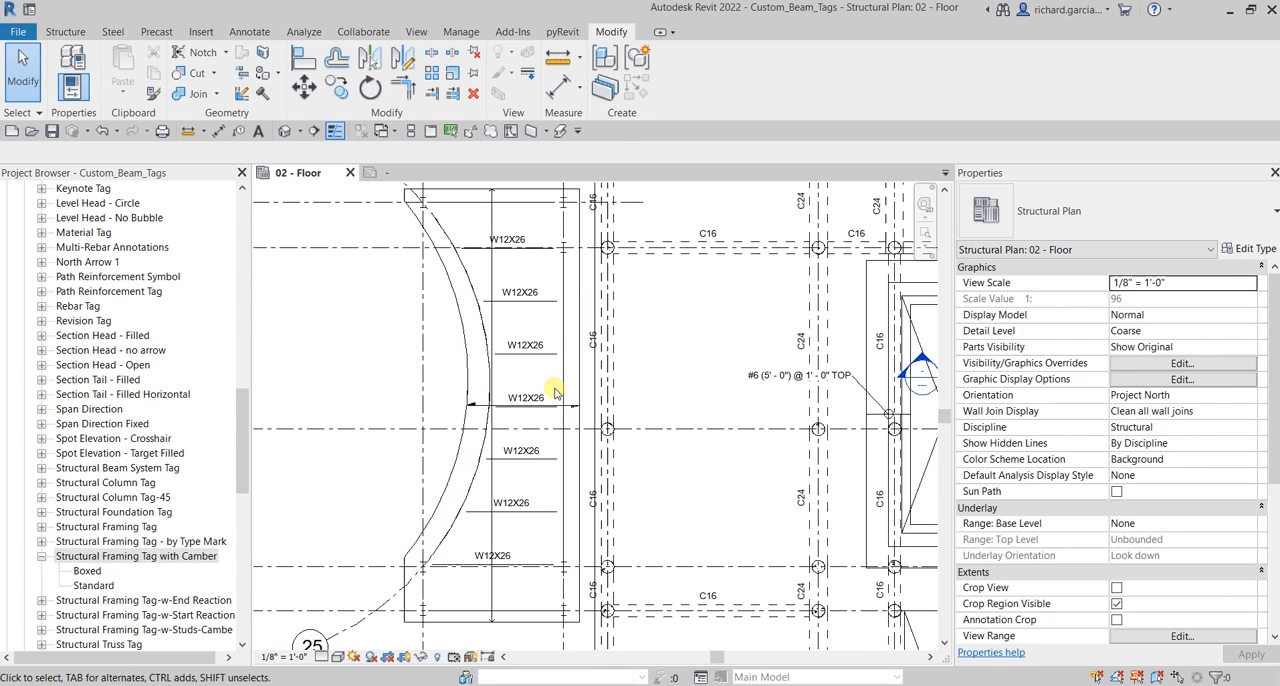
- Switch all seven W12X26 beam tags to the Structural Framing Tag with Camber : Standard type
click(507, 238)
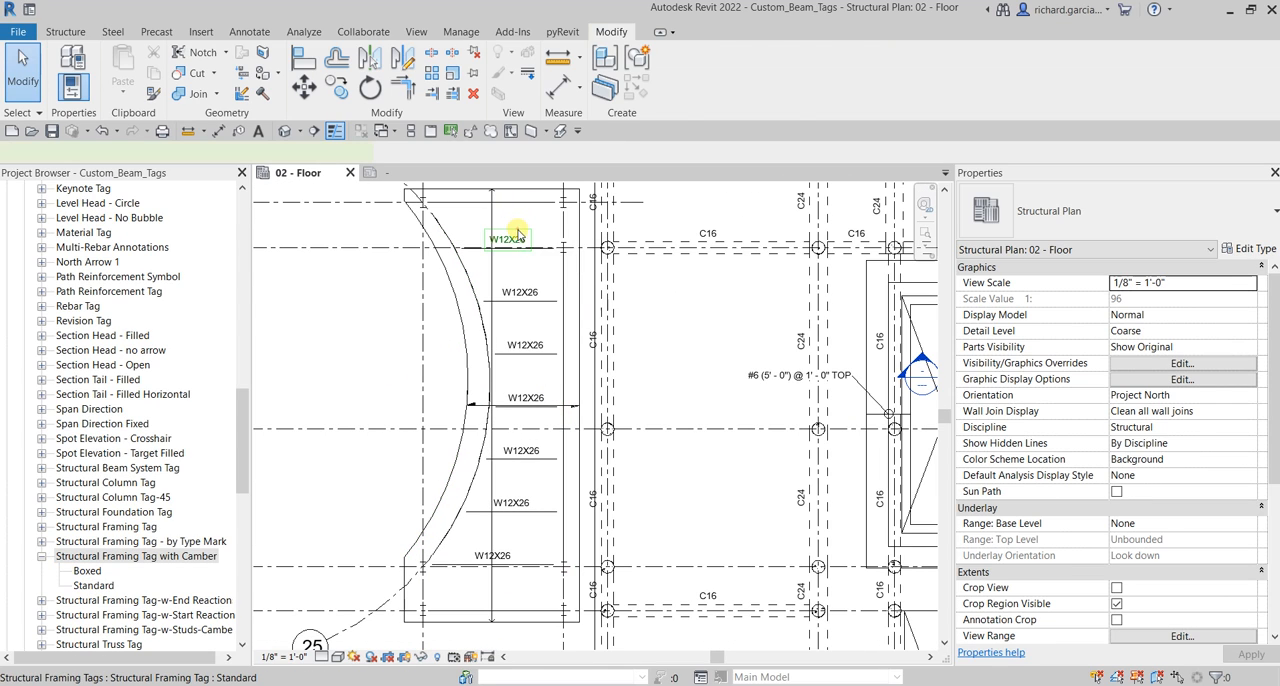
click(508, 239)
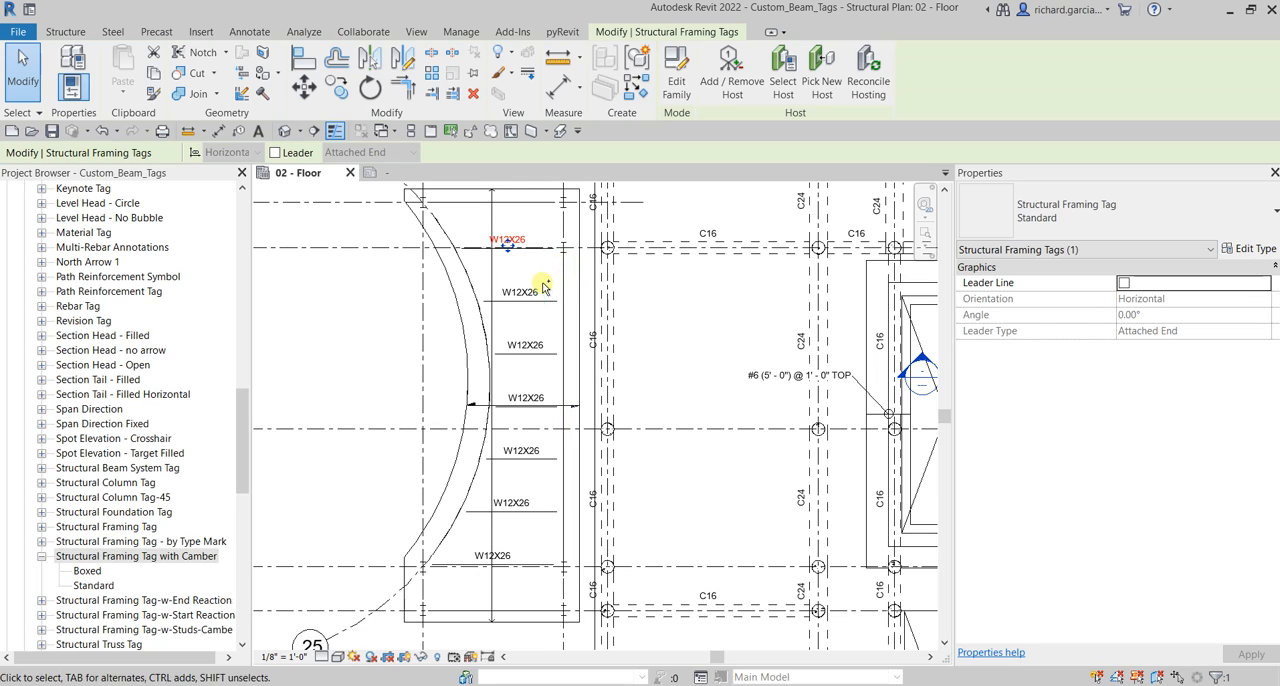
click(525, 397)
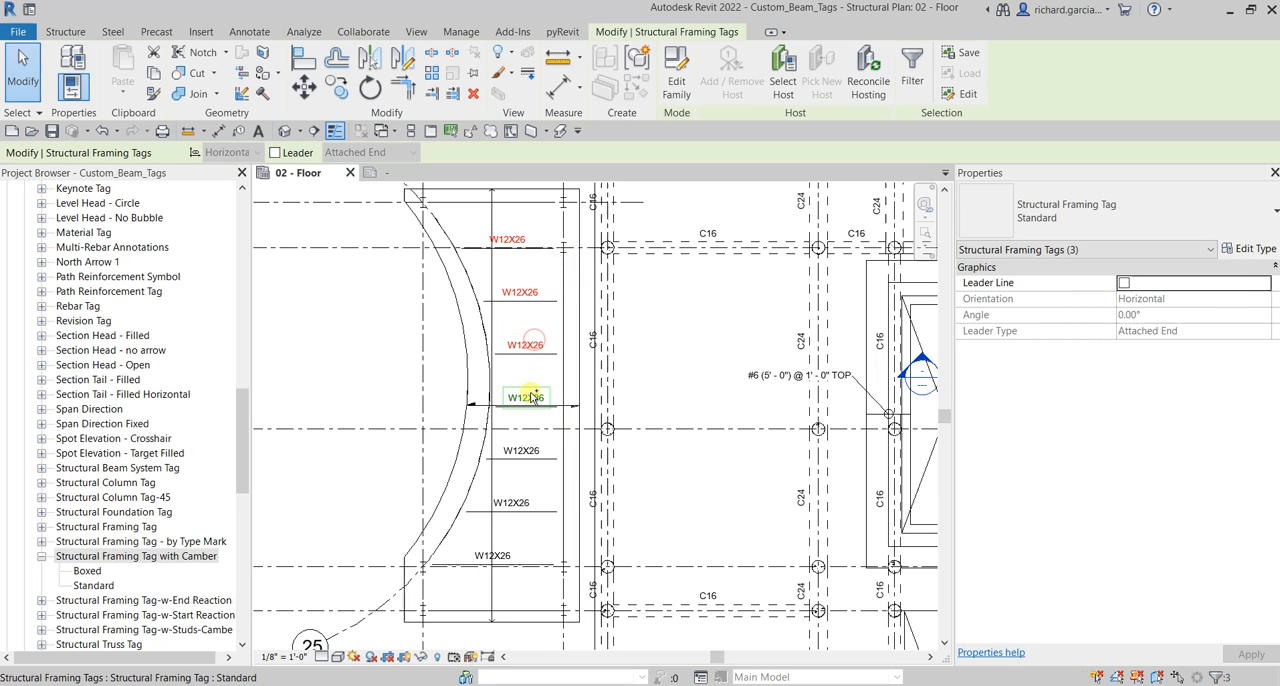
click(515, 501)
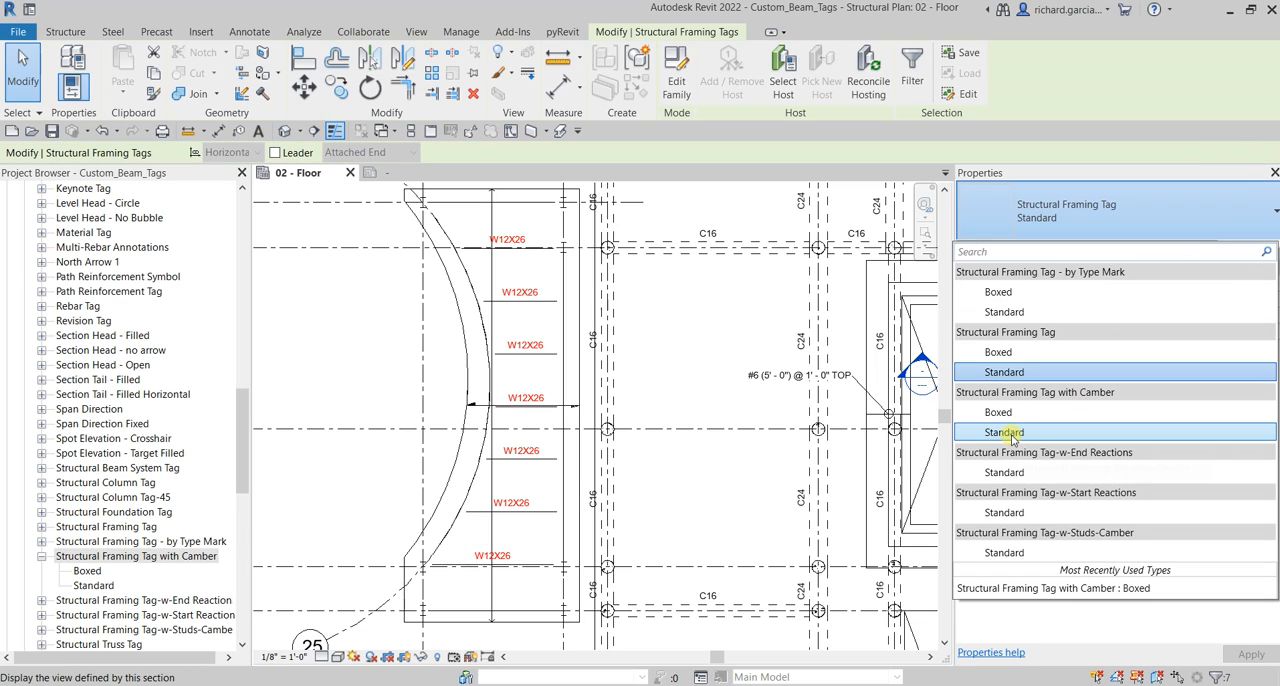
click(1003, 432)
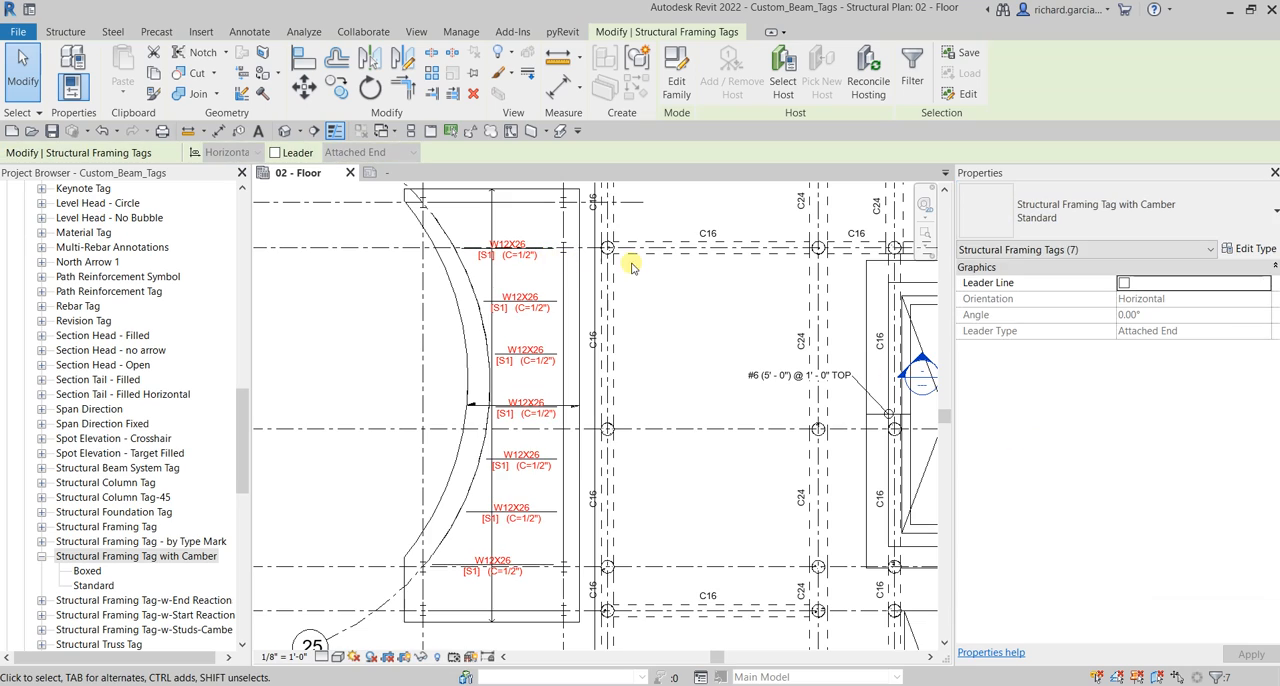
mouse_move(658, 275)
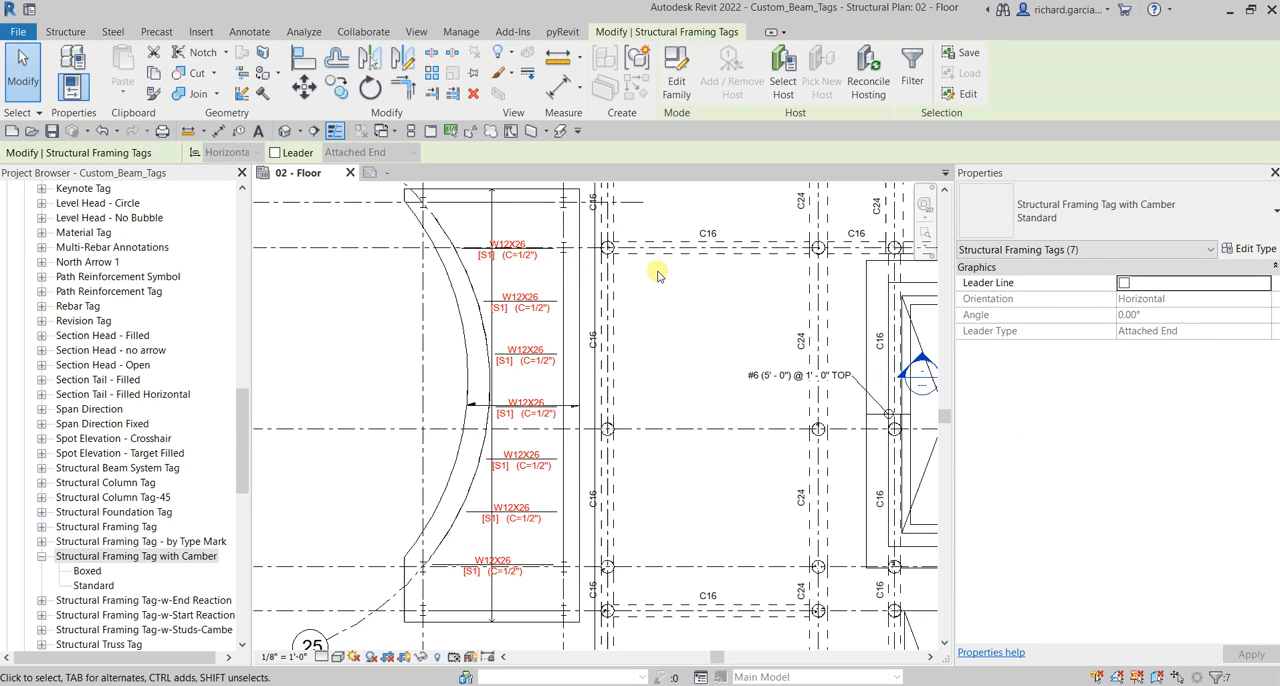
click(552, 500)
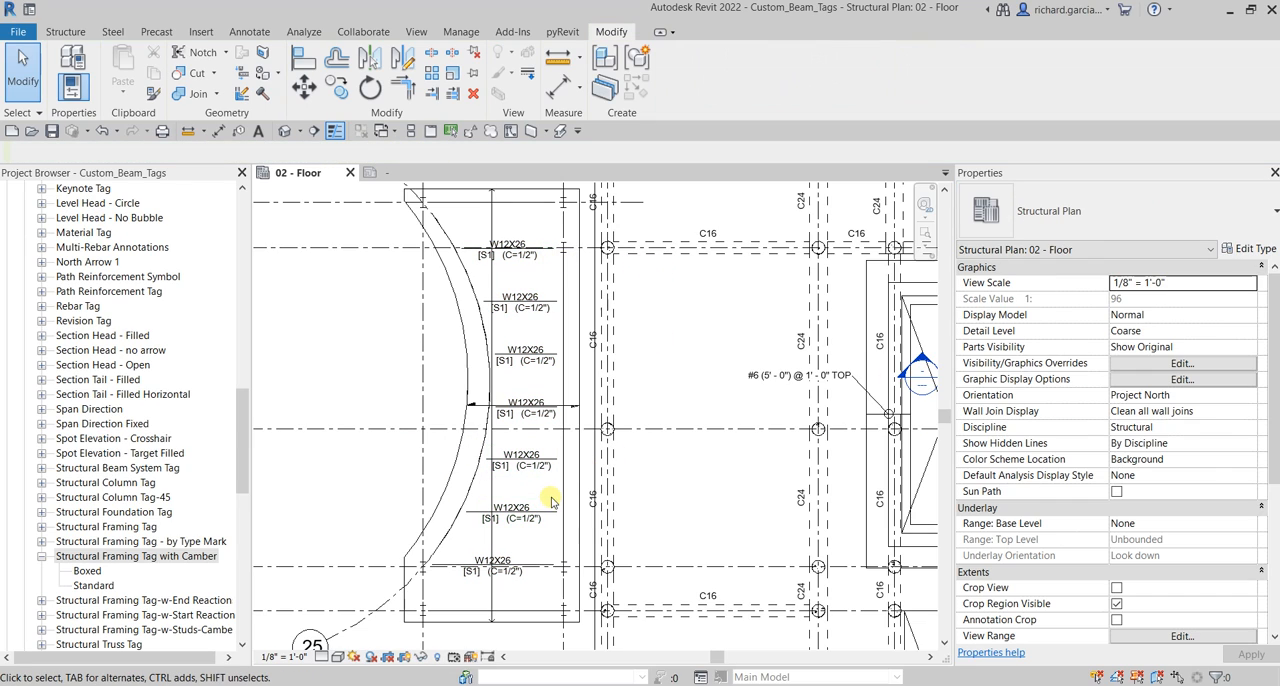